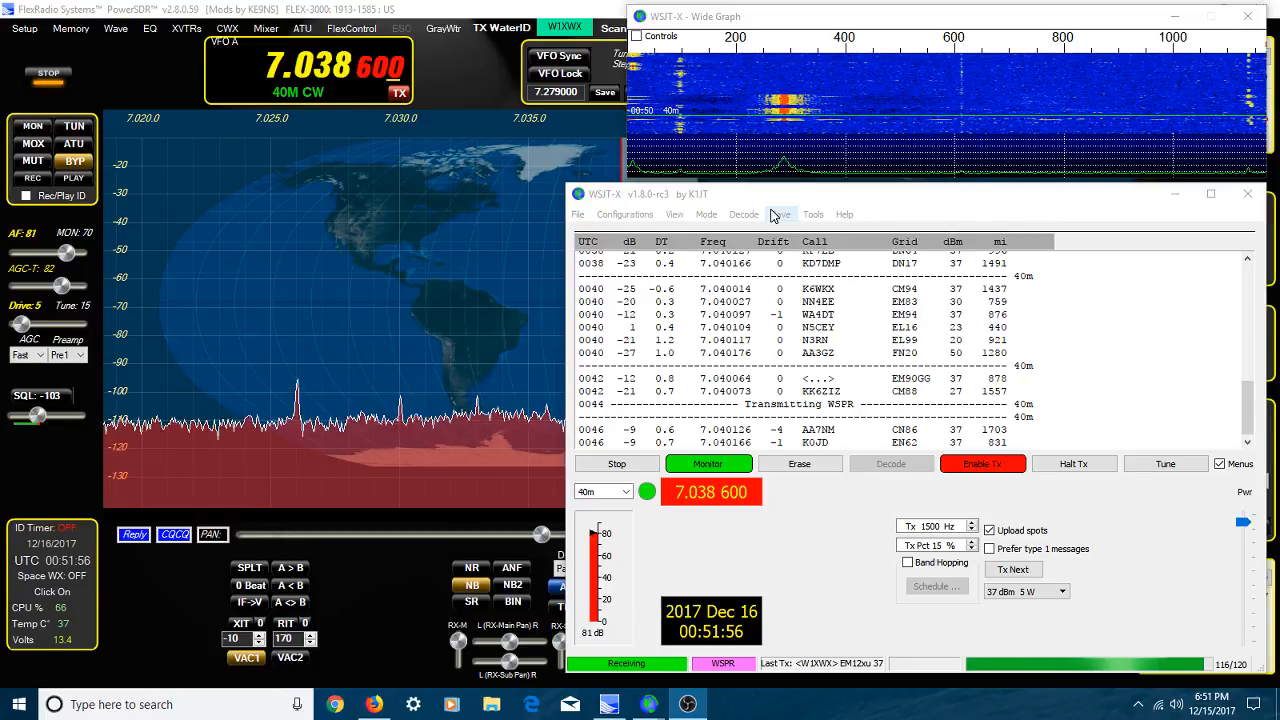
- Browse the Mode menu and the Tools menu, returning to the mode list with WSPR still selected
click(890, 464)
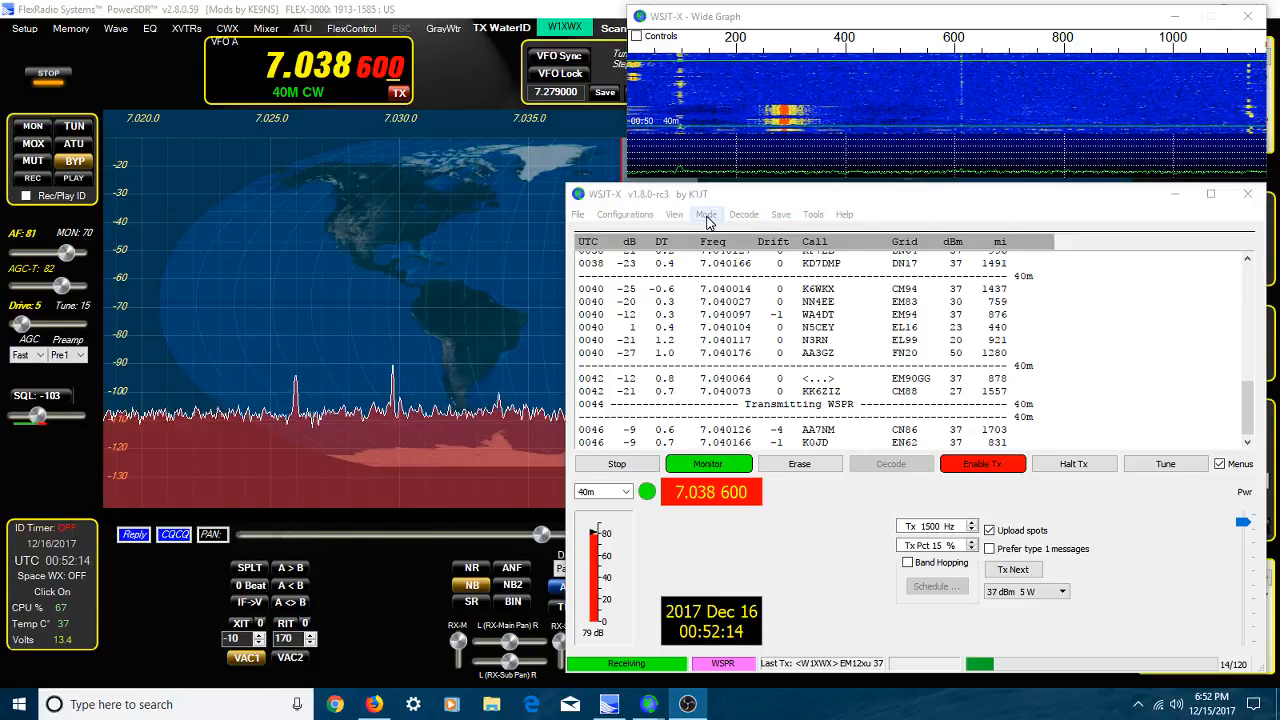
click(706, 214)
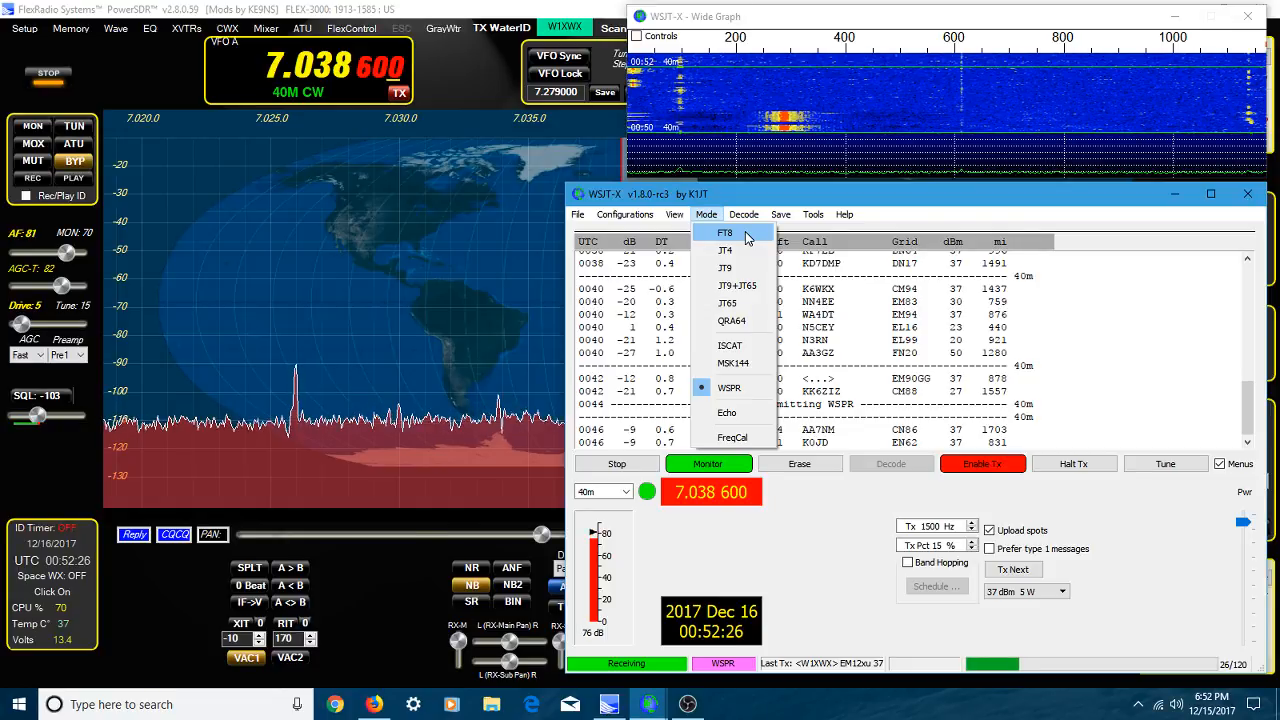
mouse_move(748, 250)
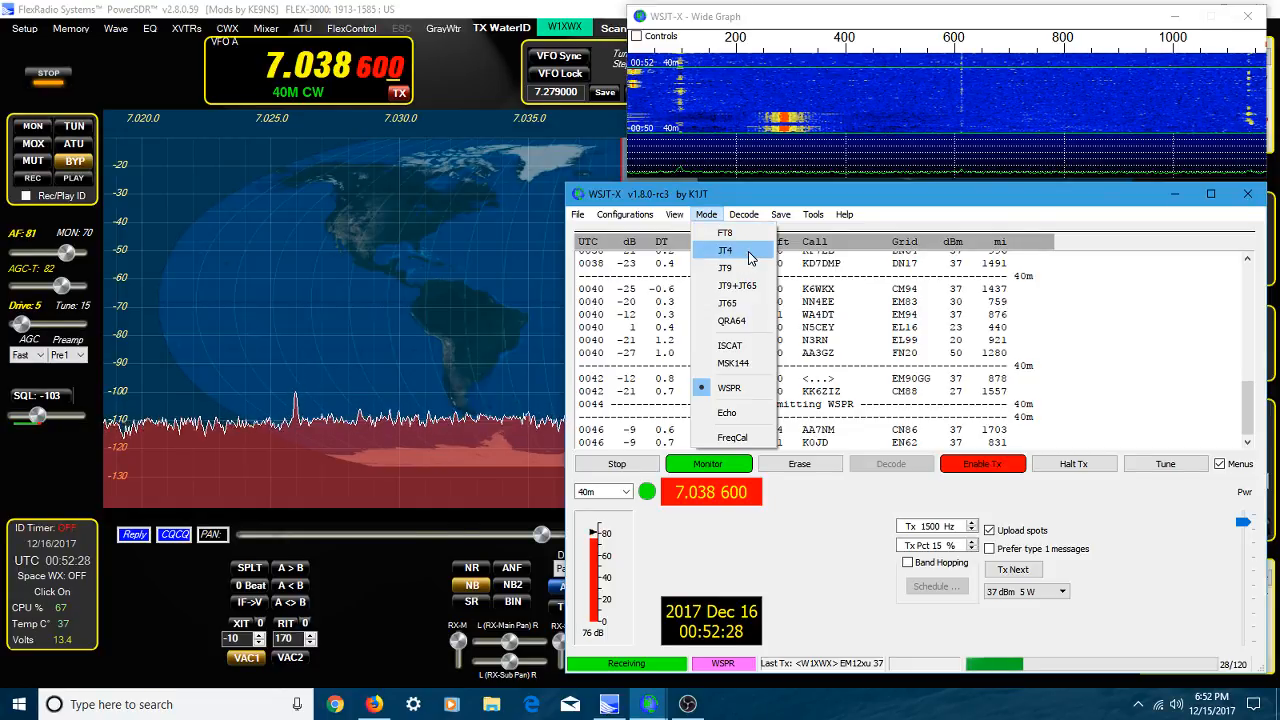
mouse_move(750, 288)
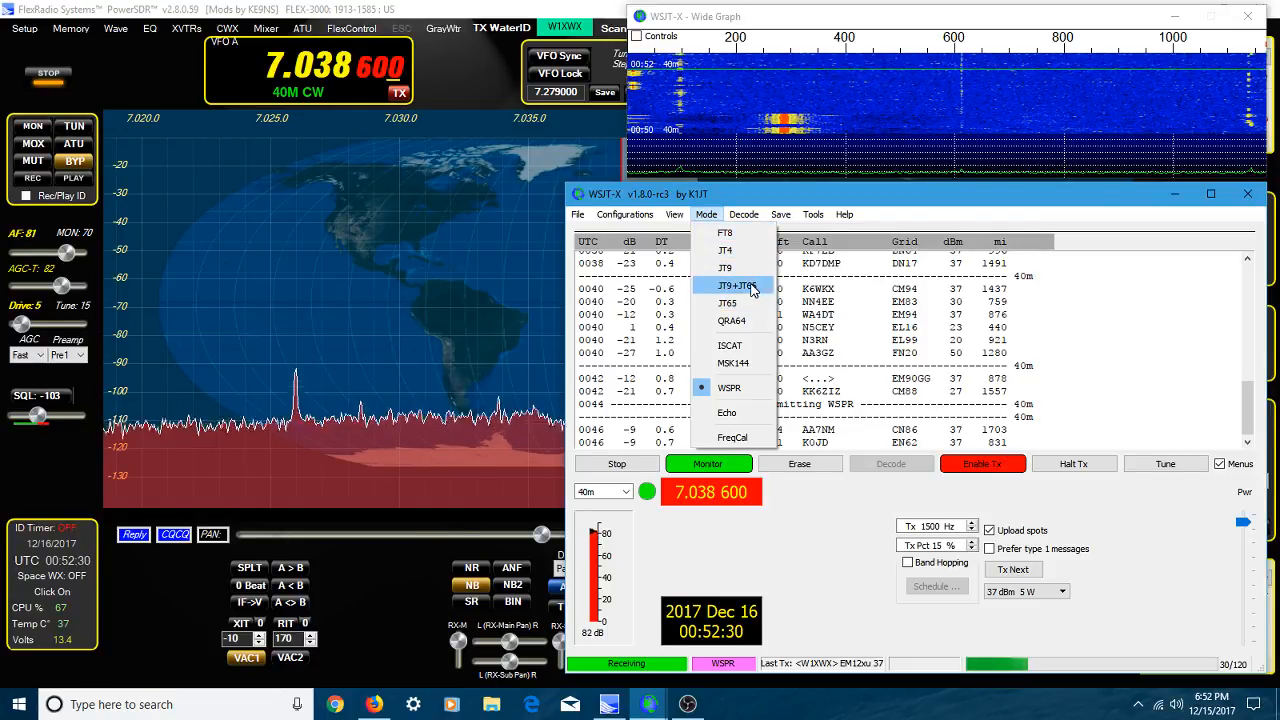
mouse_move(728, 304)
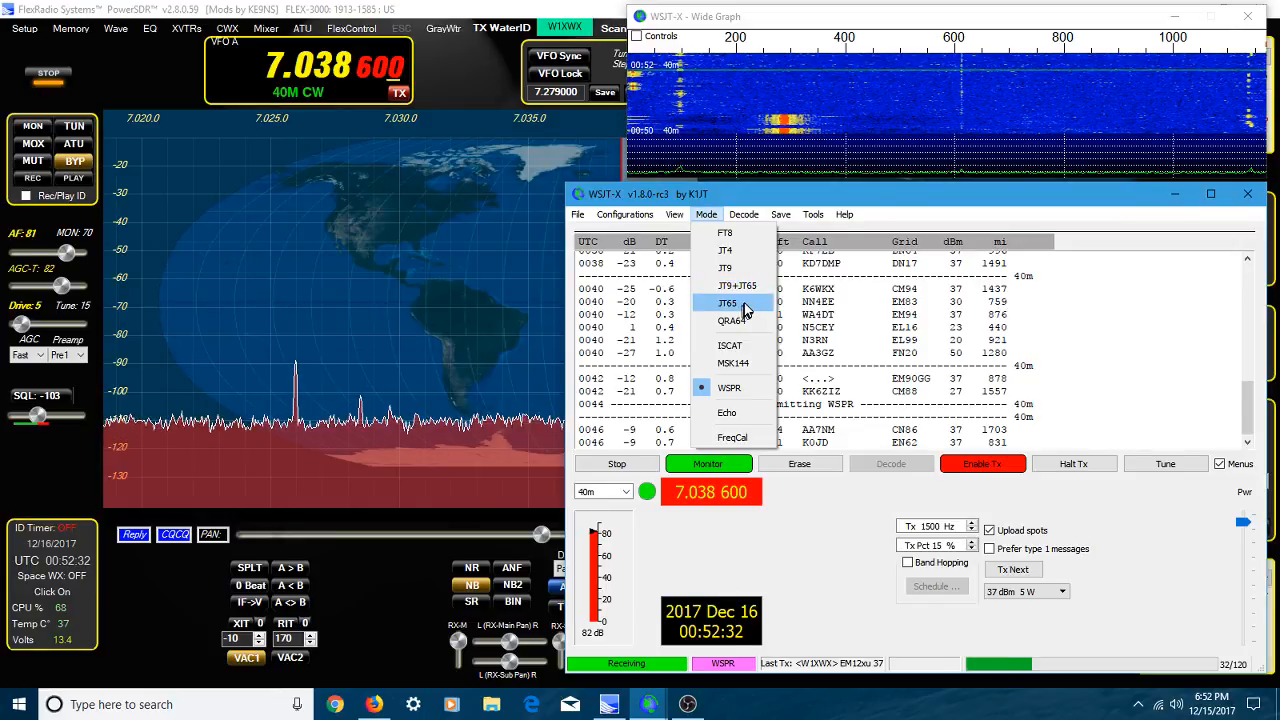
mouse_move(724, 268)
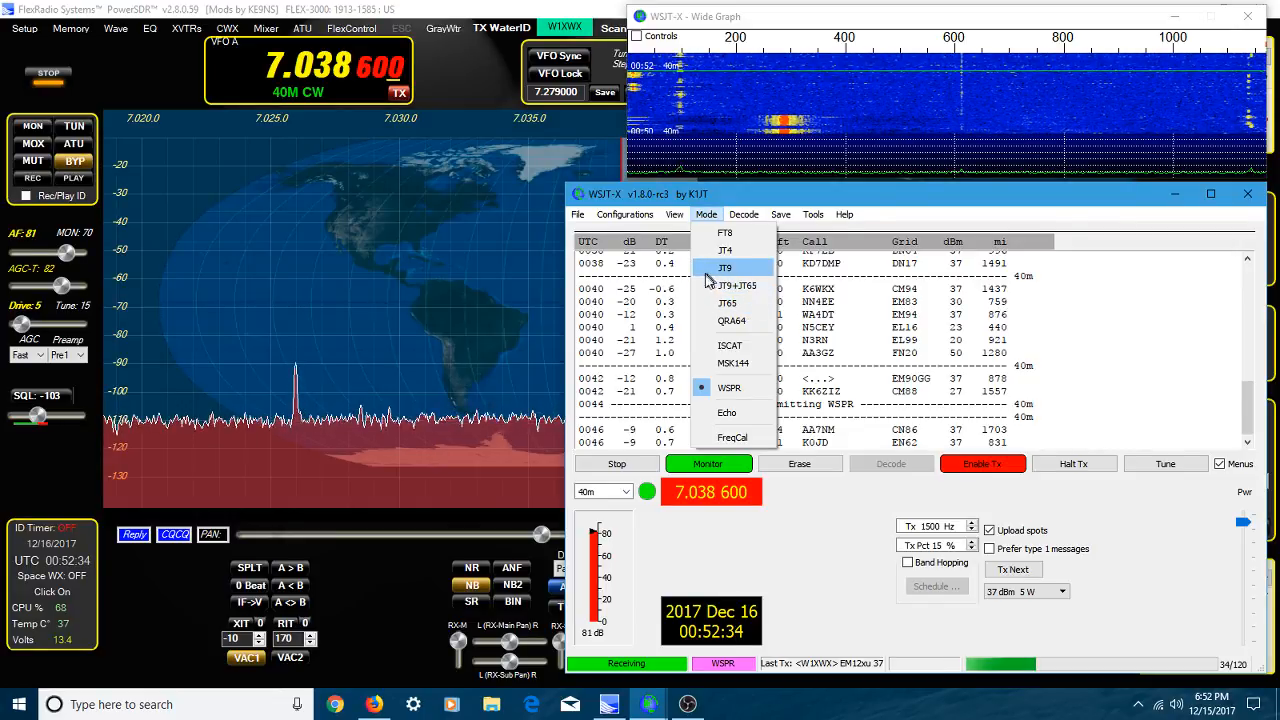
mouse_move(736, 286)
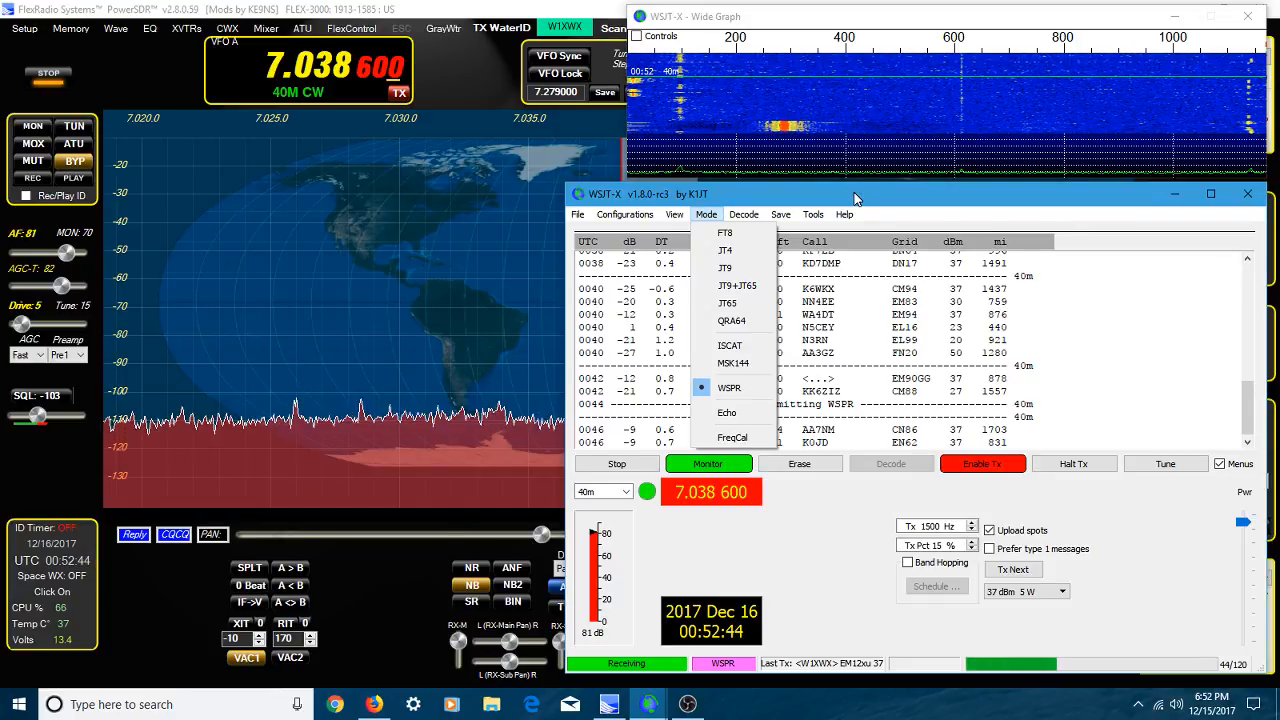
click(812, 214)
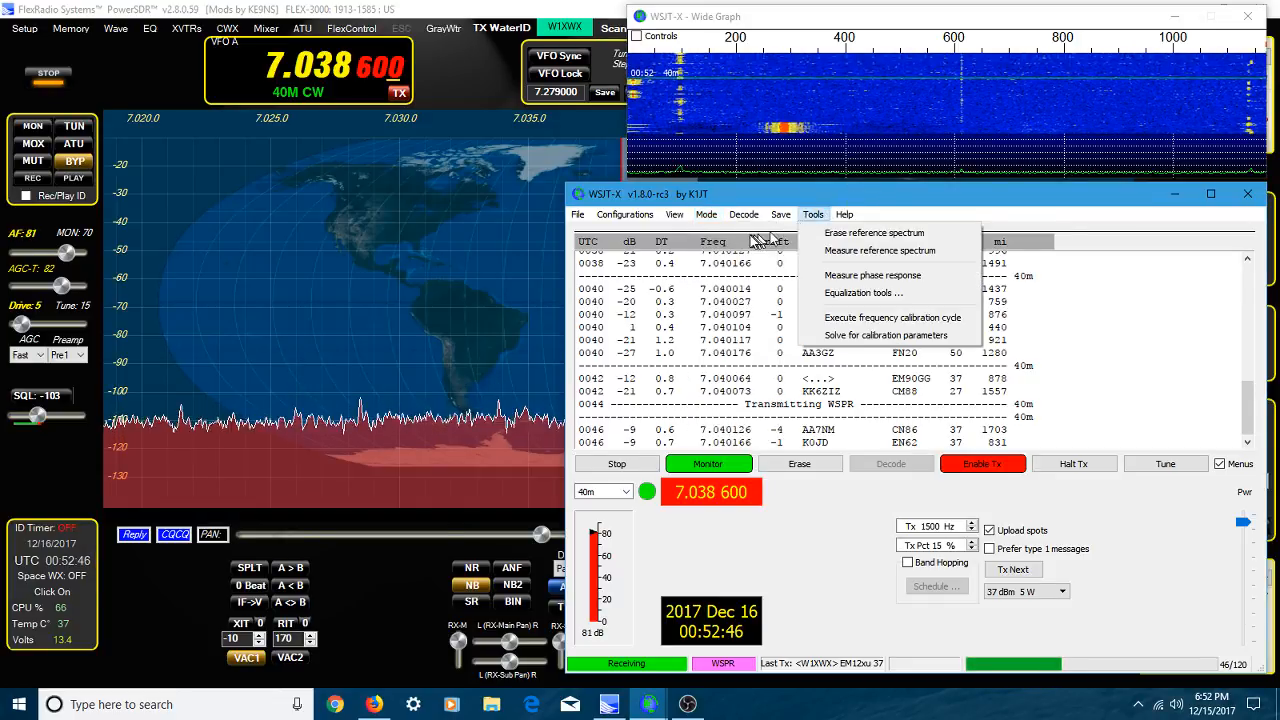
click(706, 214)
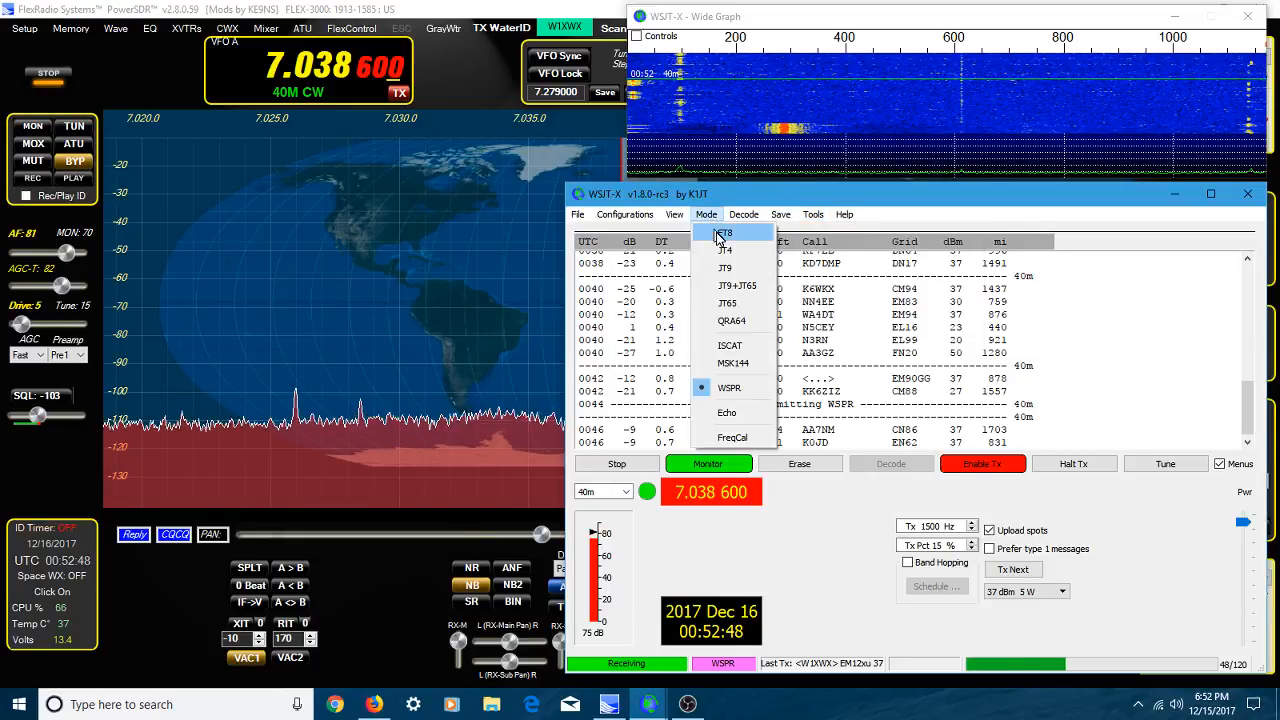
mouse_move(728, 388)
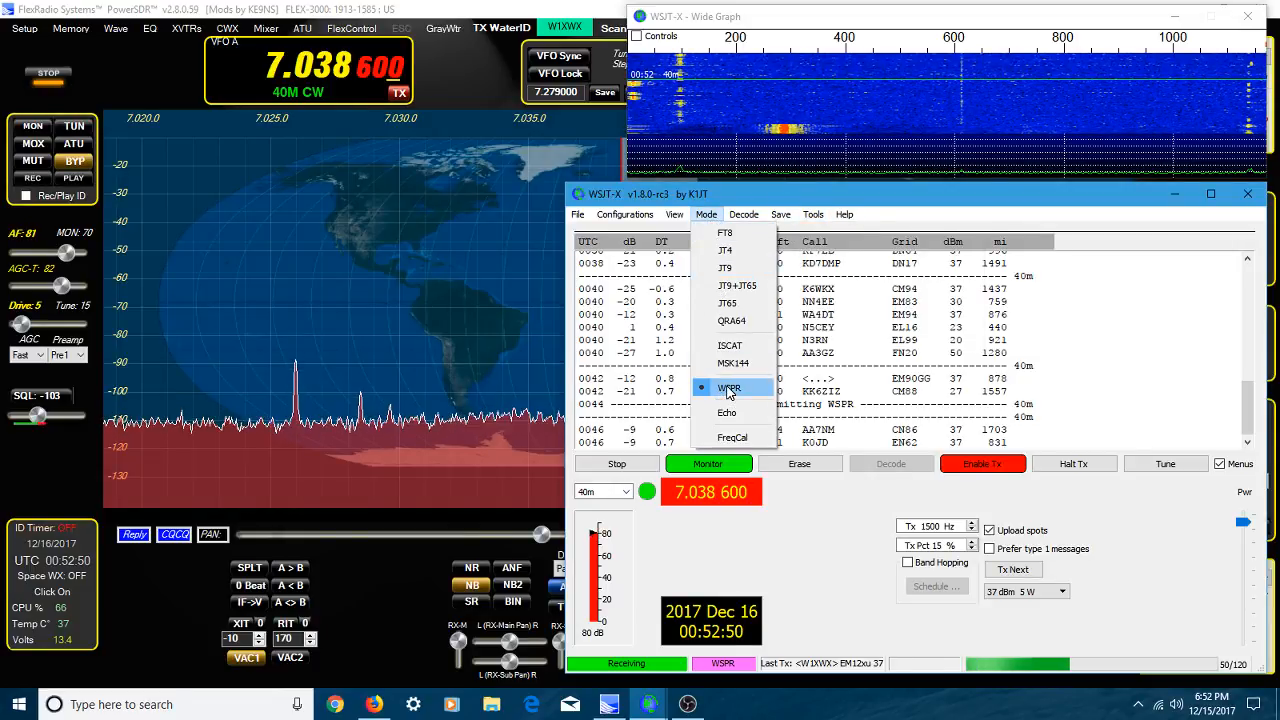
- Keep WSPR as the active mode and let it continue decoding 40 m spots
click(728, 388)
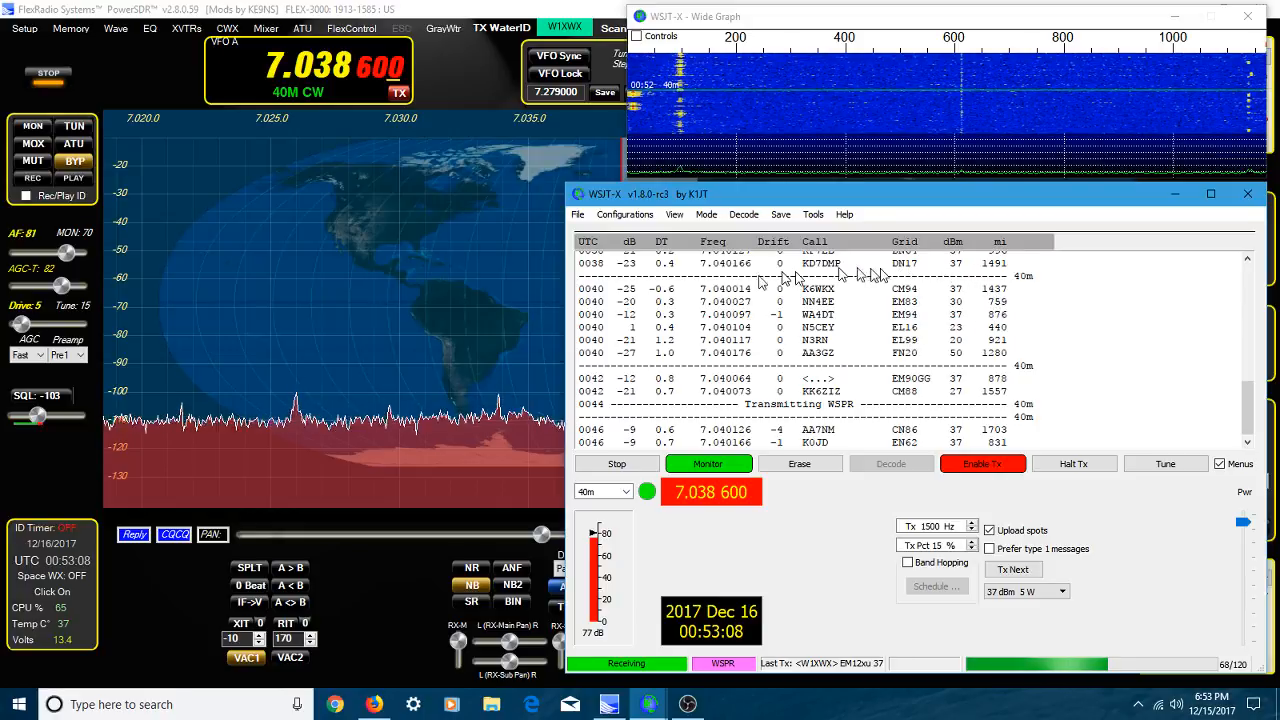
mouse_move(1056, 304)
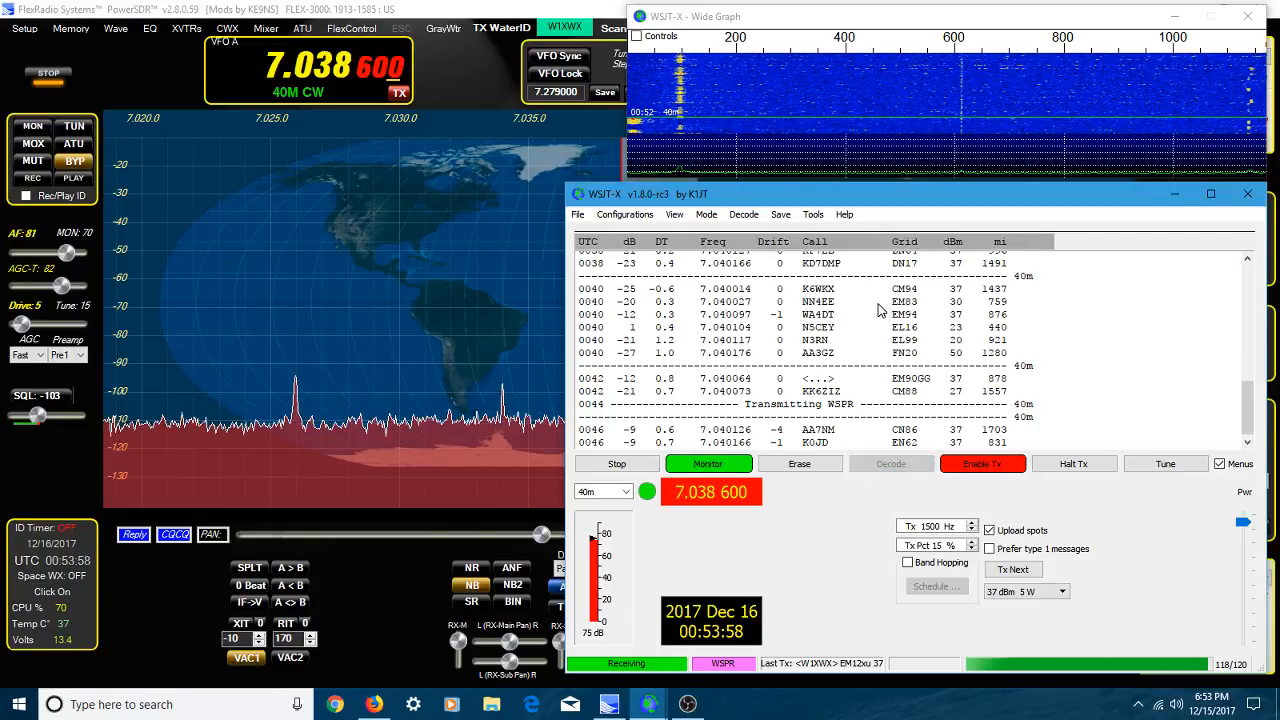
mouse_move(1108, 390)
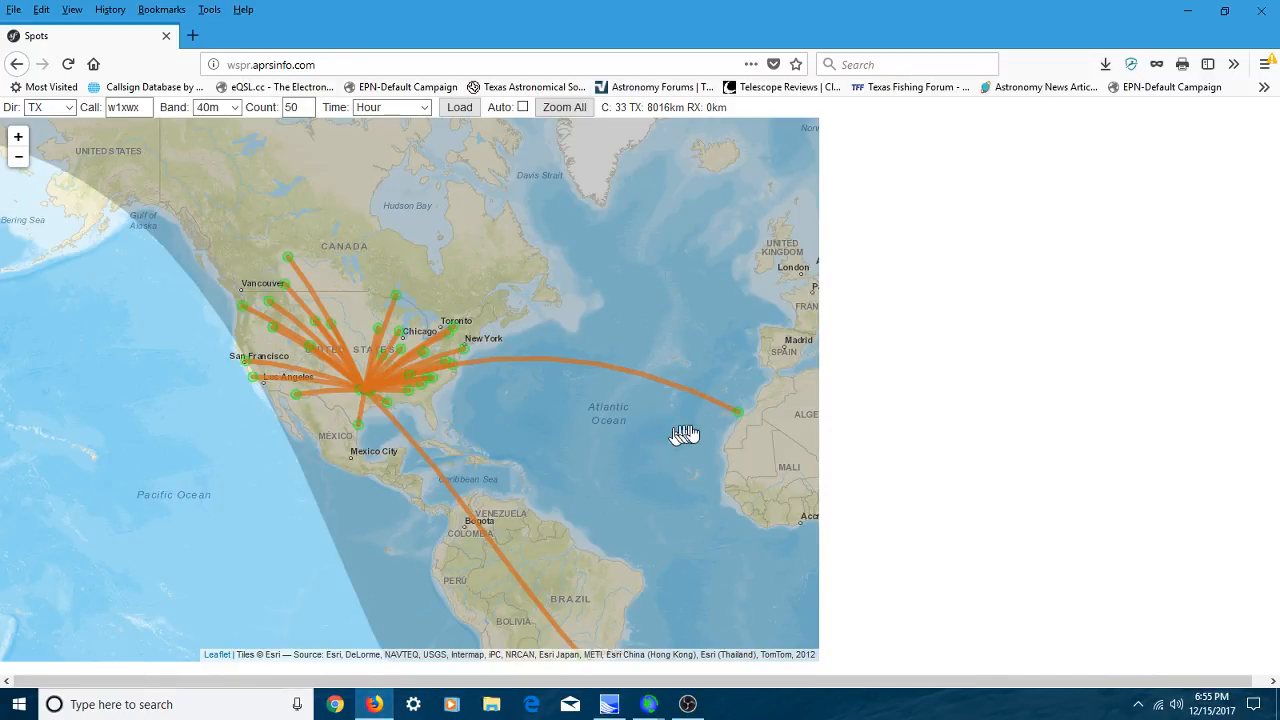
mouse_move(704, 456)
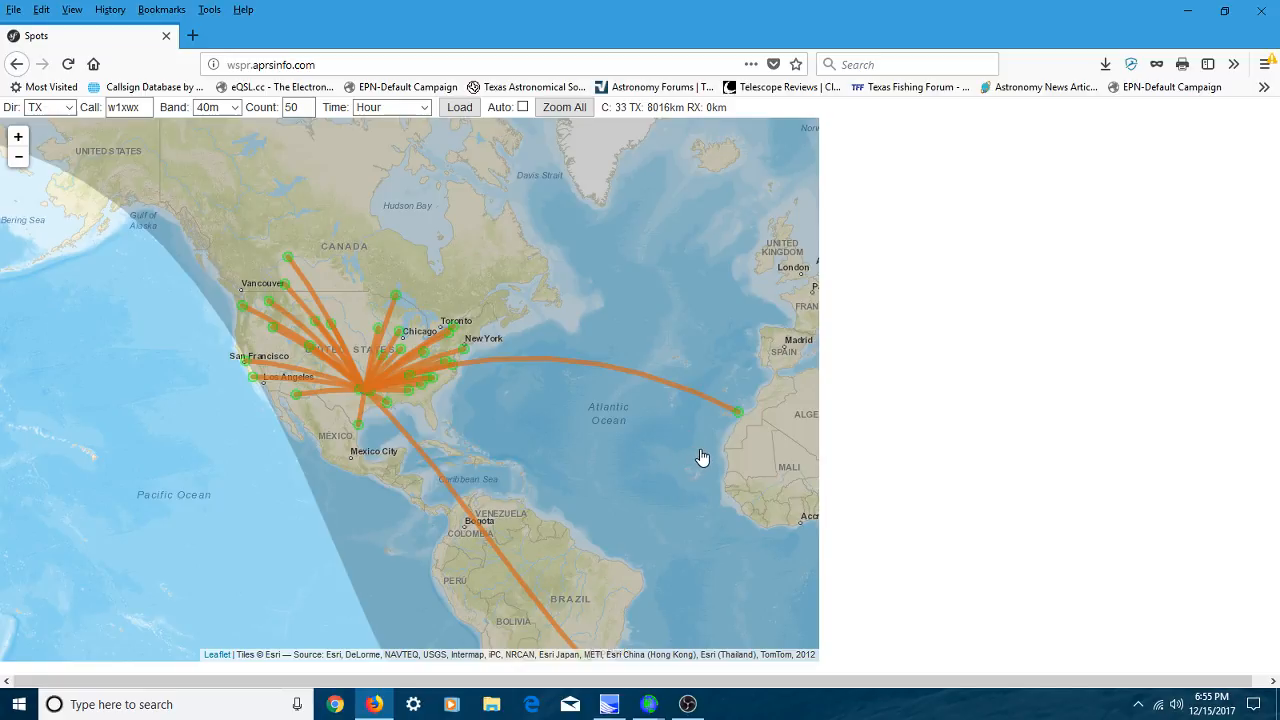
mouse_move(708, 432)
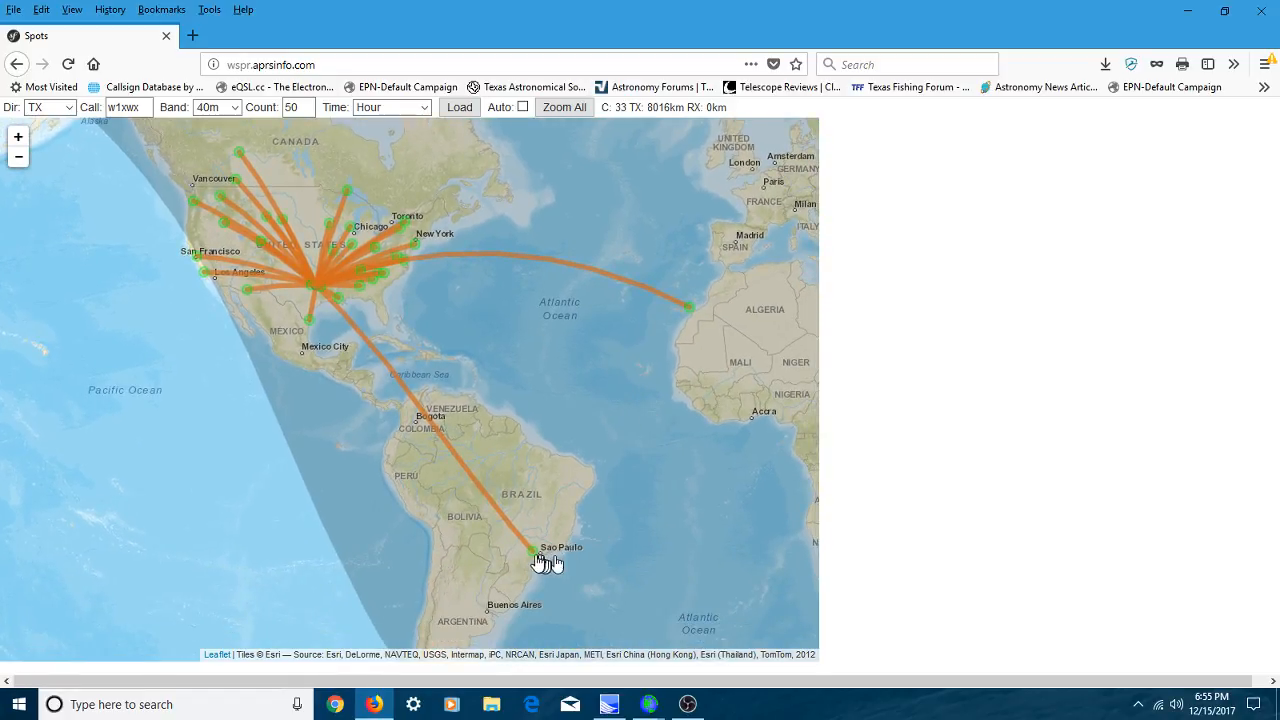
mouse_move(718, 552)
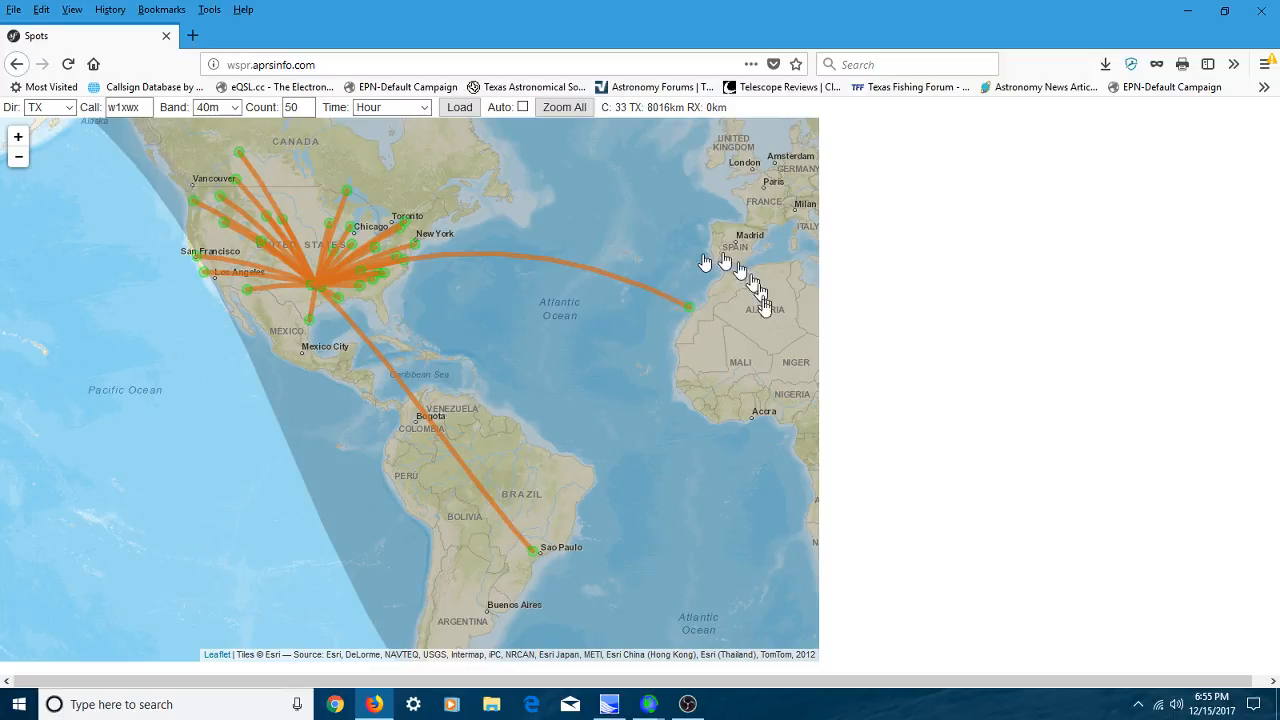
mouse_move(396, 310)
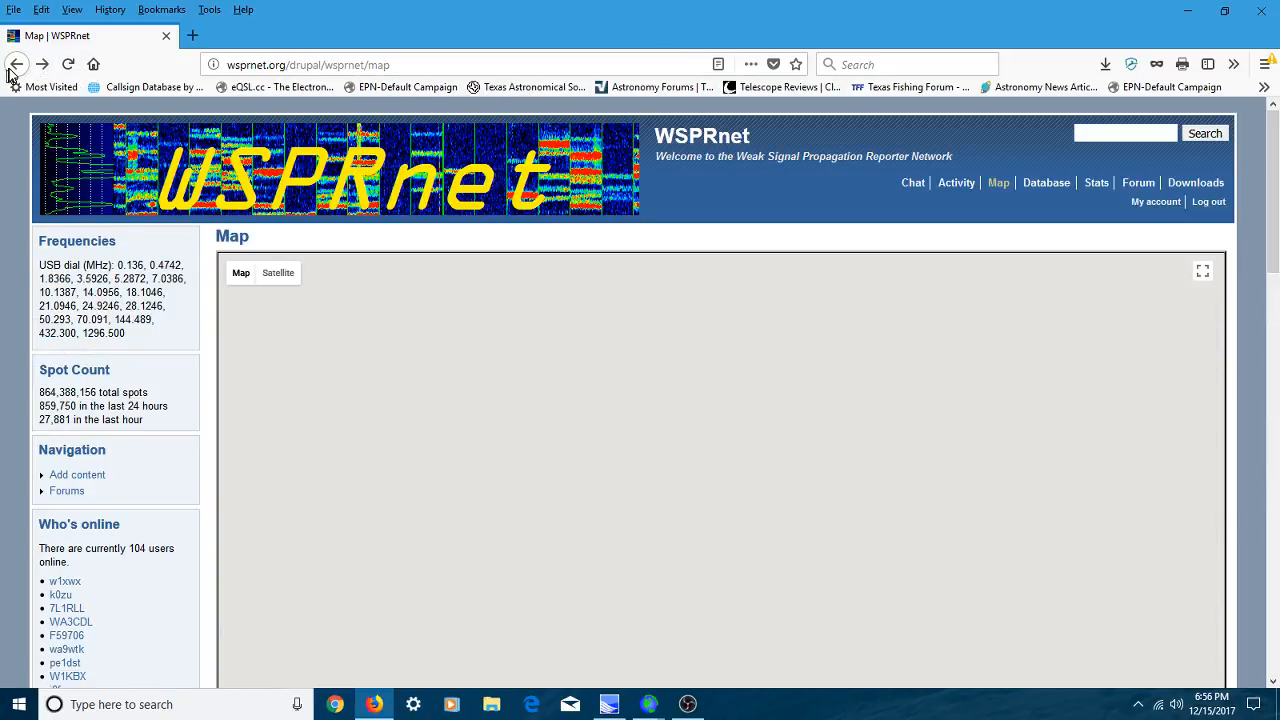
click(16, 64)
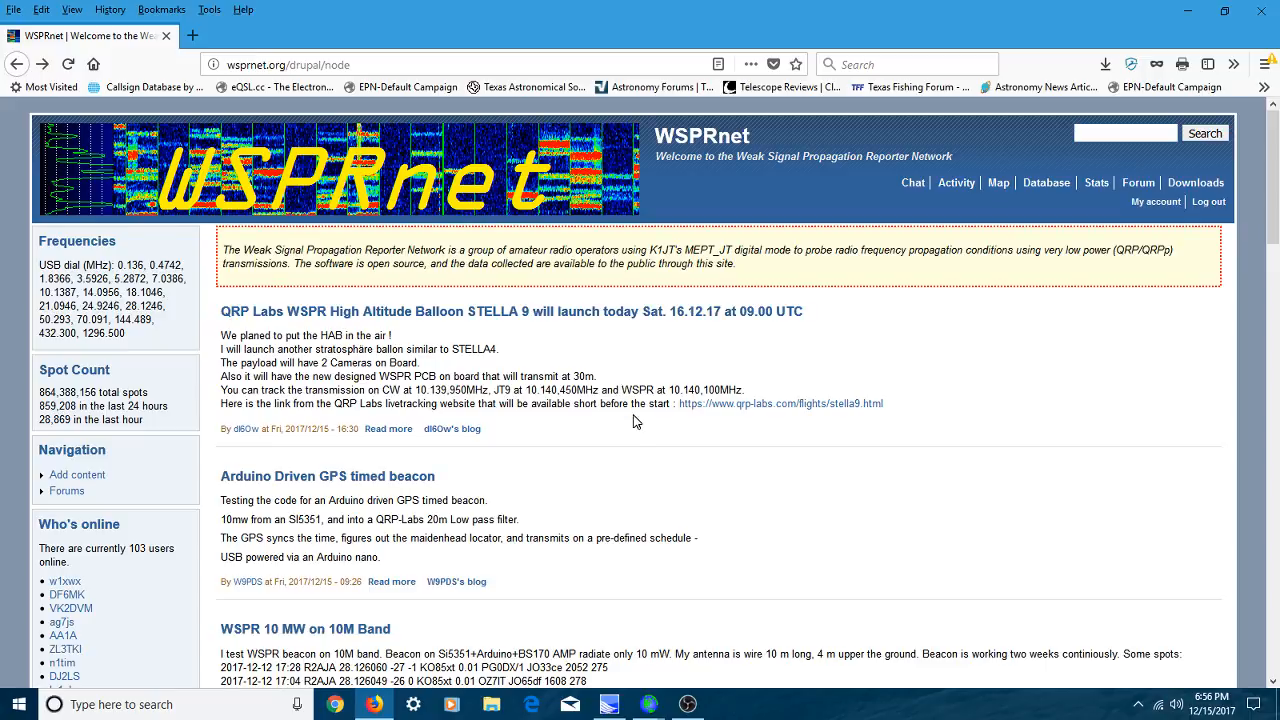
mouse_move(644, 420)
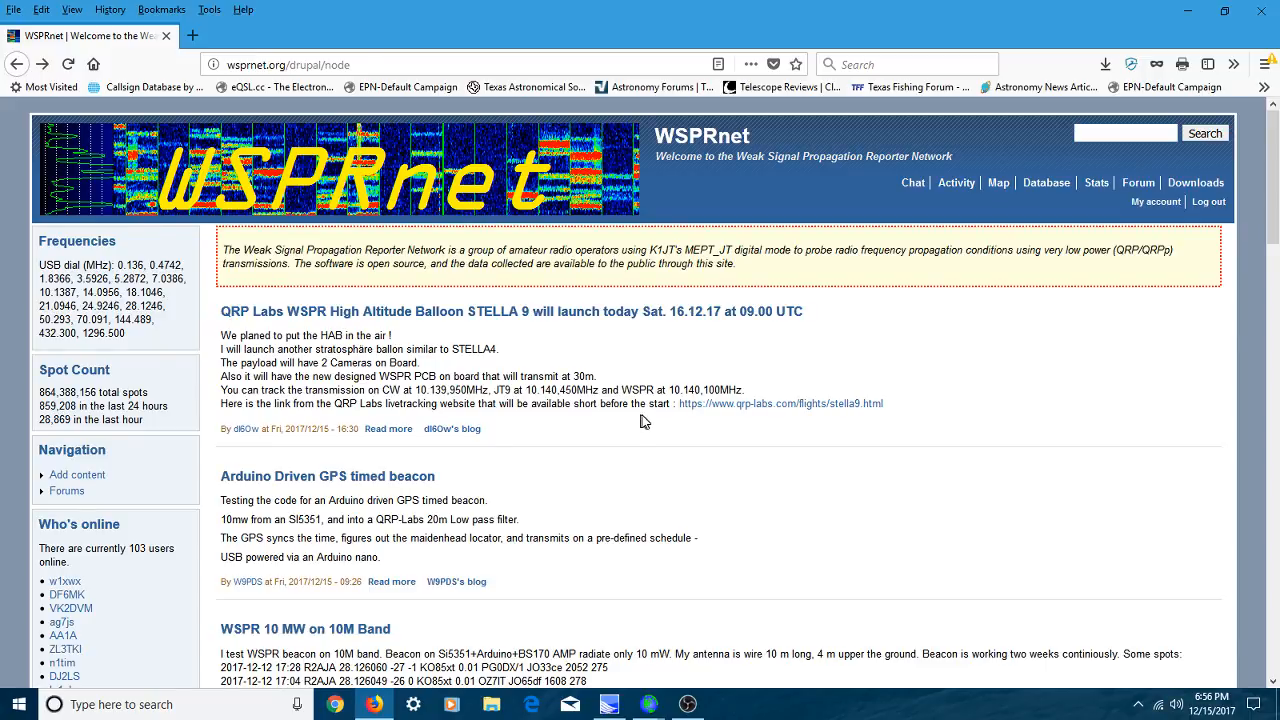
mouse_move(644, 422)
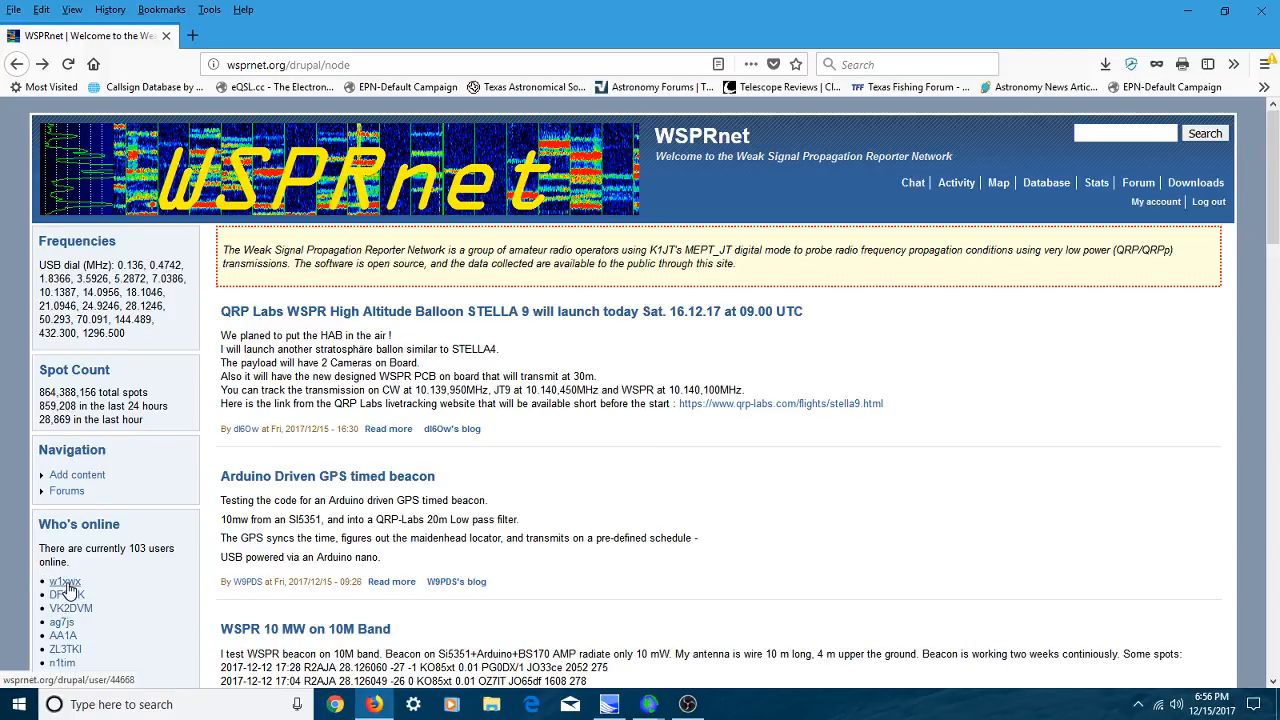
click(64, 580)
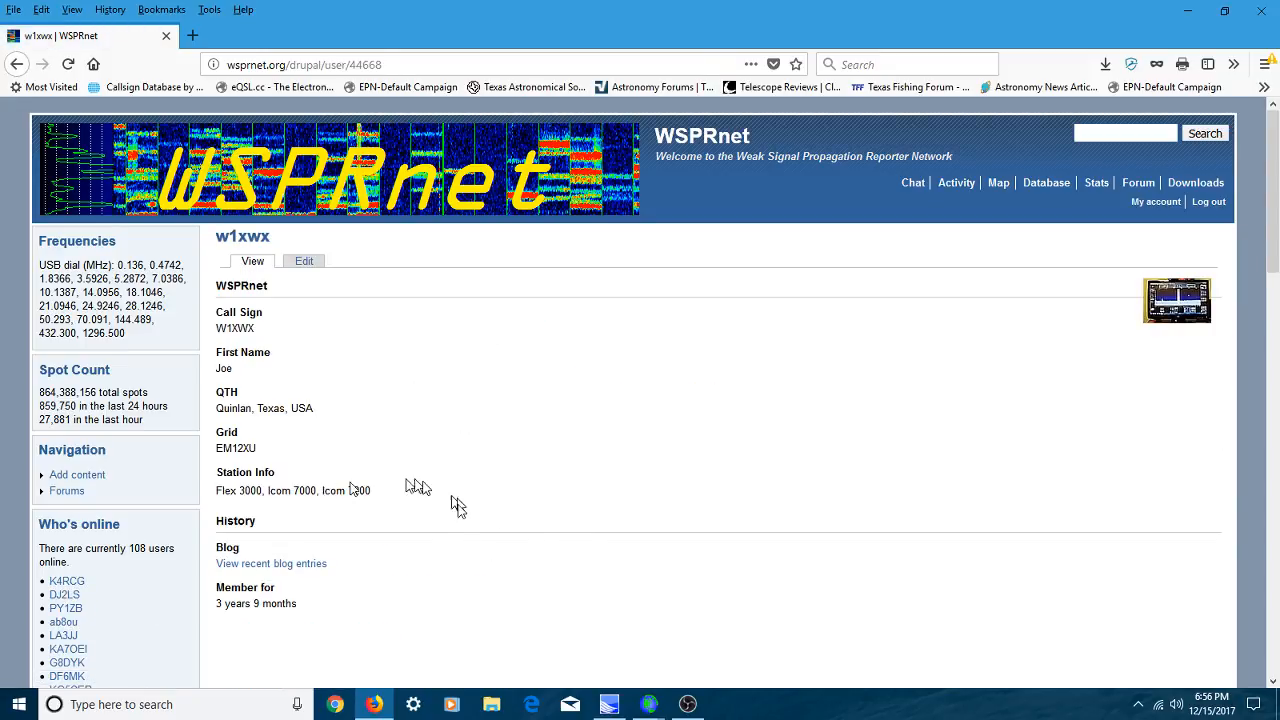
mouse_move(356, 630)
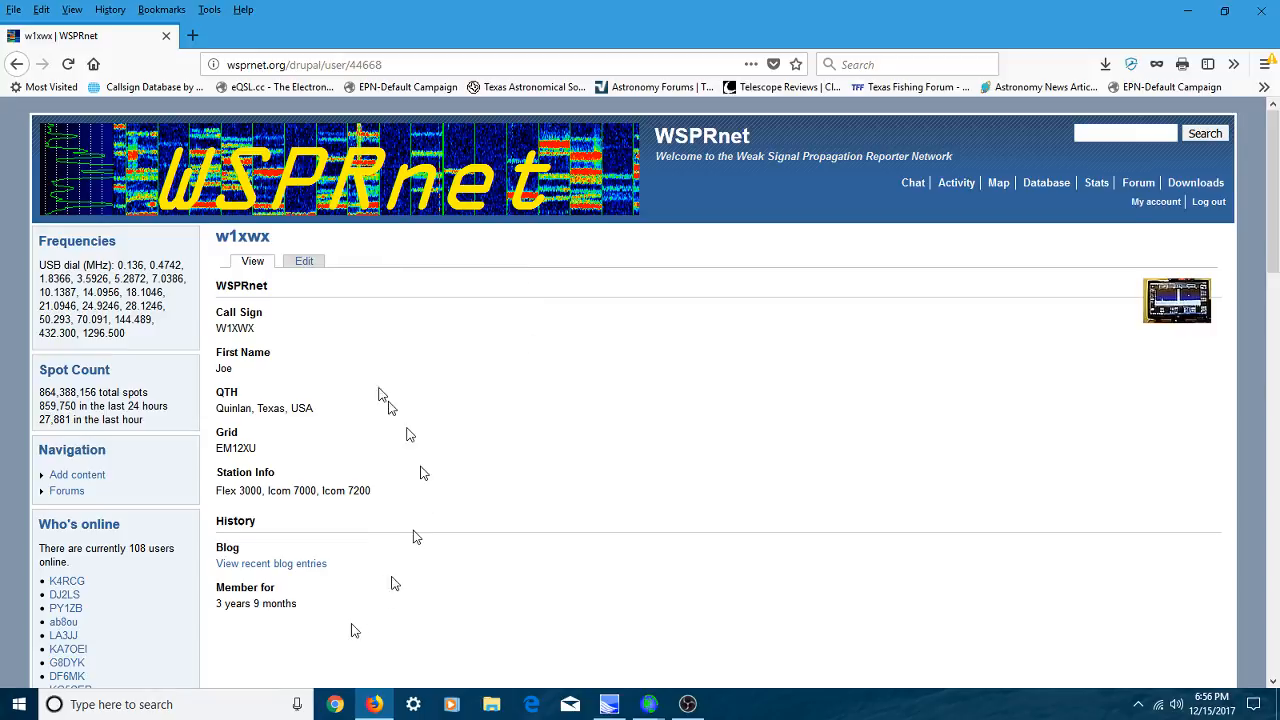
mouse_move(628, 478)
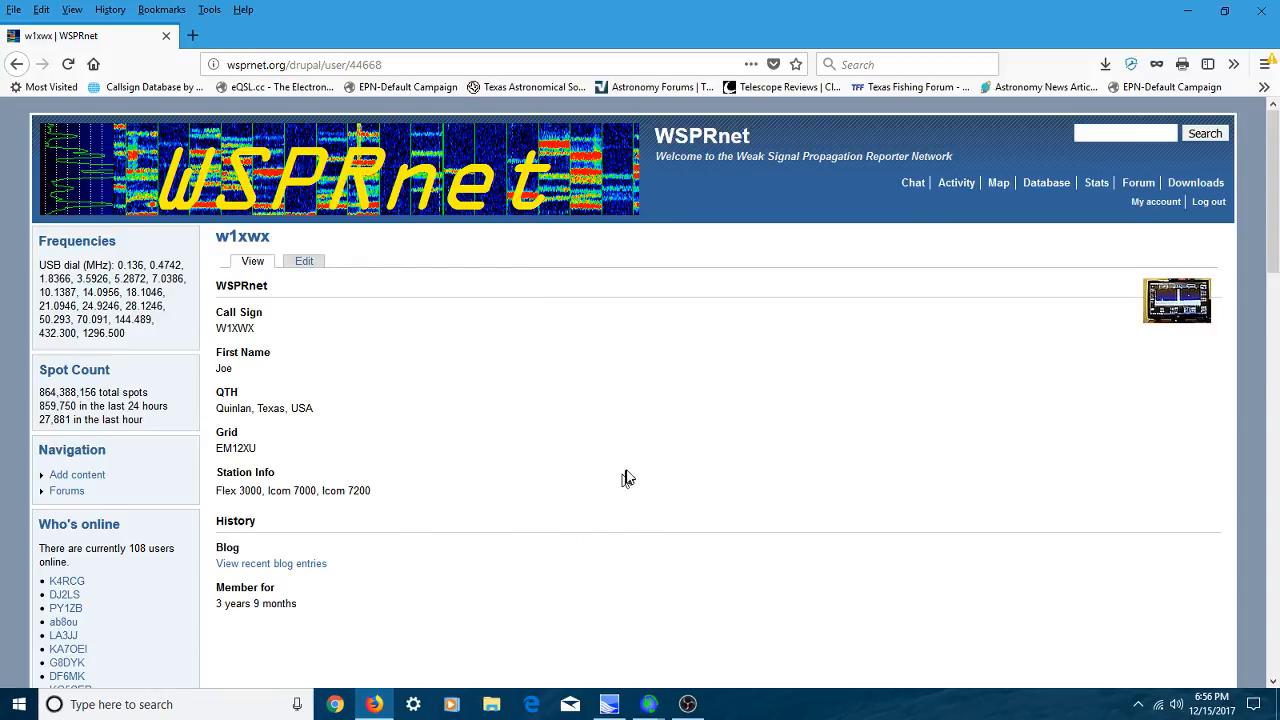
mouse_move(608, 452)
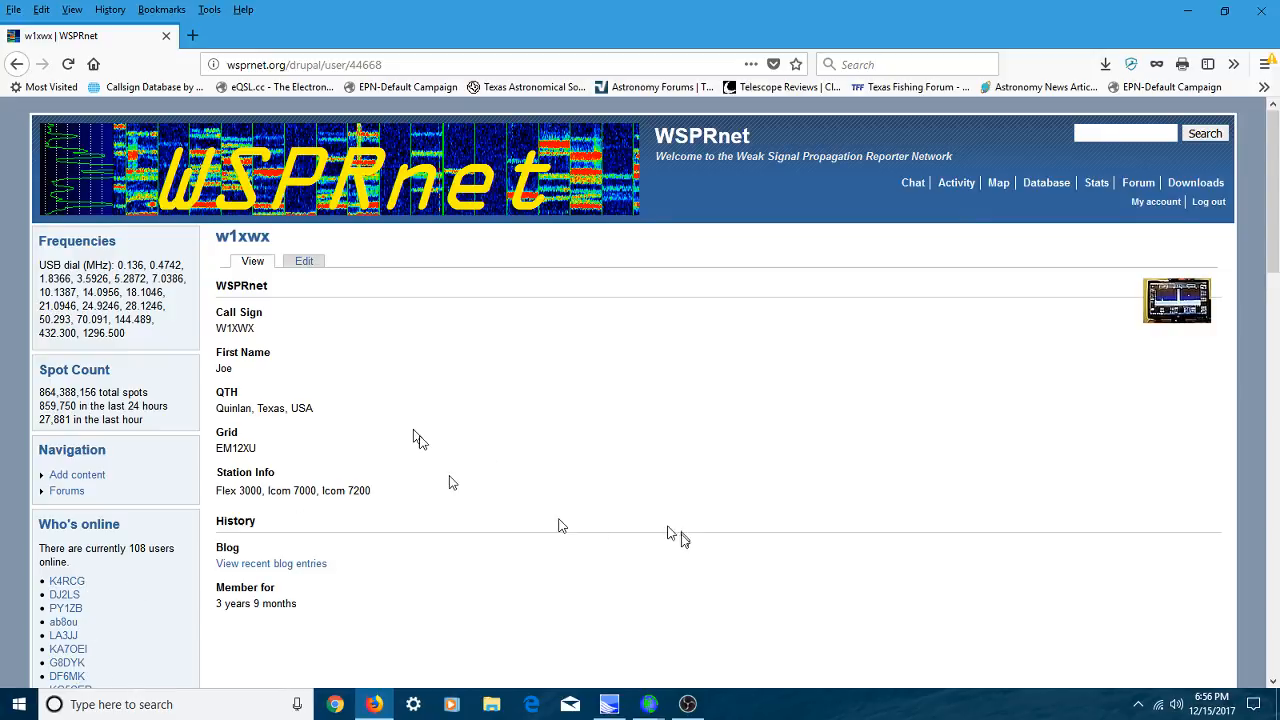
mouse_move(670, 424)
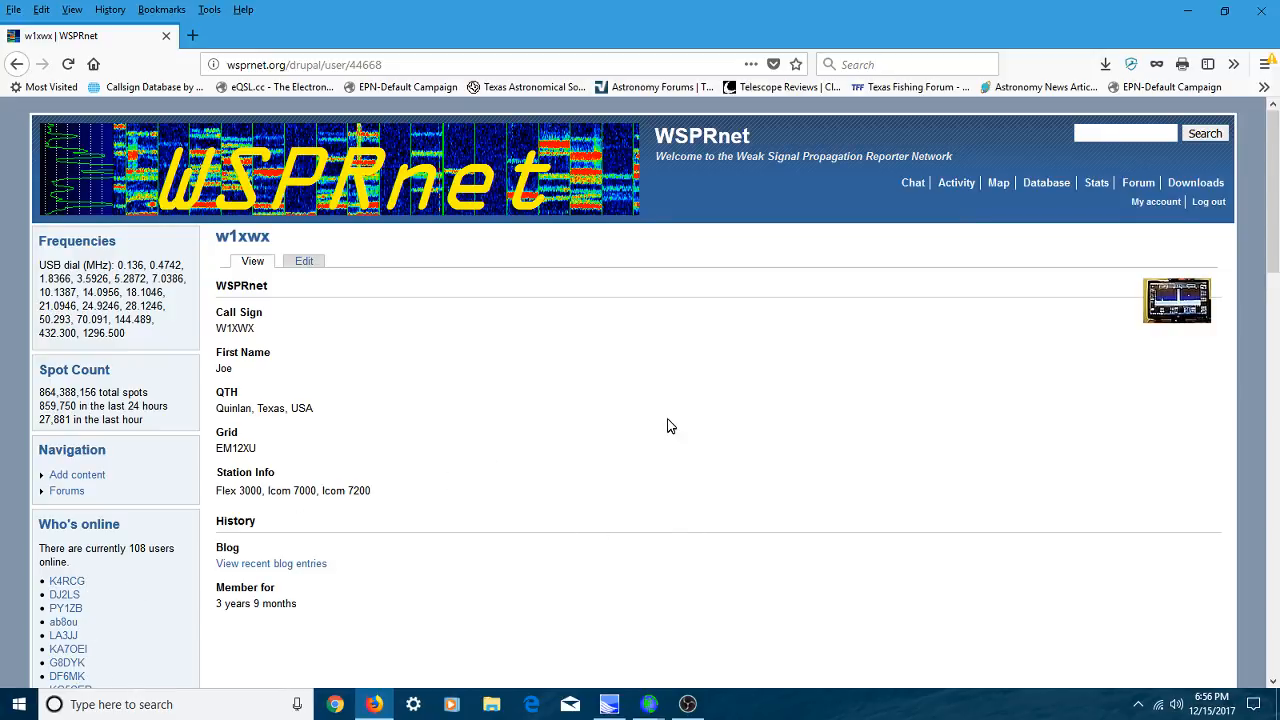
mouse_move(670, 390)
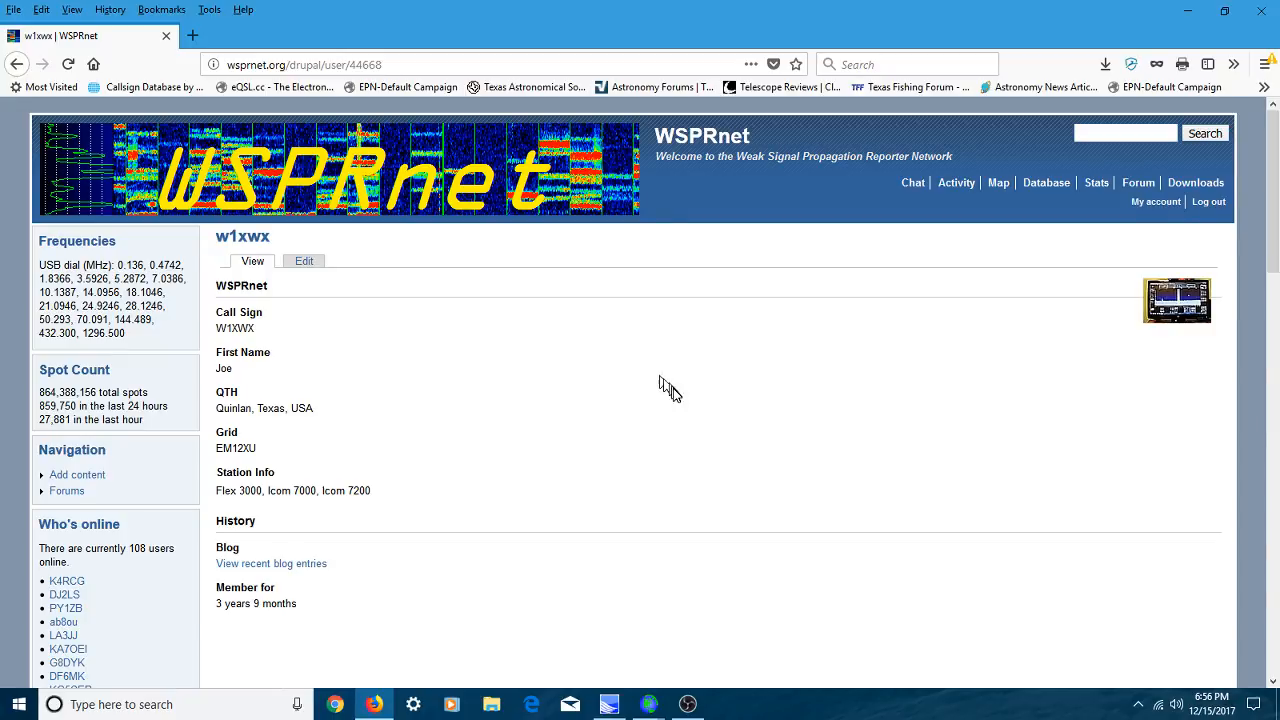
mouse_move(688, 400)
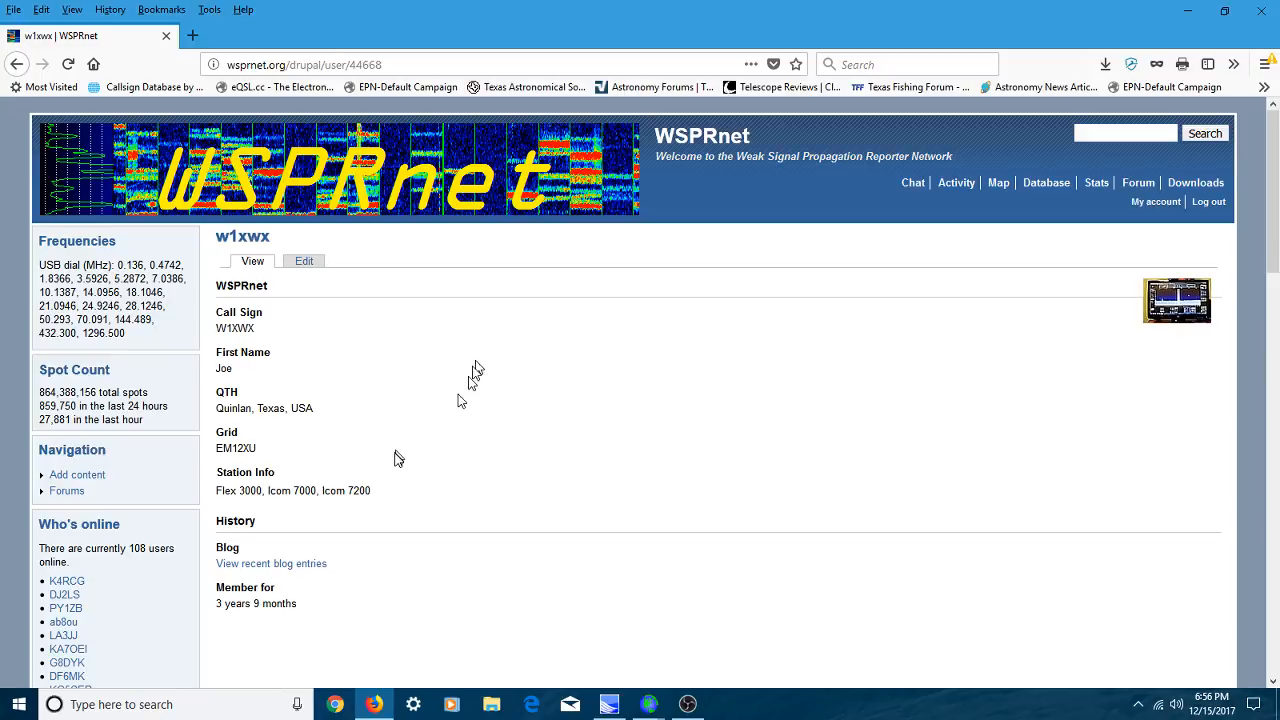
mouse_move(468, 360)
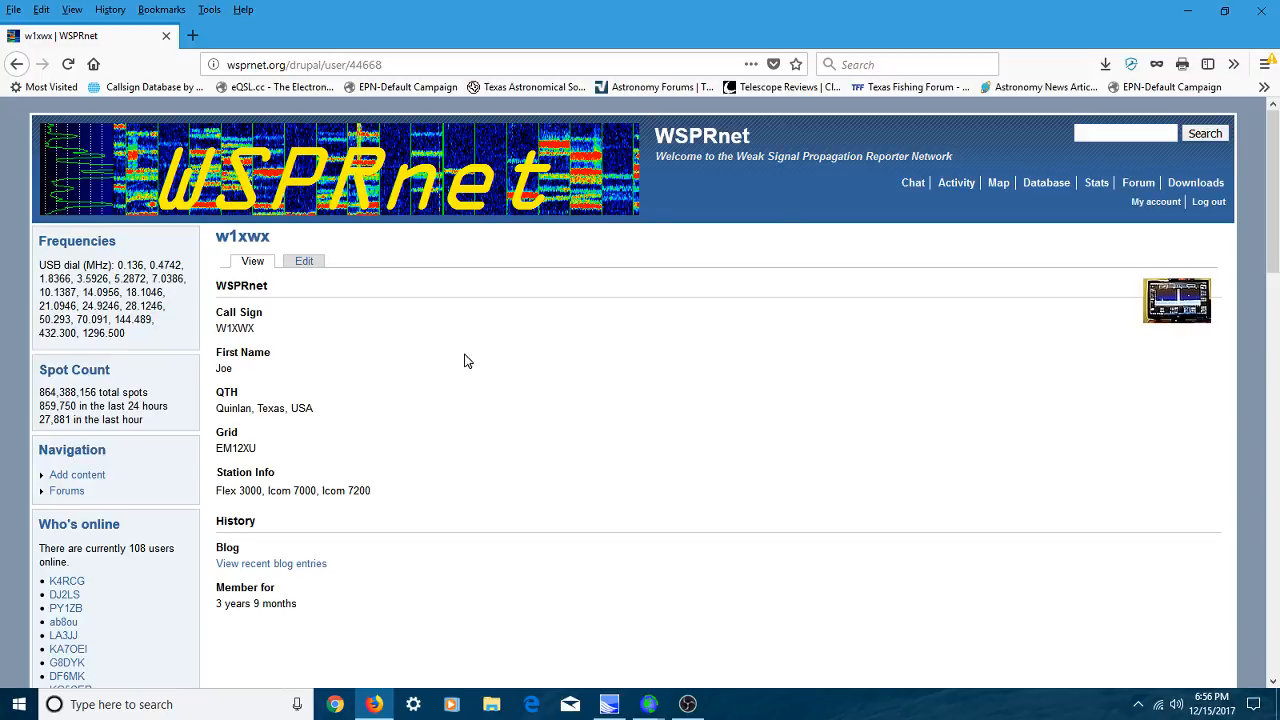
mouse_move(68, 390)
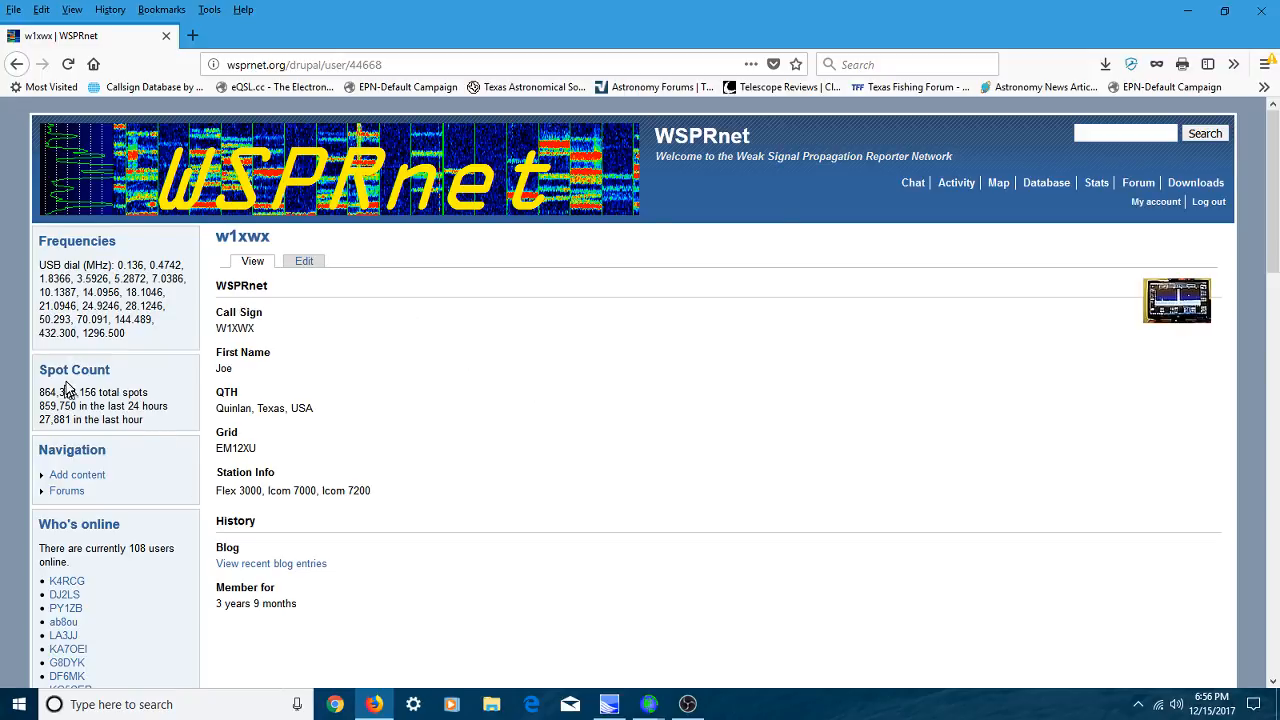
scroll(down, 3)
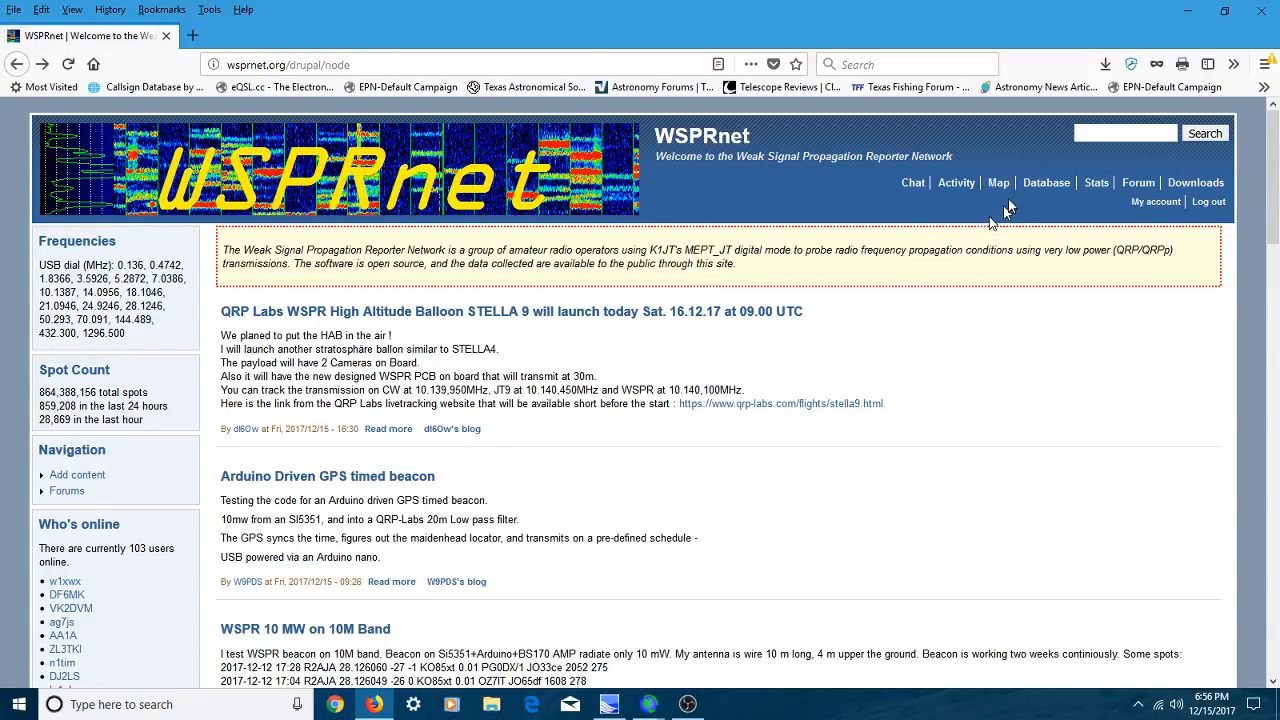
mouse_move(964, 176)
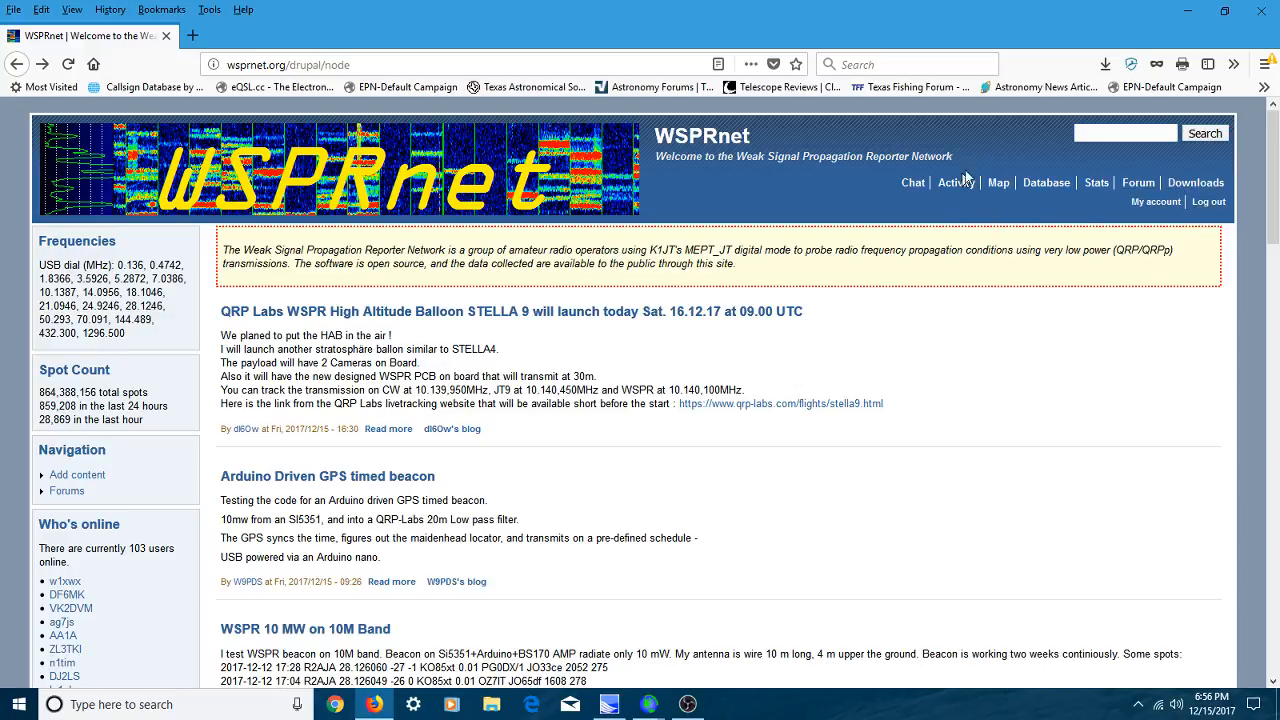
mouse_move(1138, 182)
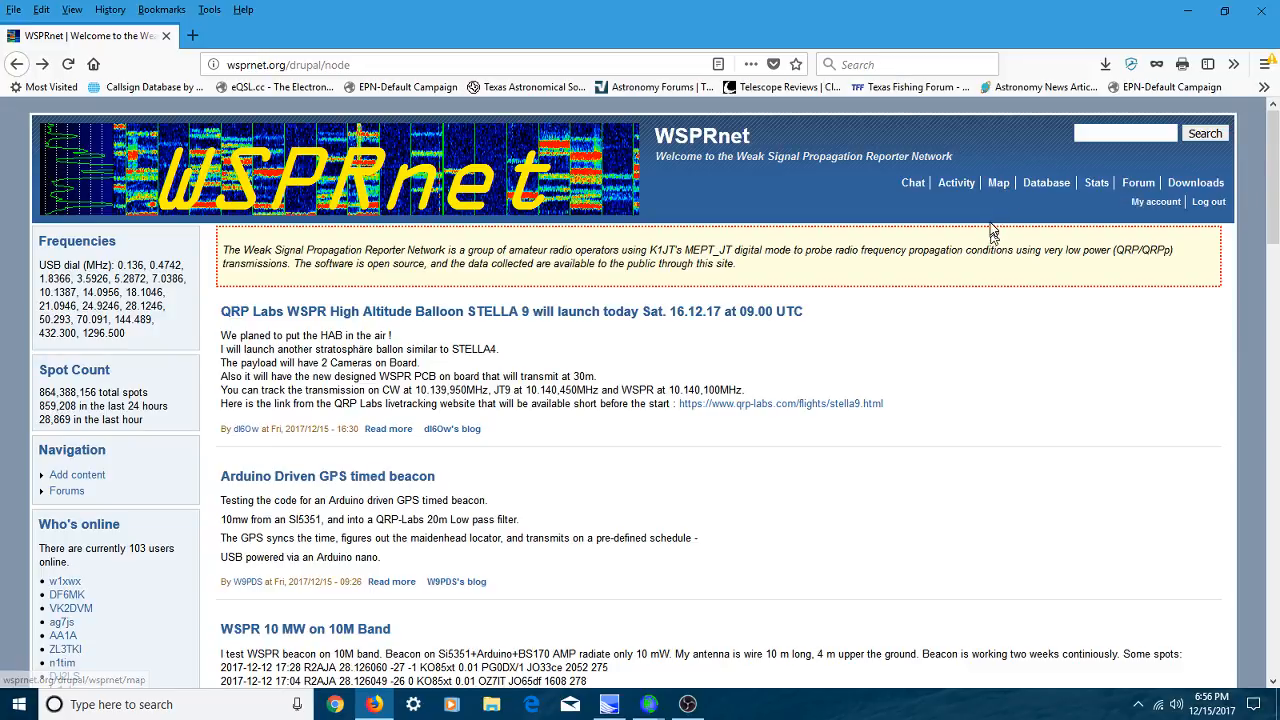
mouse_move(998, 184)
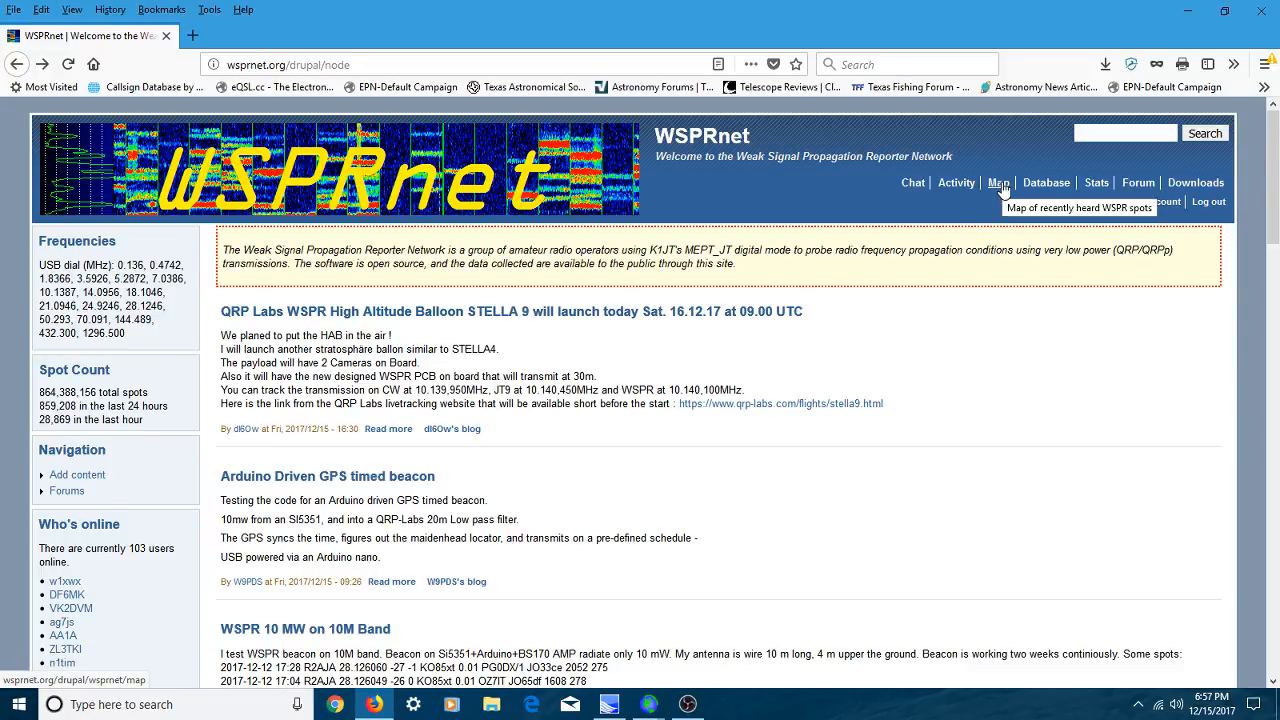
- On the WSPRnet Map page, clear the callsign filter and update the map
click(998, 182)
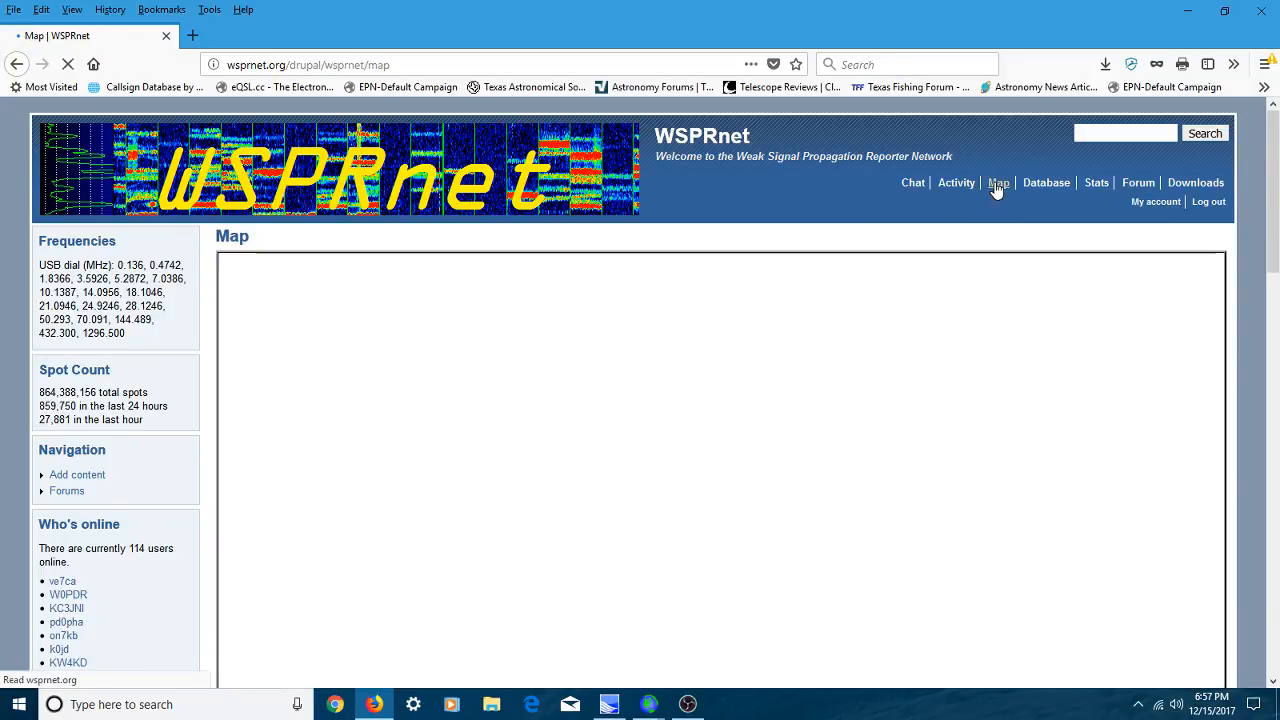
click(998, 182)
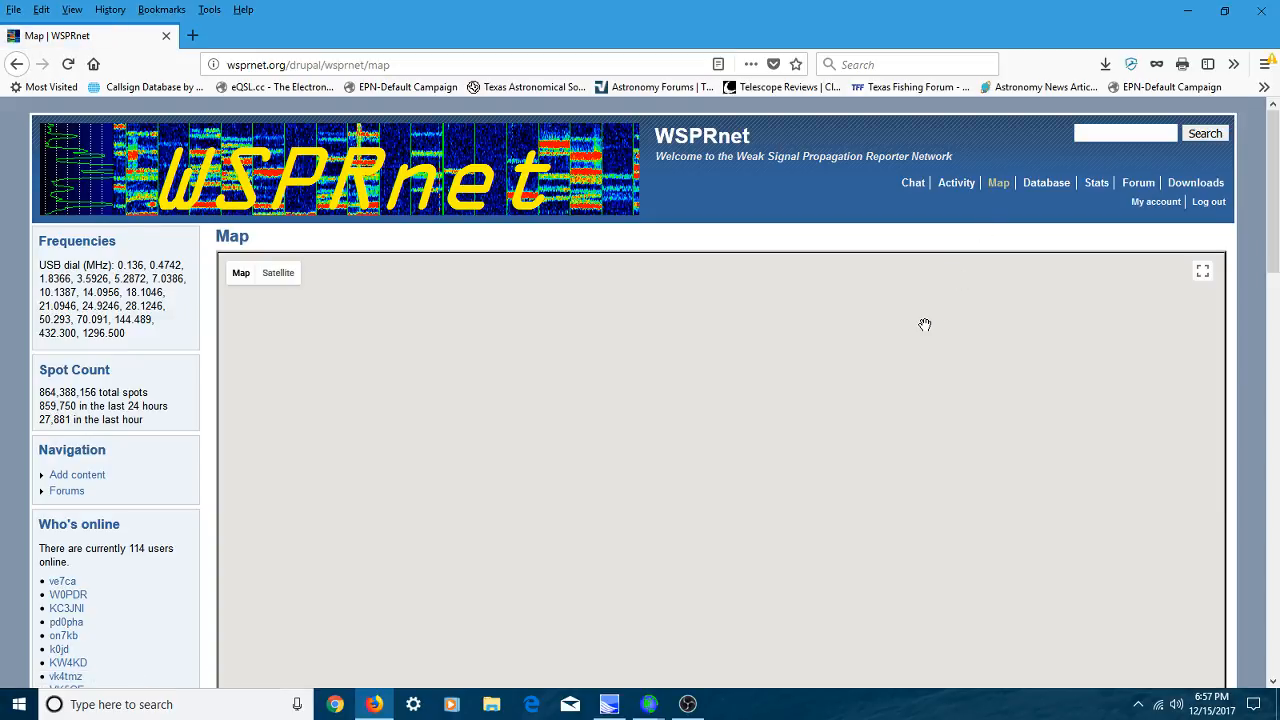
mouse_move(922, 332)
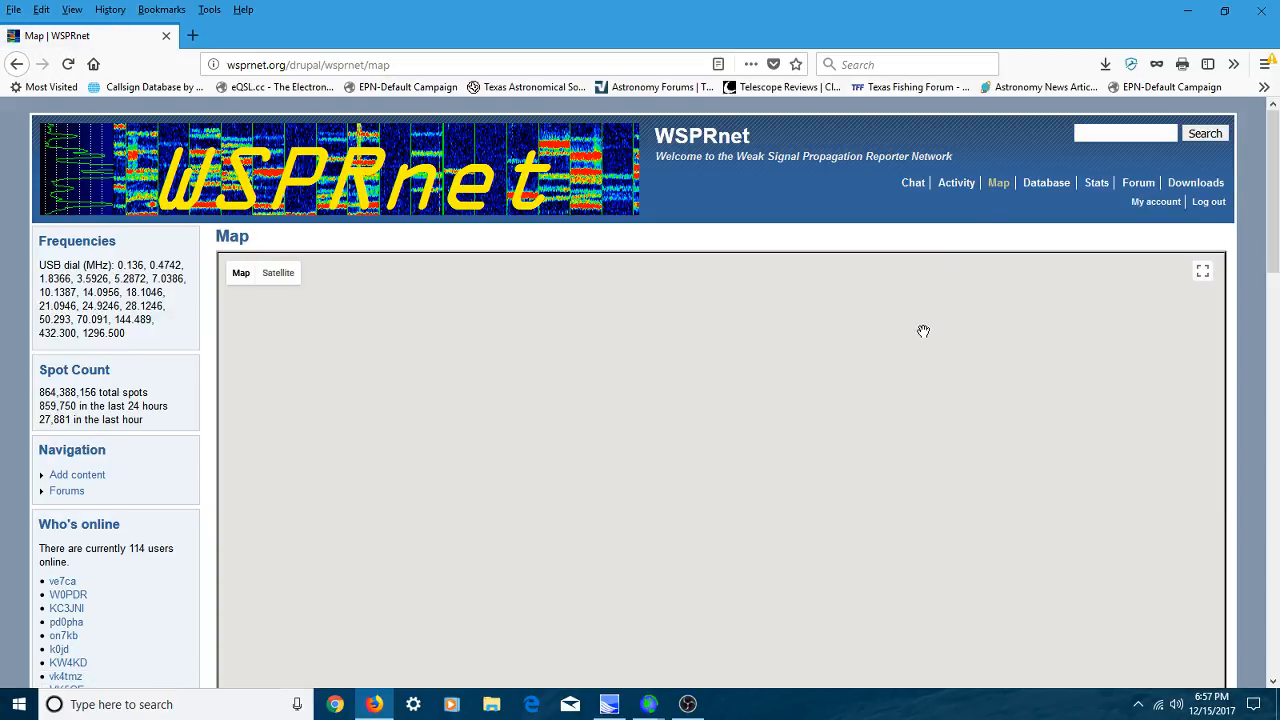
mouse_move(898, 392)
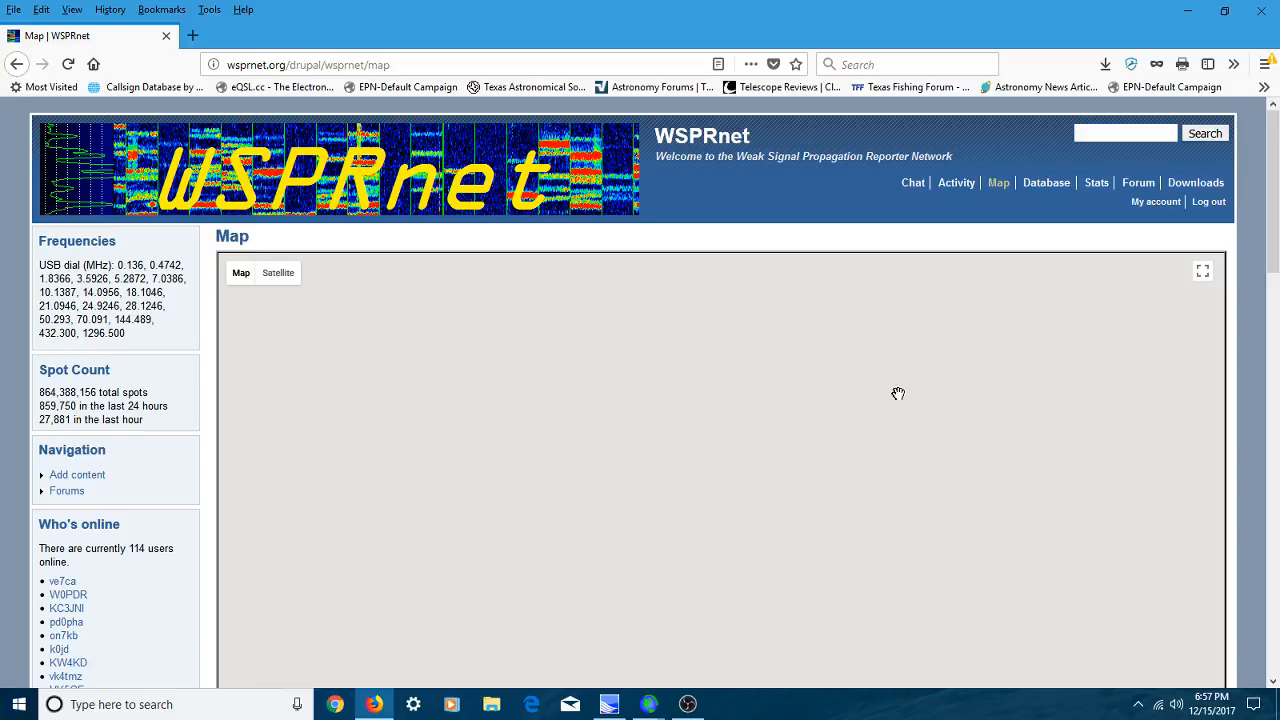
mouse_move(886, 404)
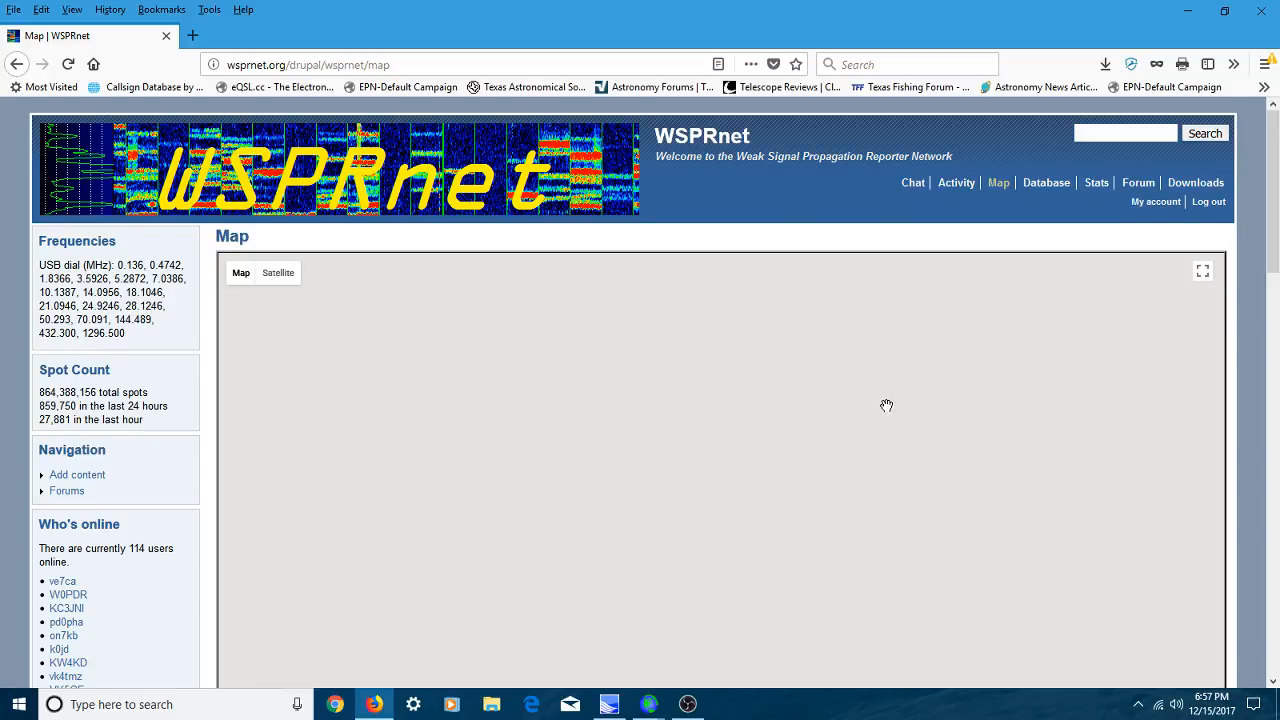
scroll(down, 3)
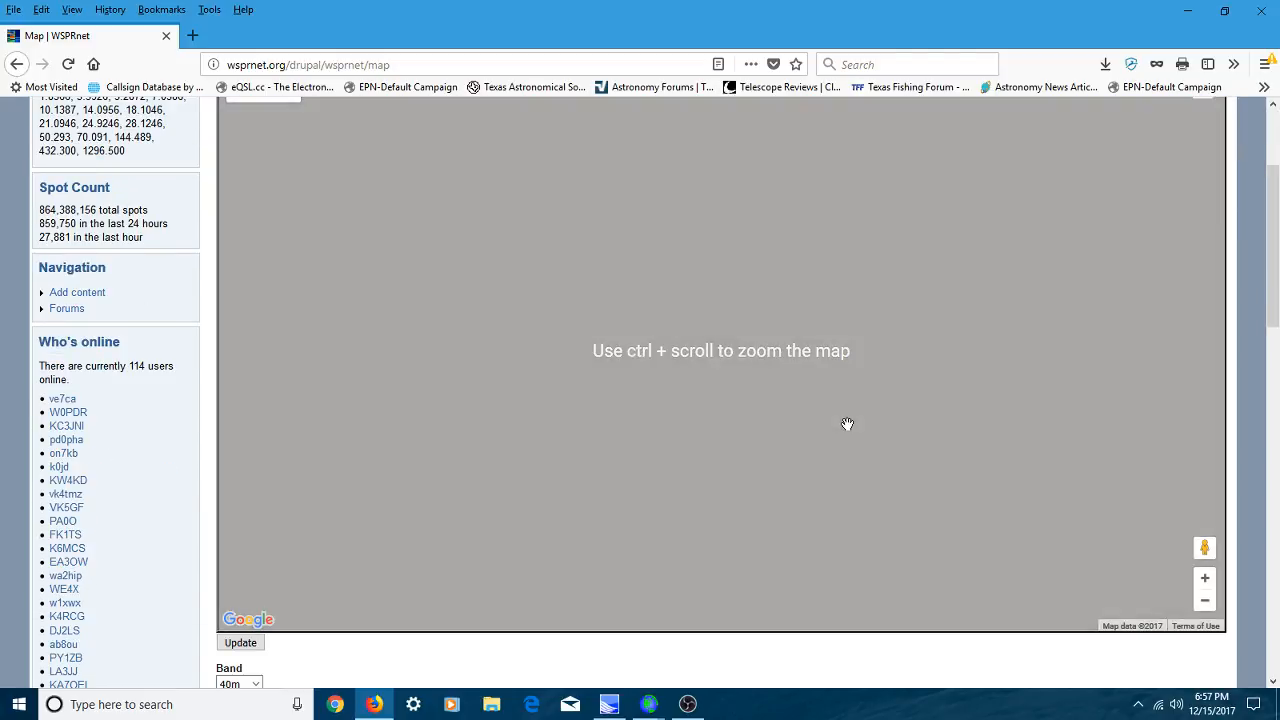
scroll(down, 3)
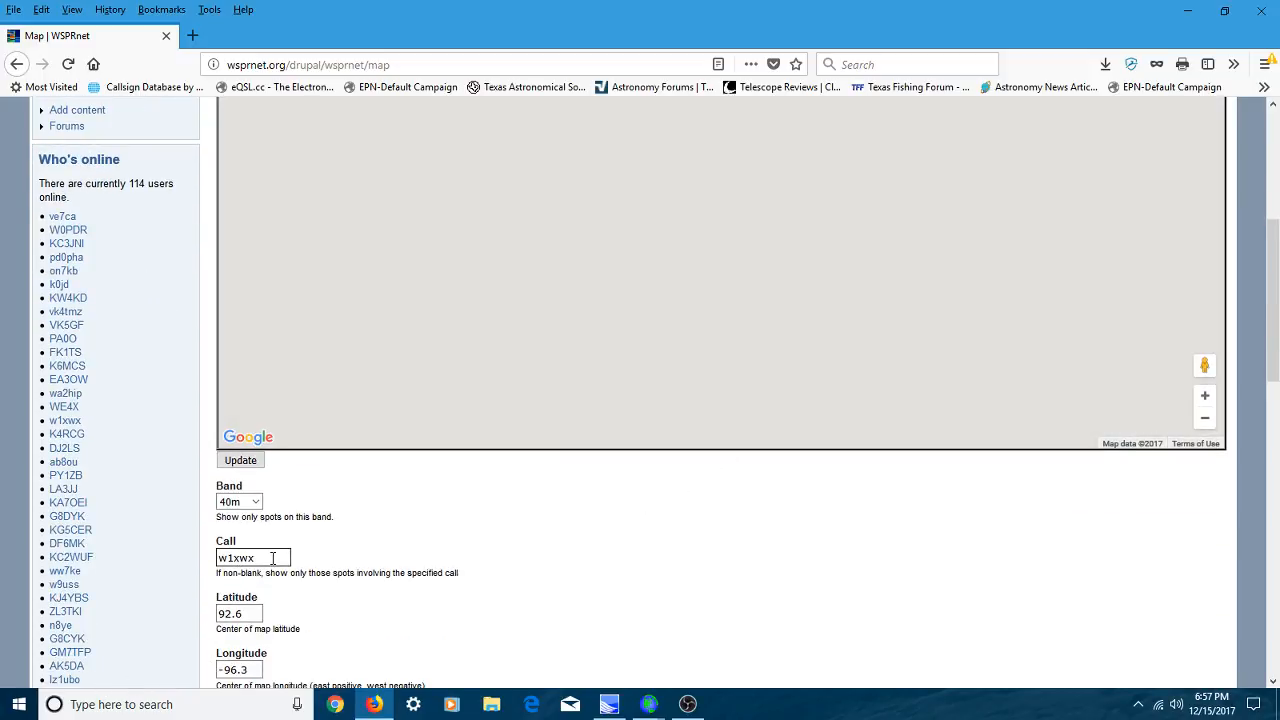
key(Backspace)
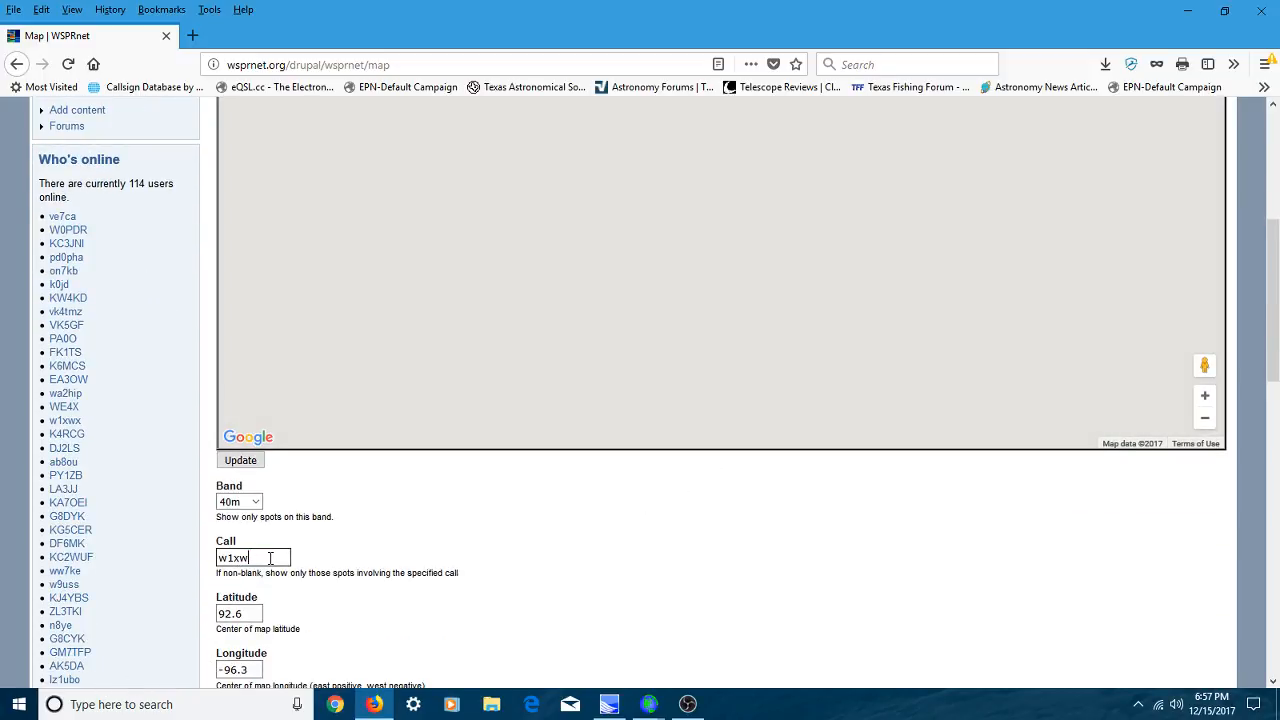
click(252, 558)
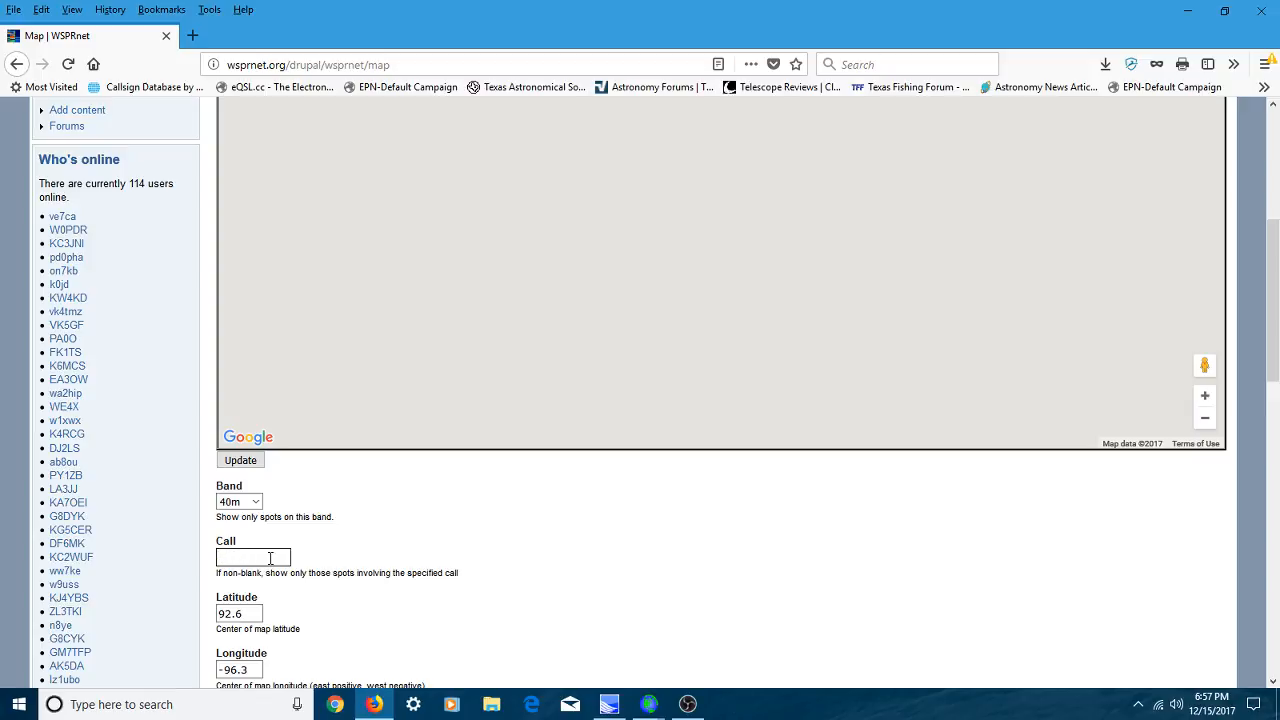
click(240, 460)
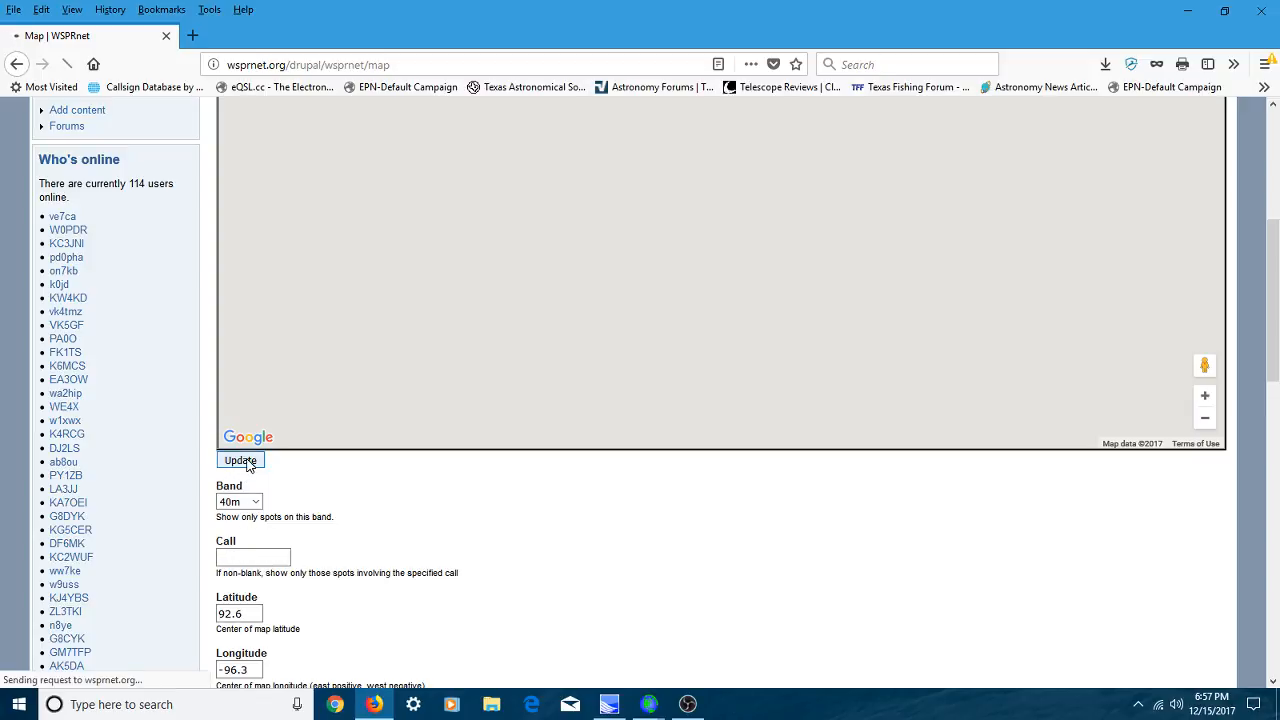
click(240, 460)
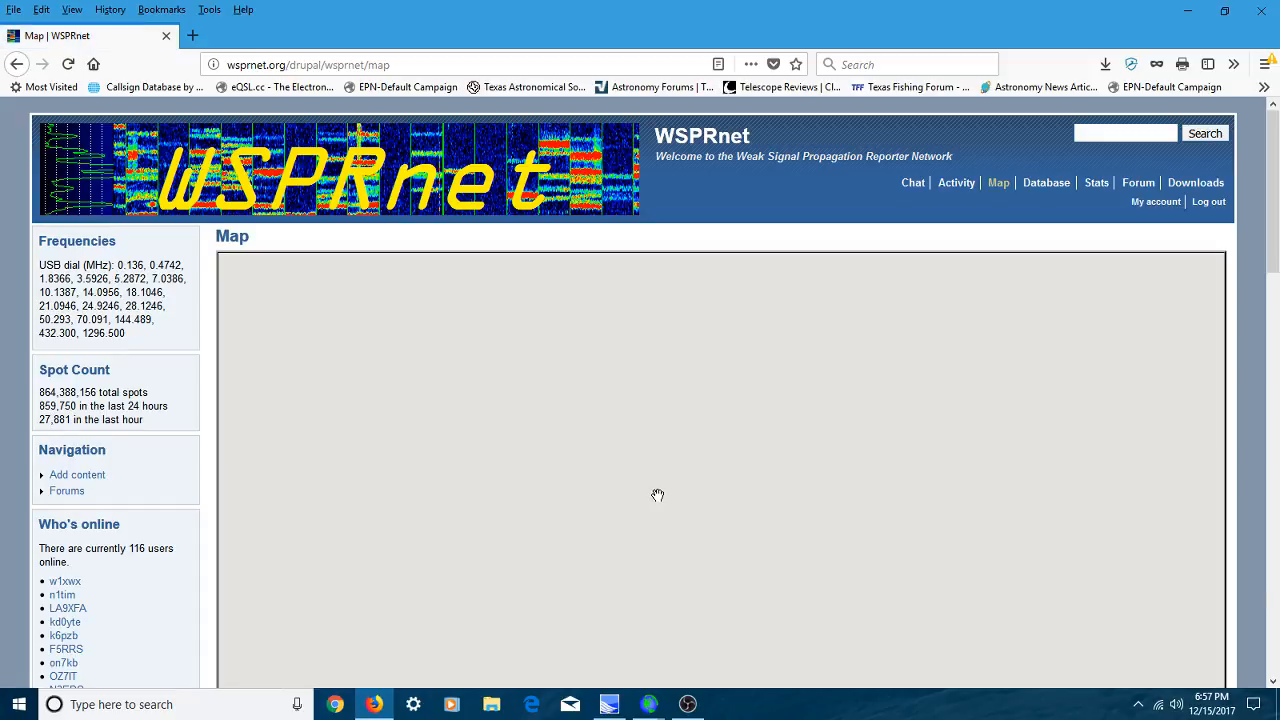
- Clear the map-centre latitude and longitude fields so the map reloads unfiltered
scroll(down, 3)
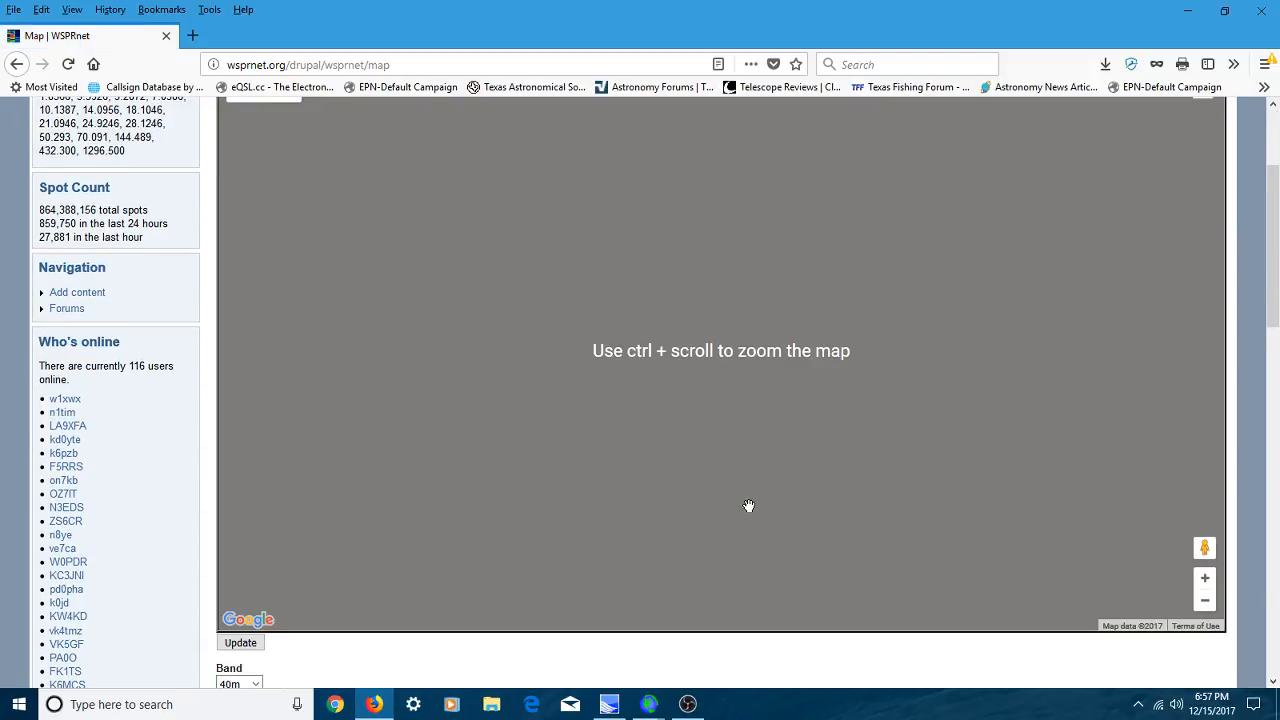
scroll(down, 3)
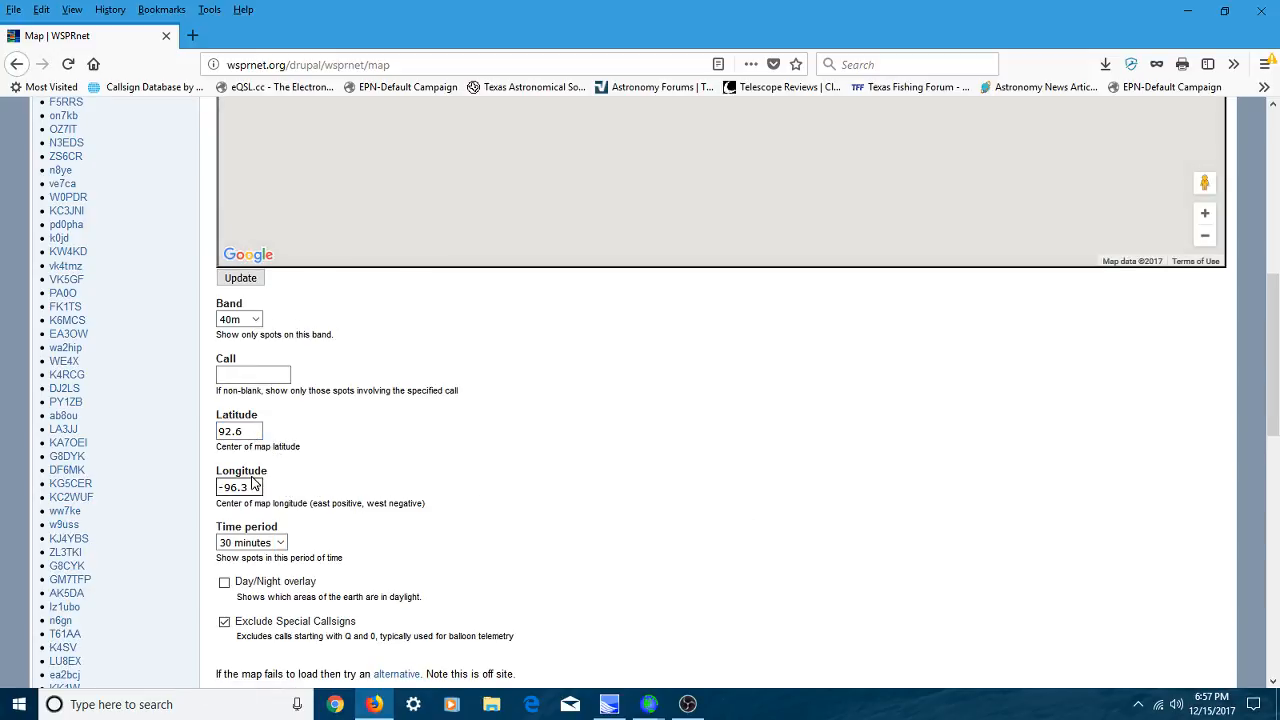
click(240, 430)
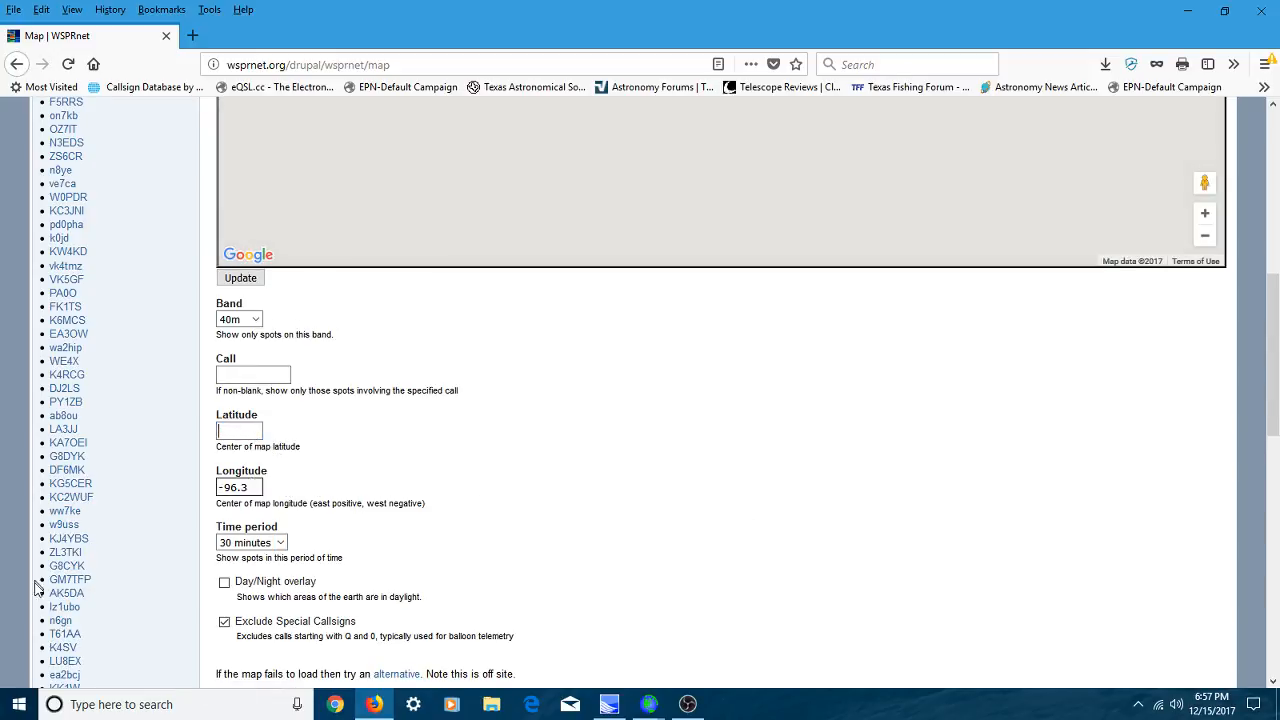
click(240, 488)
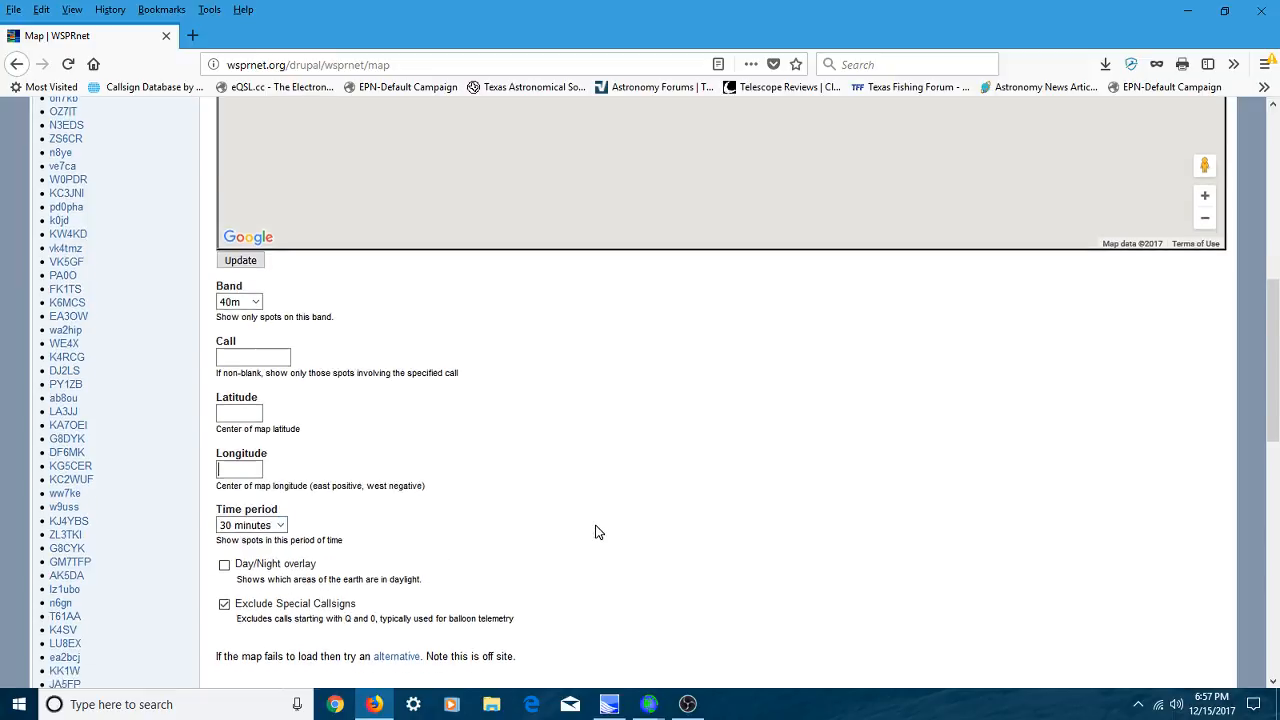
scroll(up, 3)
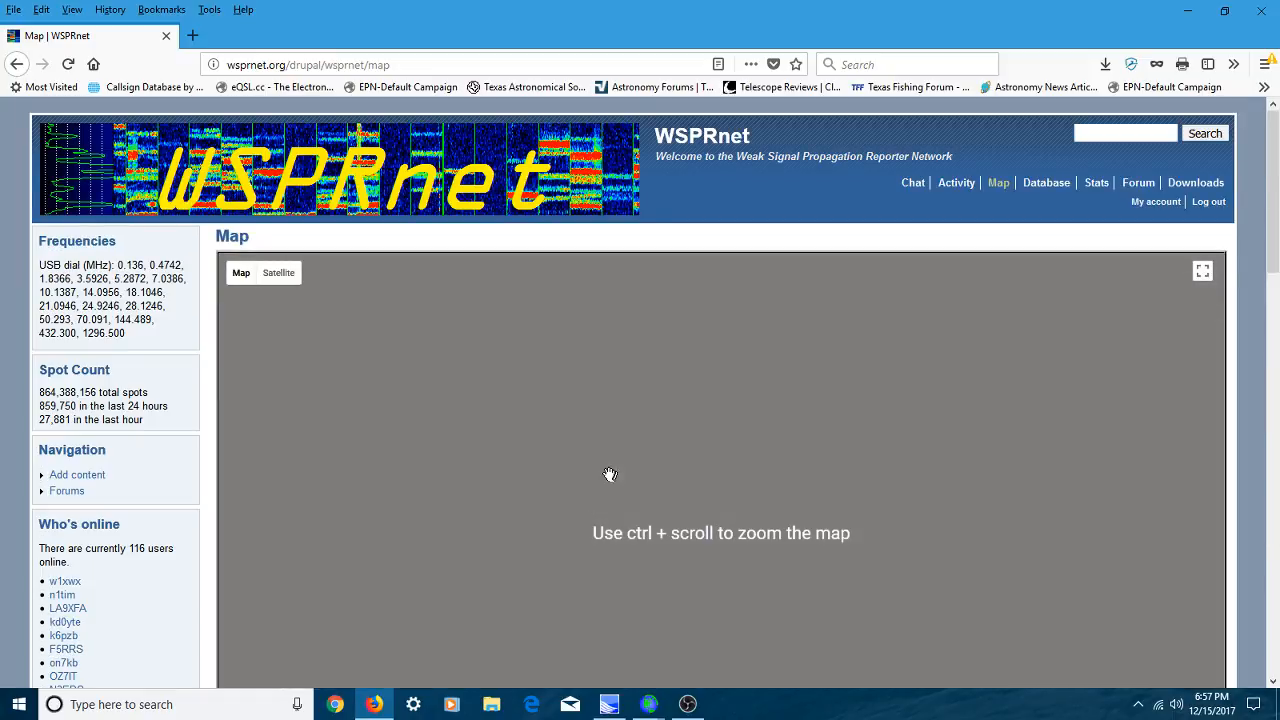
scroll(down, 3)
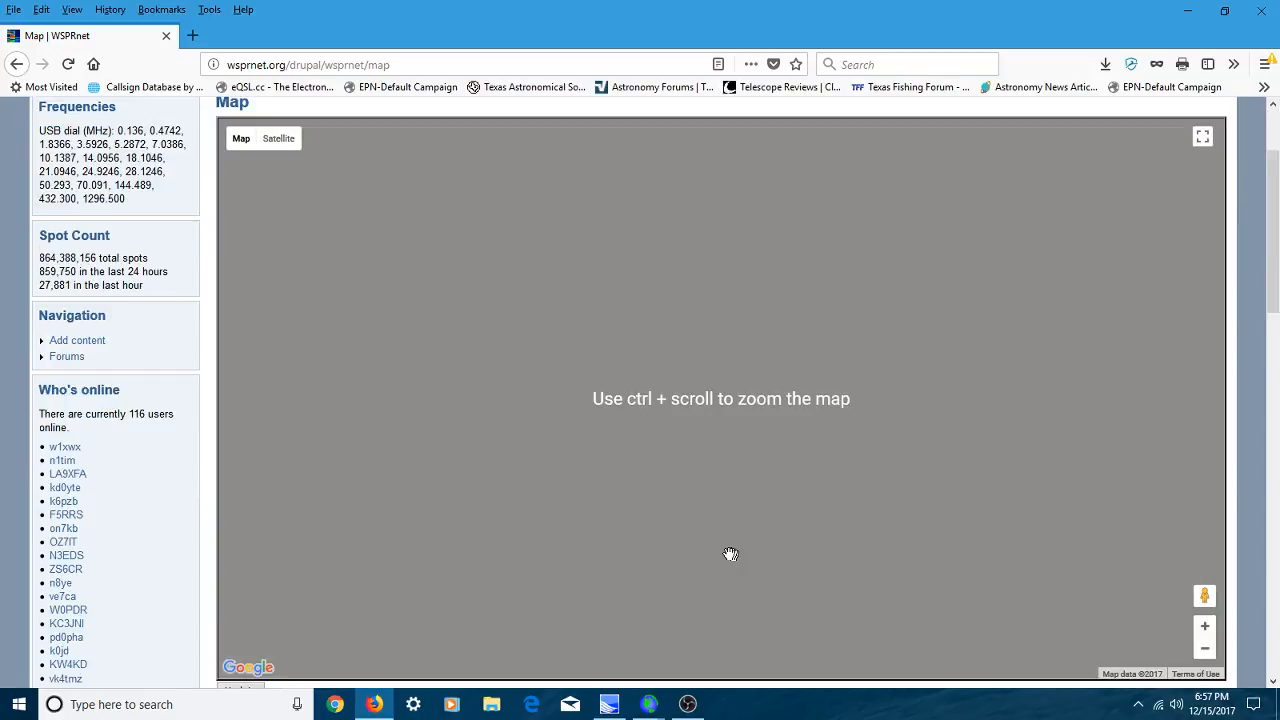
scroll(down, 3)
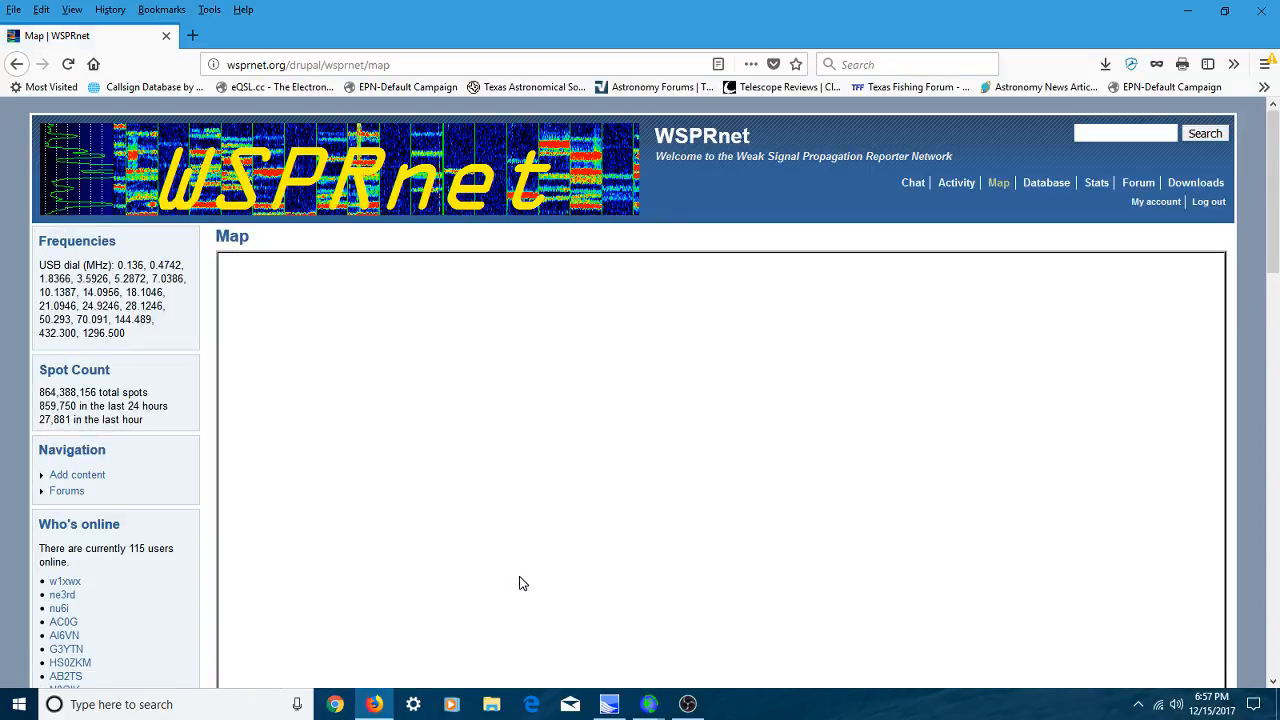
mouse_move(676, 554)
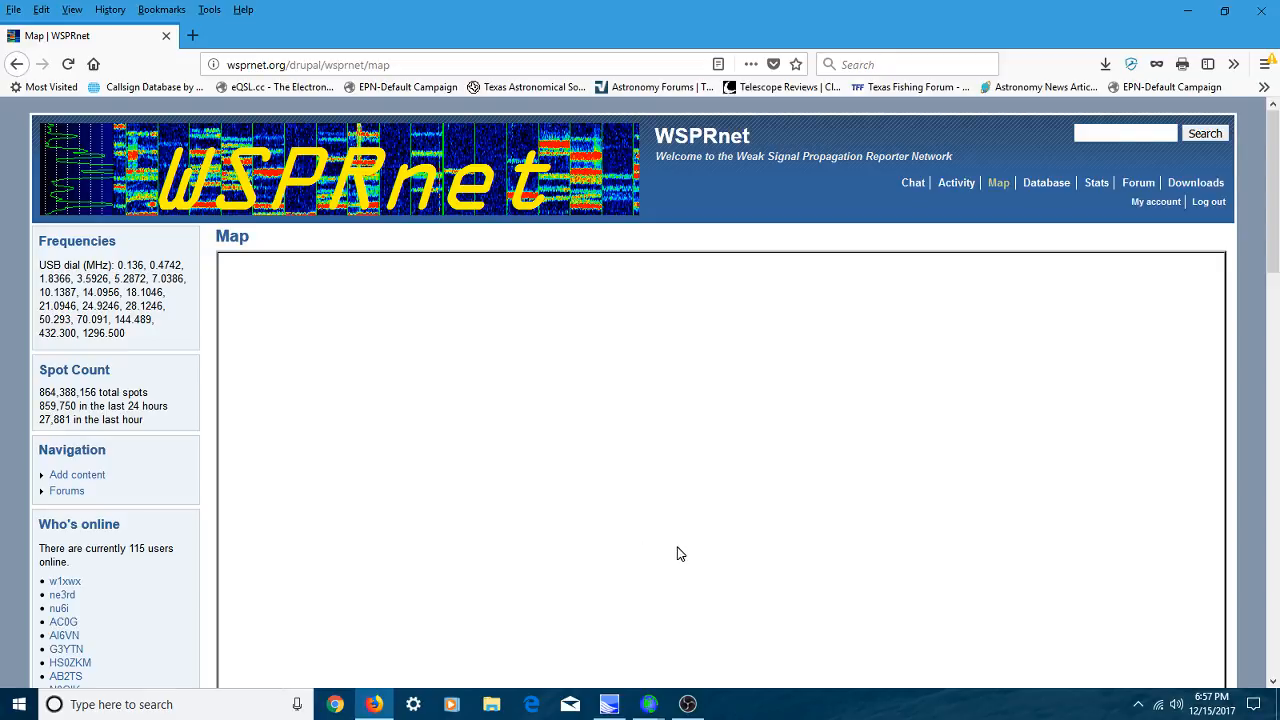
mouse_move(1040, 486)
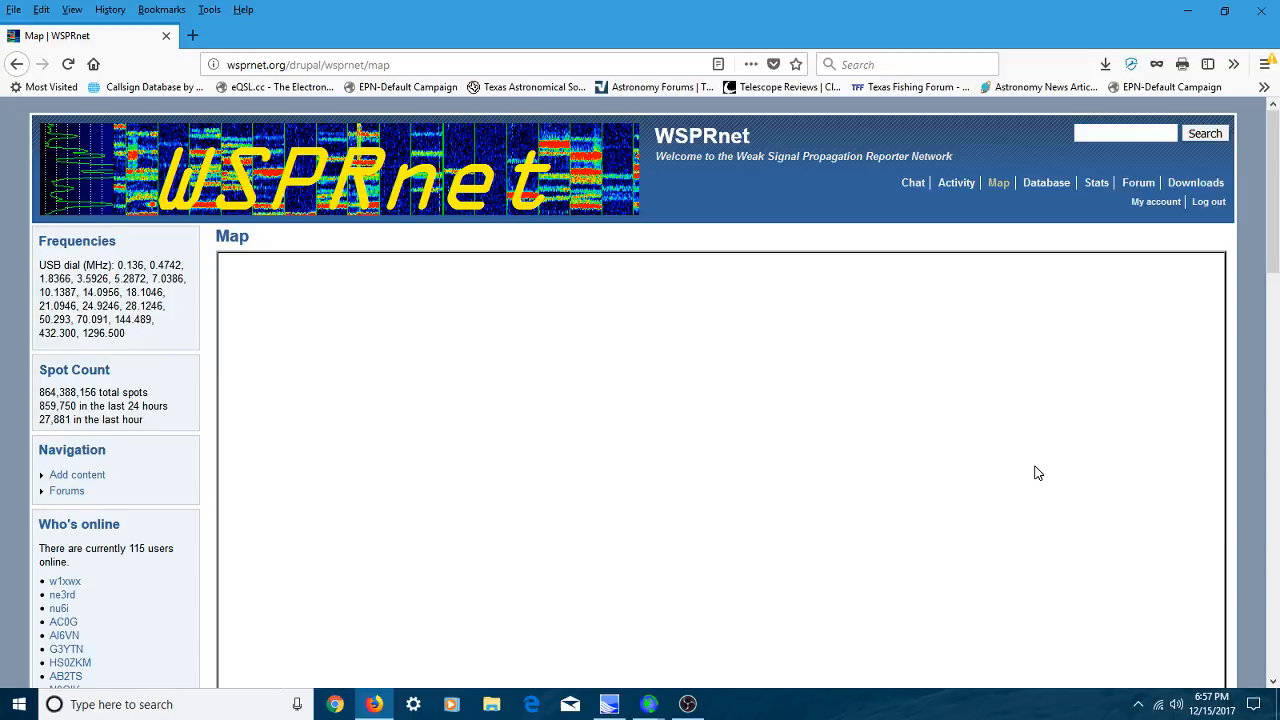
mouse_move(1148, 420)
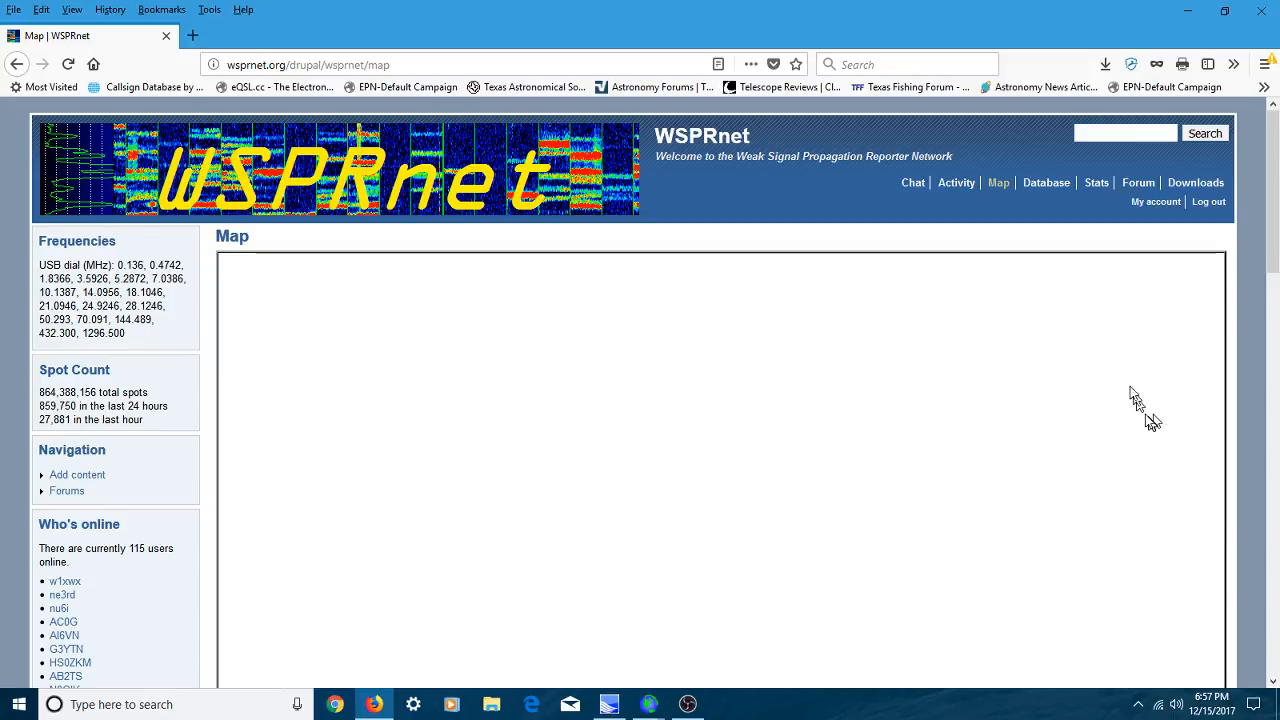
mouse_move(1100, 388)
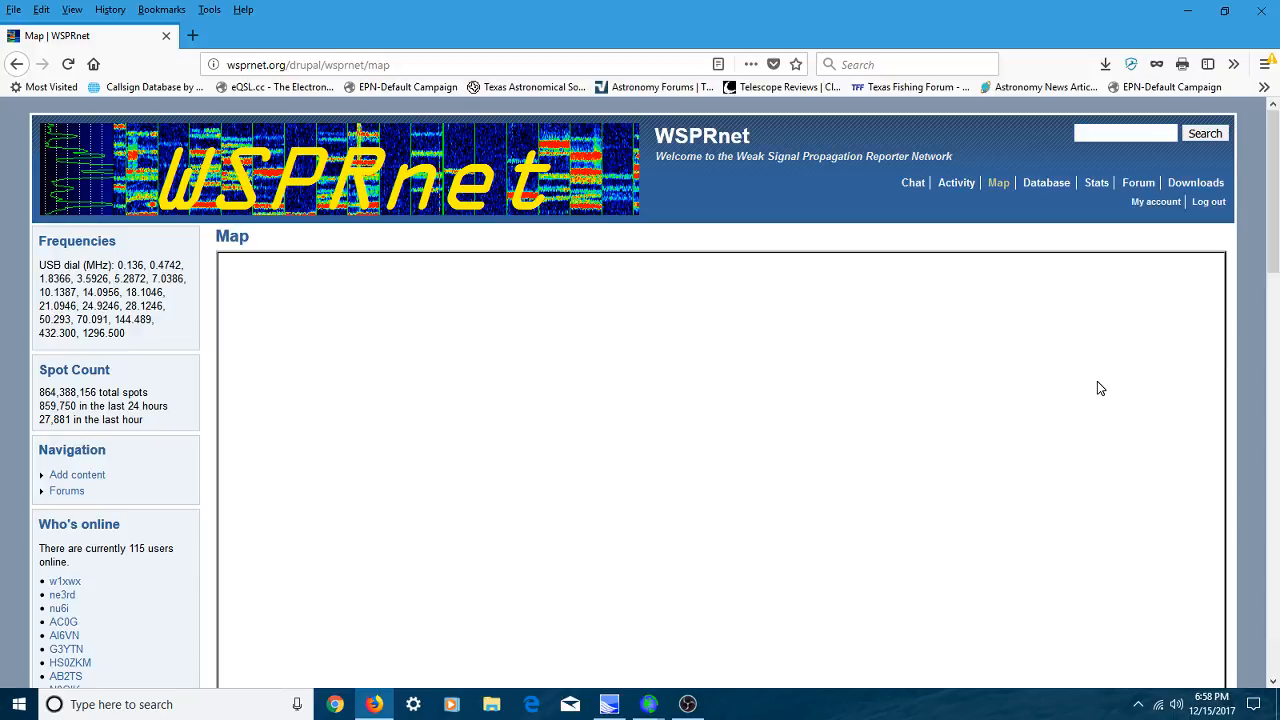
mouse_move(1106, 352)
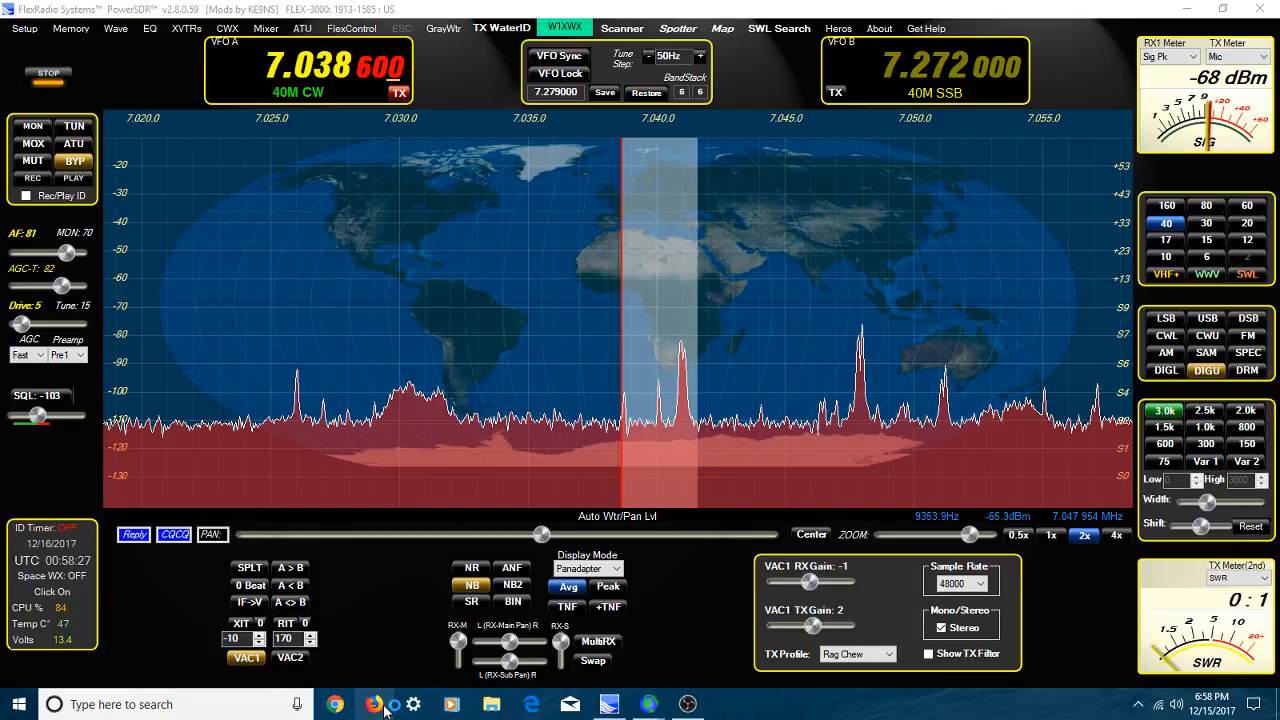
- In Firefox, search for WSPR NET, go to the WSPRnet site and sign in
click(372, 704)
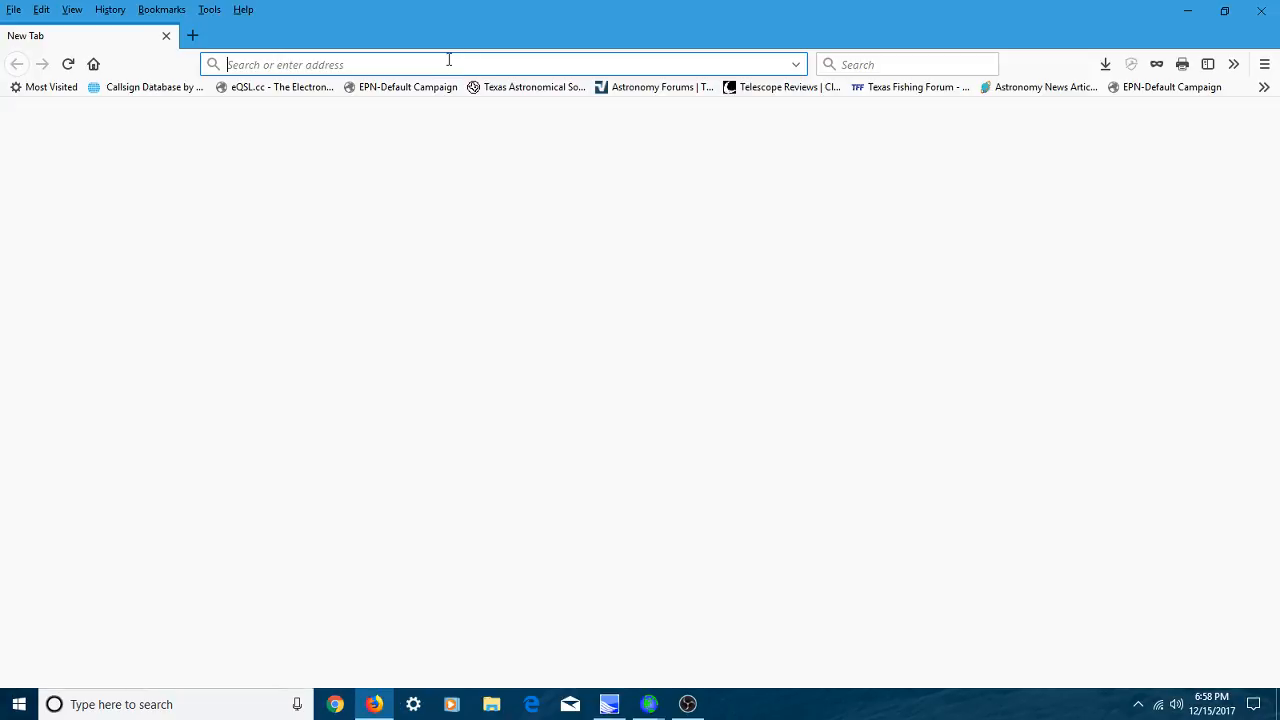
text(WS)
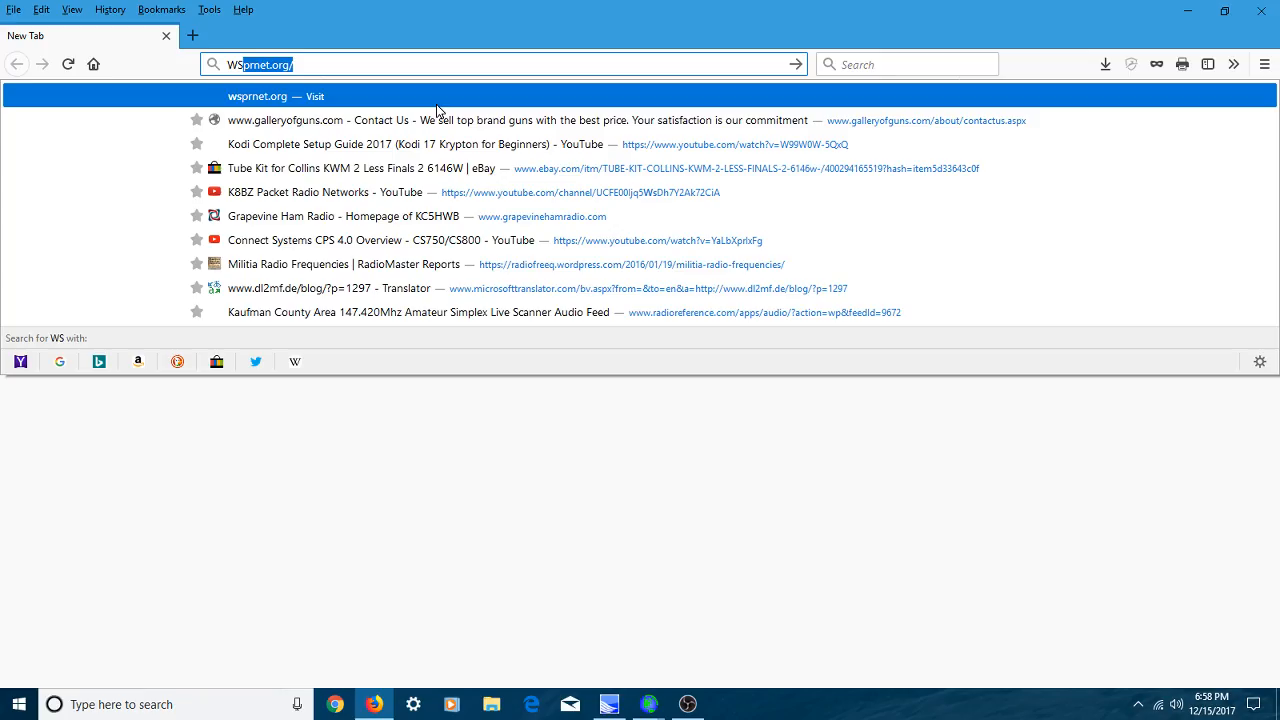
text(WSPR NE)
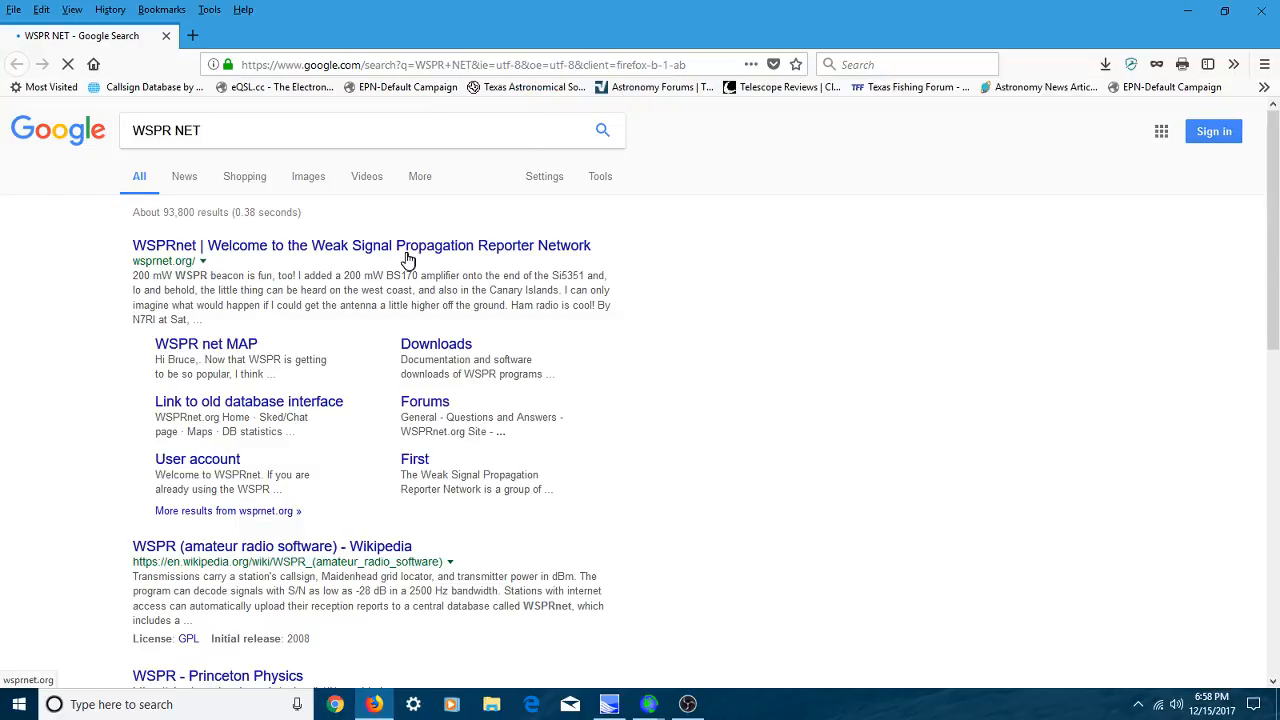
click(360, 244)
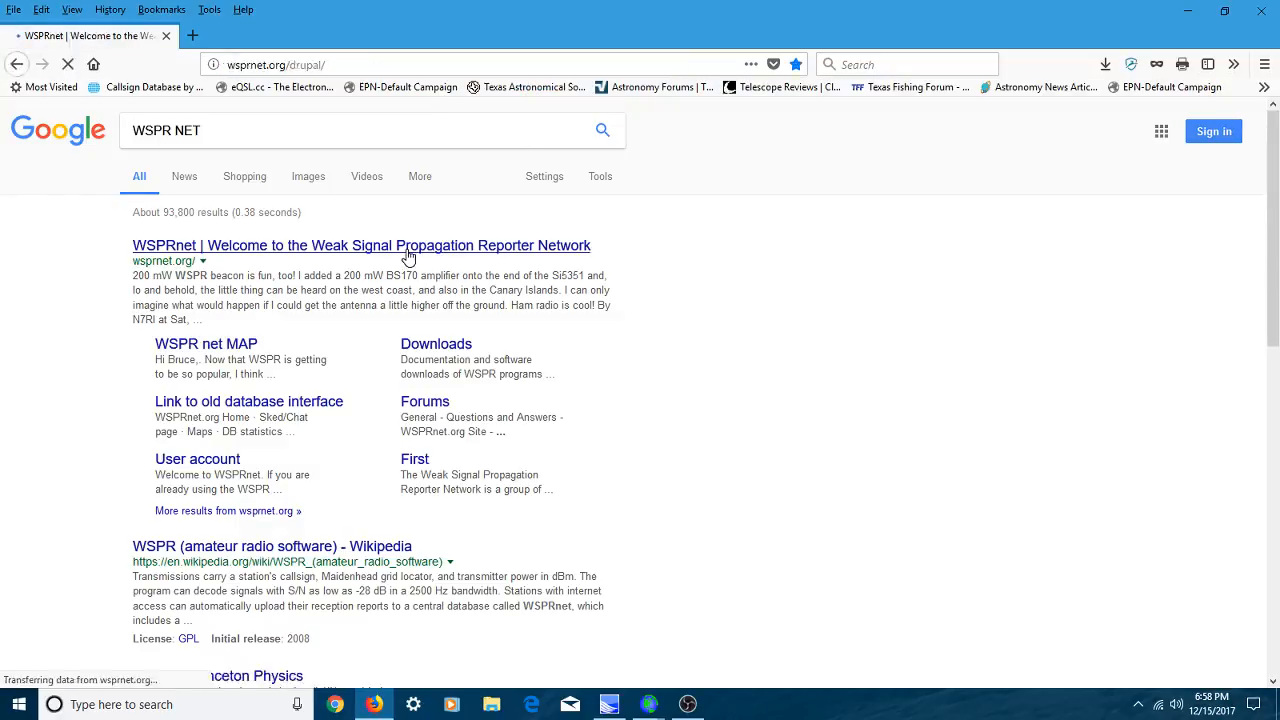
click(360, 244)
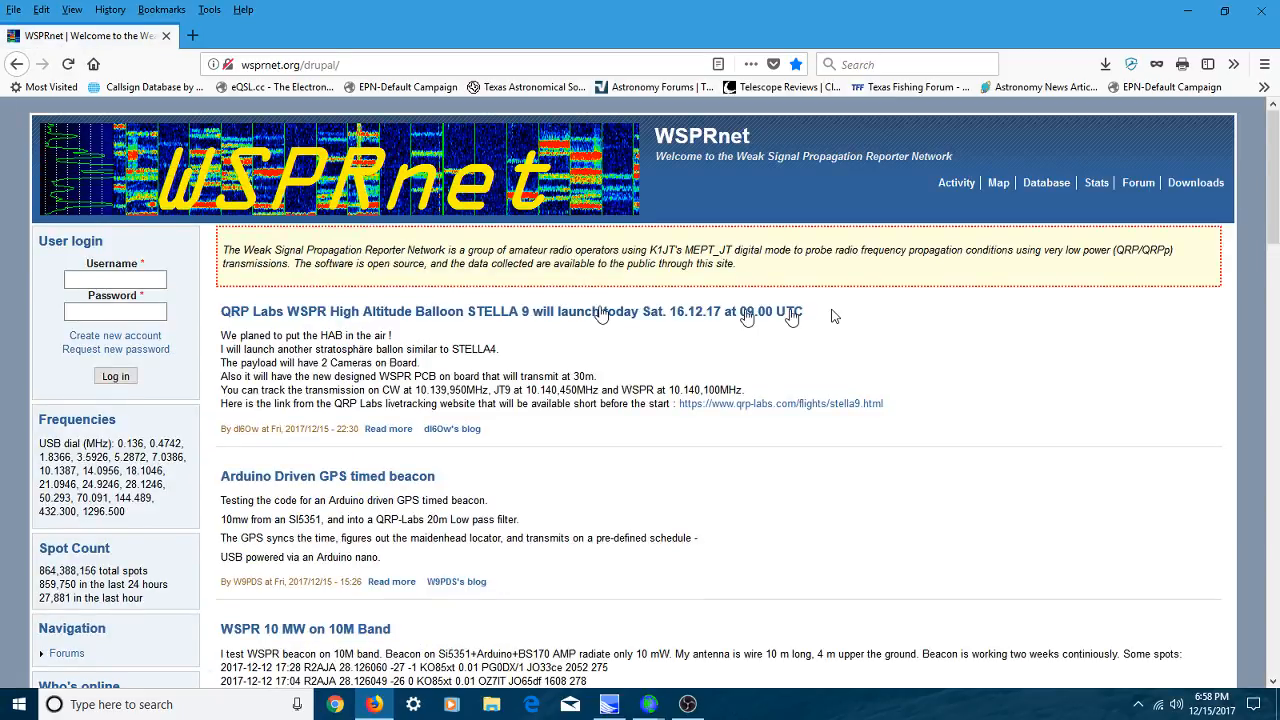
click(116, 376)
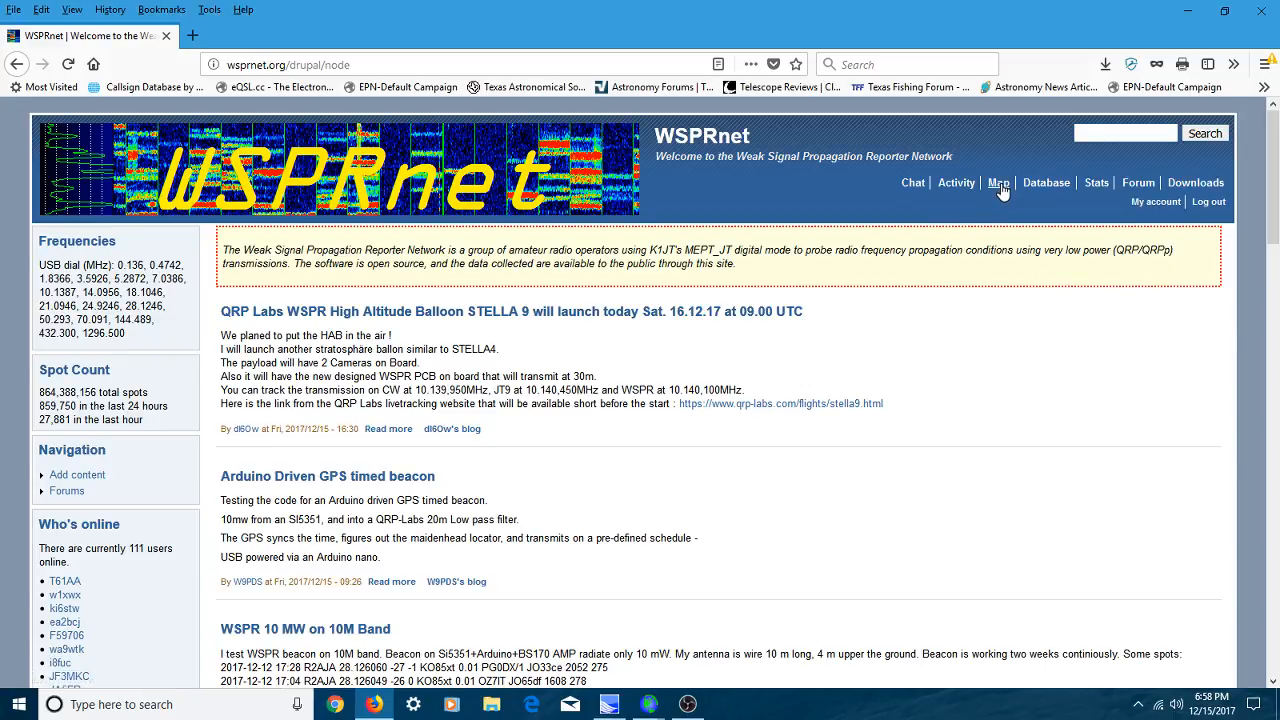
- Load the WSPRnet spot map of station propagation paths
click(998, 182)
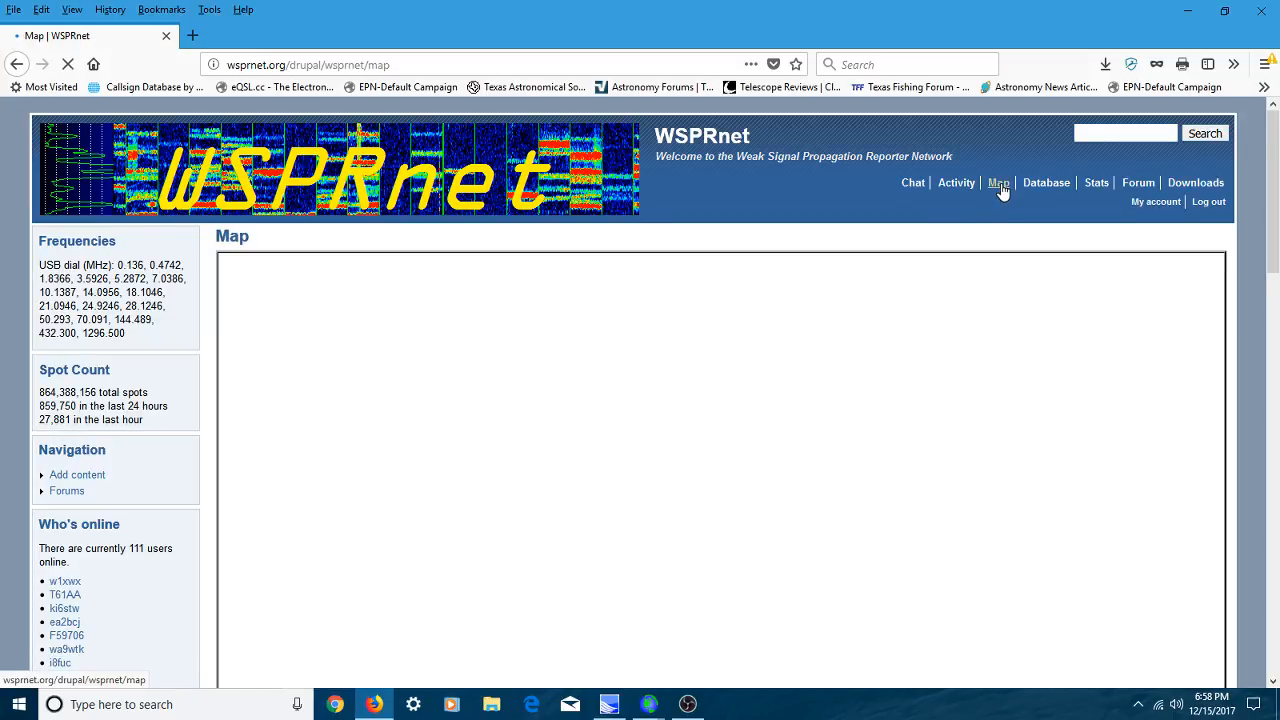
click(998, 182)
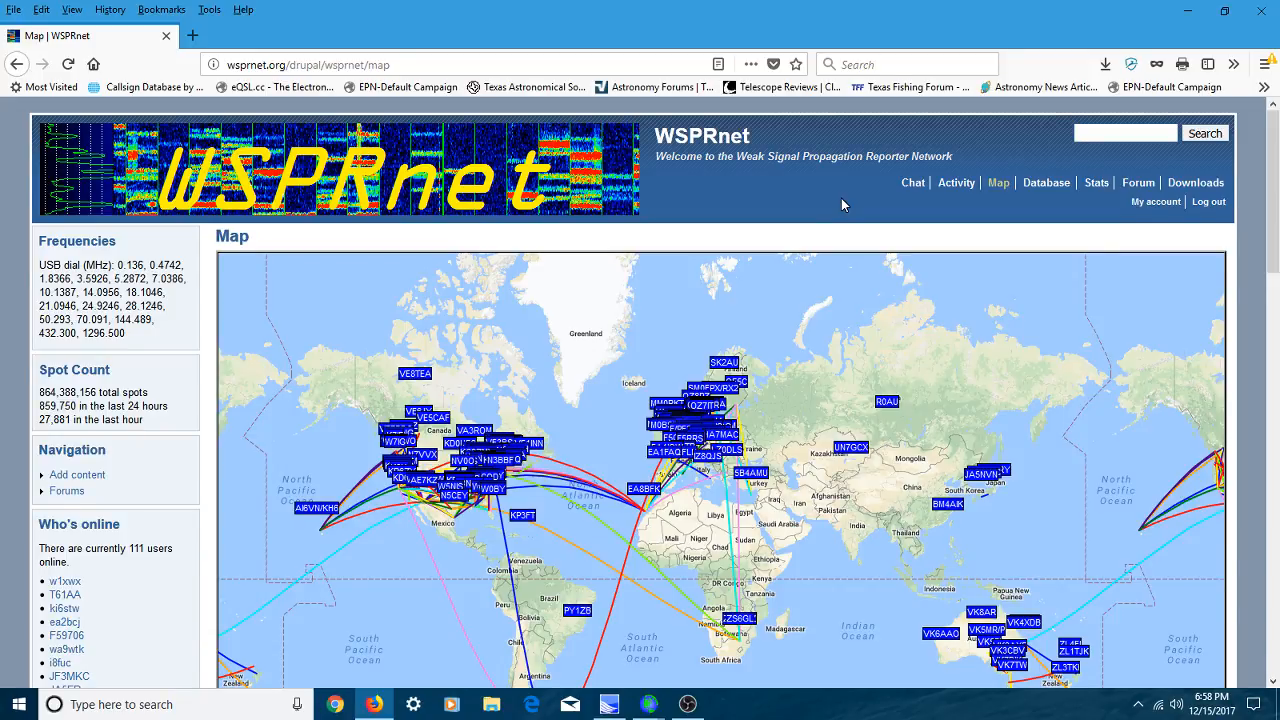
- Scroll down to reveal the full world map with paths to South America, Australia and the Pacific
scroll(down, 3)
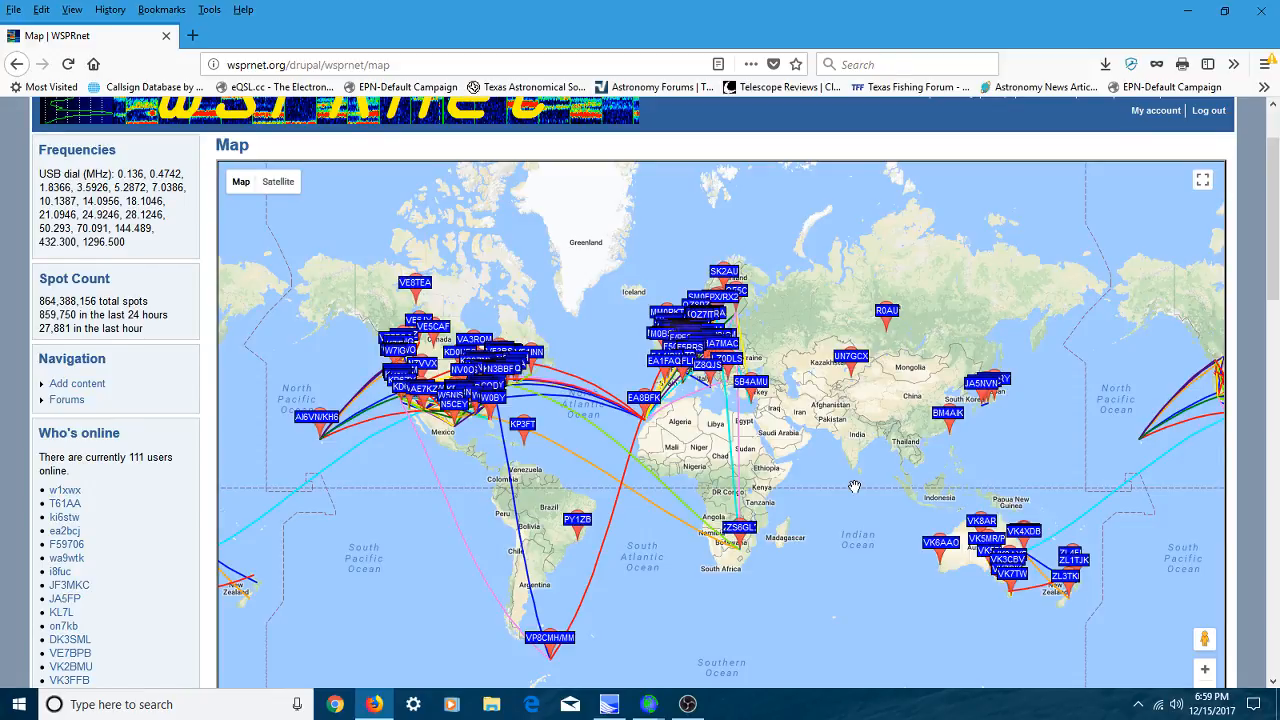
mouse_move(844, 482)
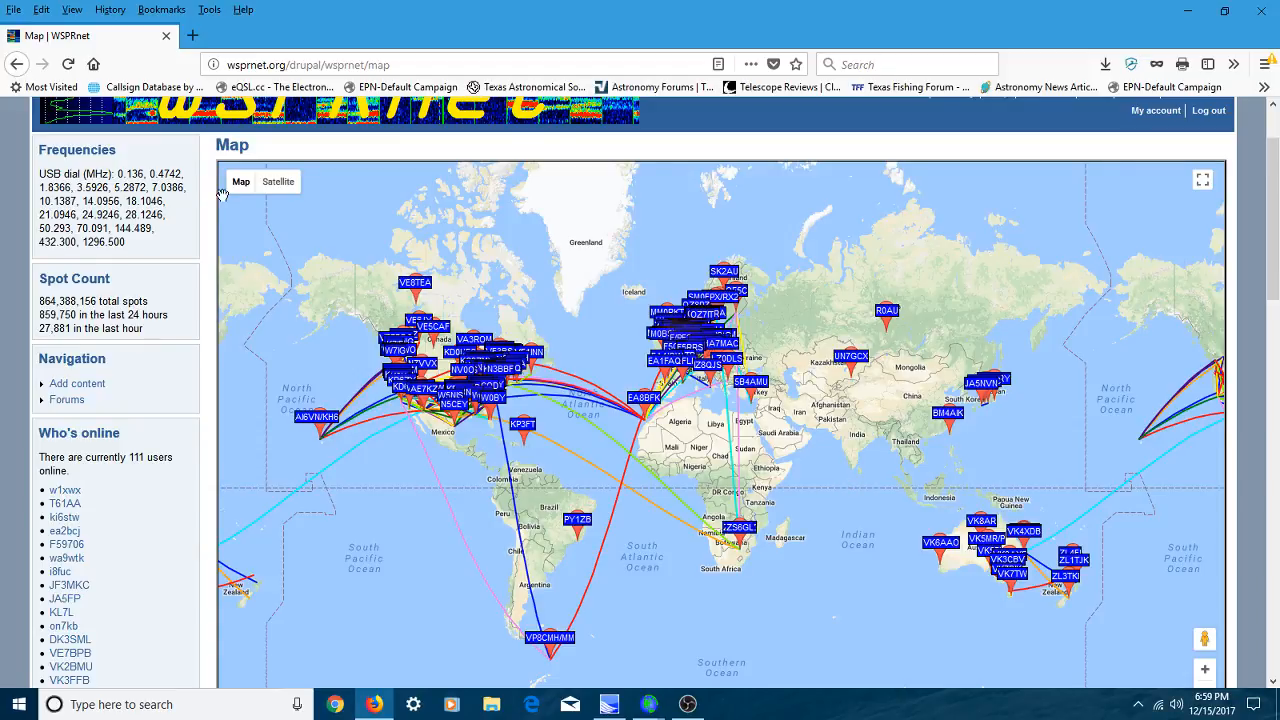
mouse_move(256, 206)
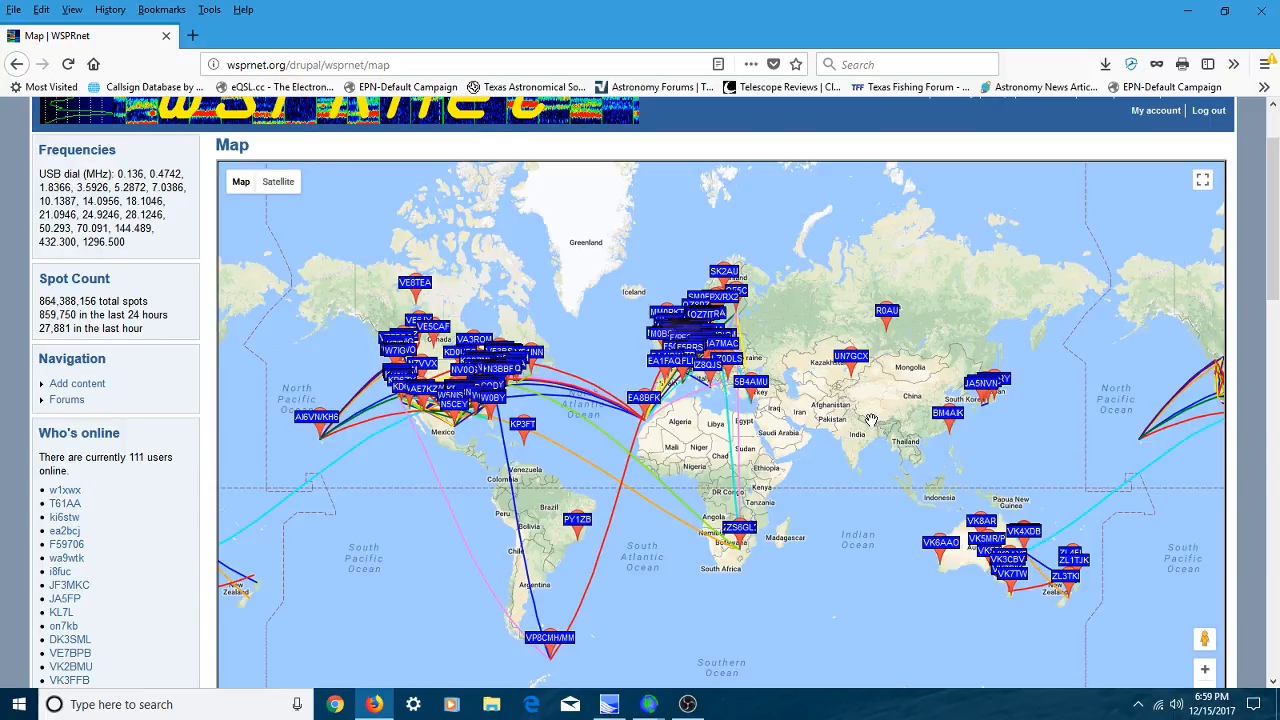
mouse_move(680, 408)
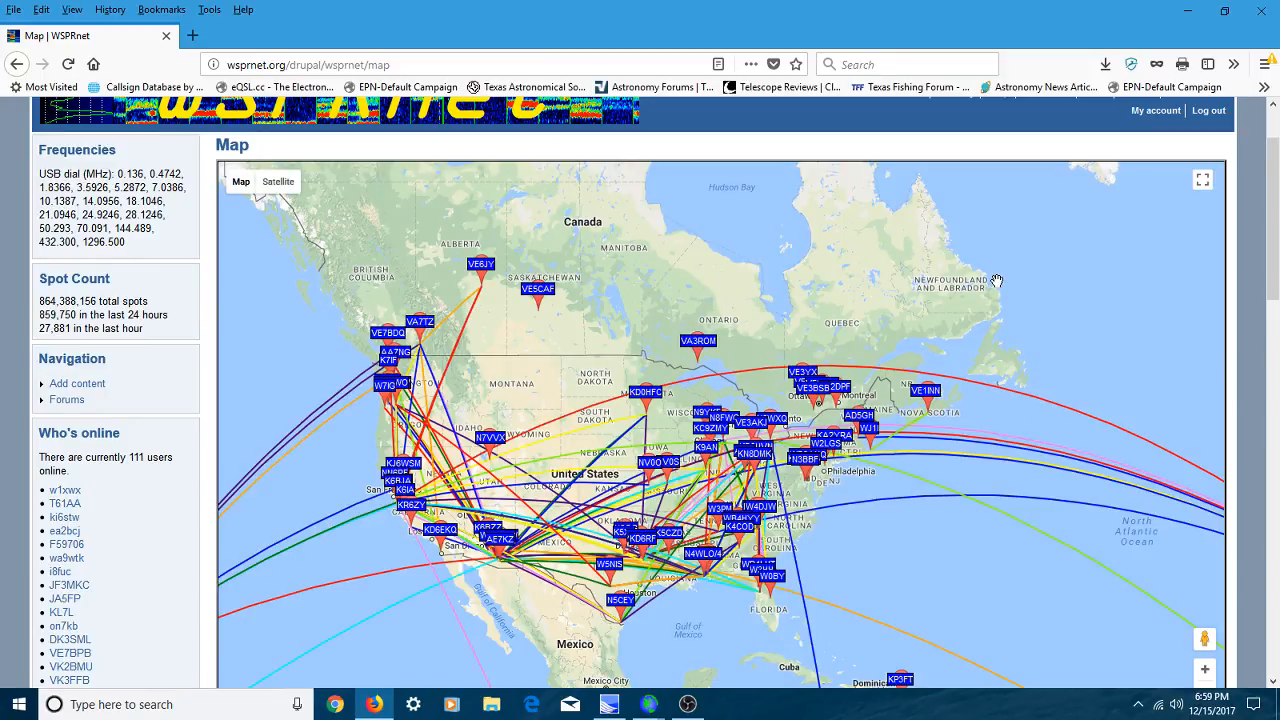
mouse_move(996, 268)
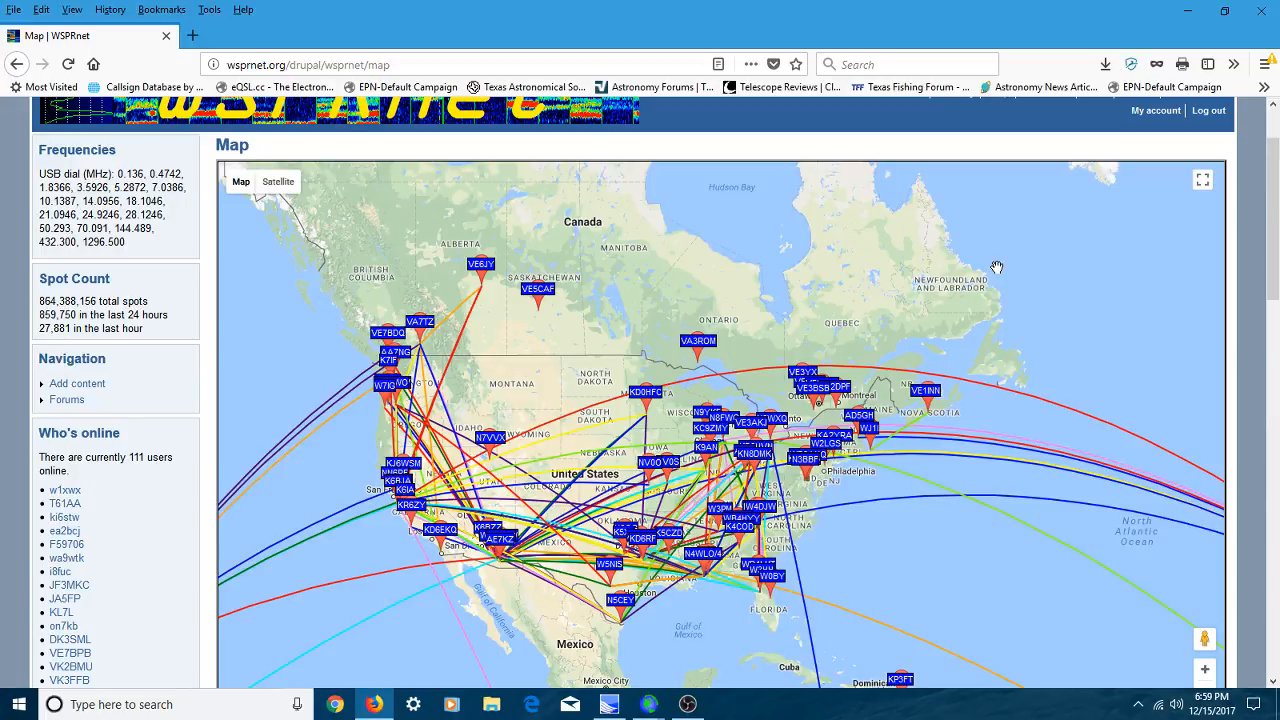
mouse_move(996, 268)
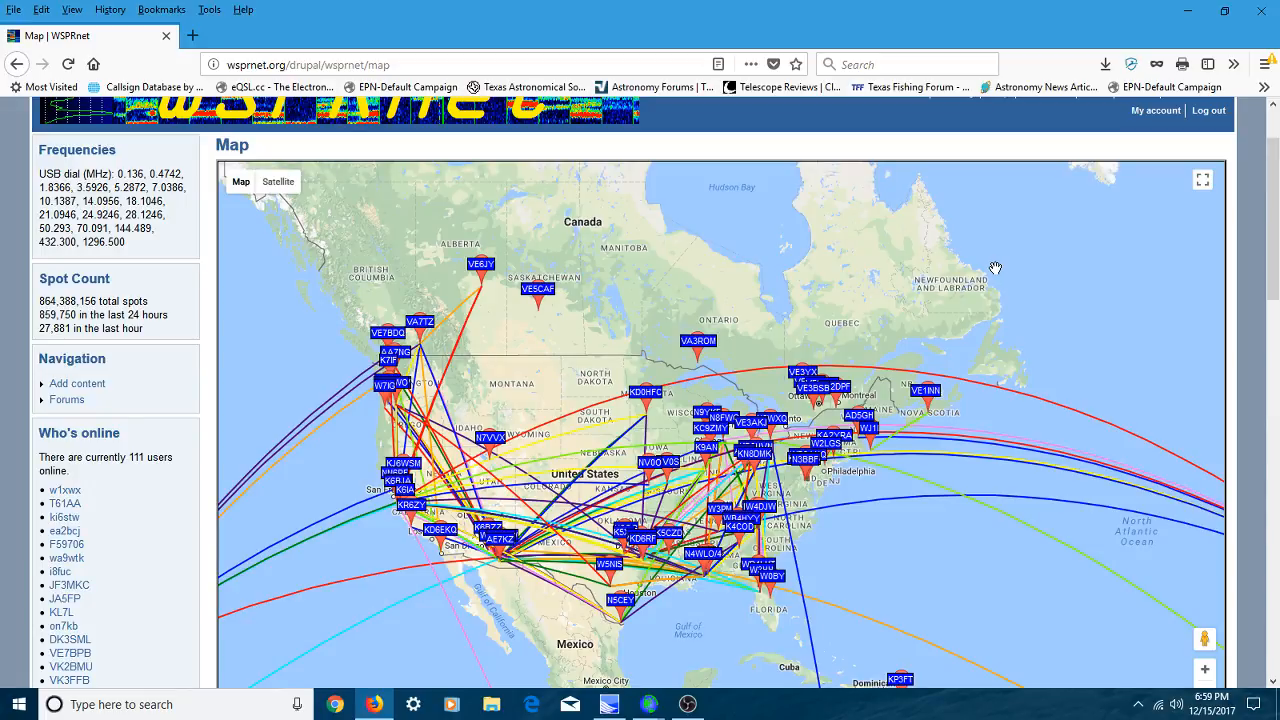
mouse_move(984, 290)
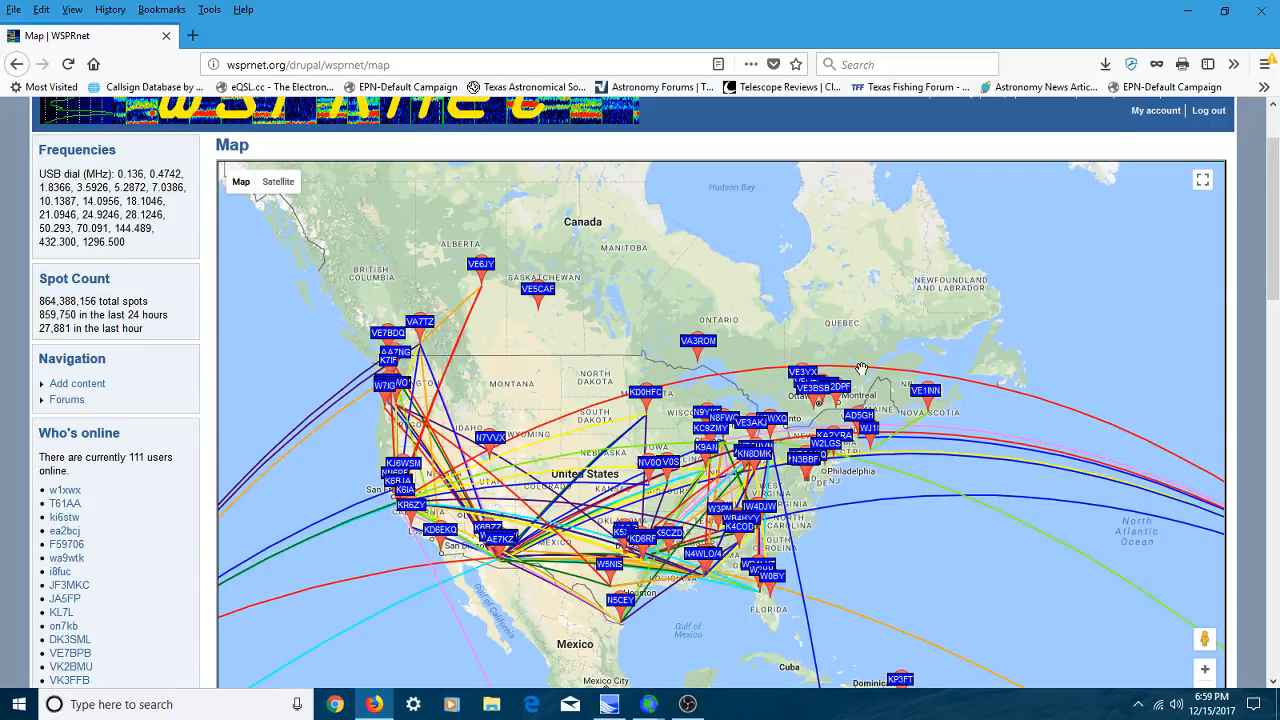
mouse_move(880, 336)
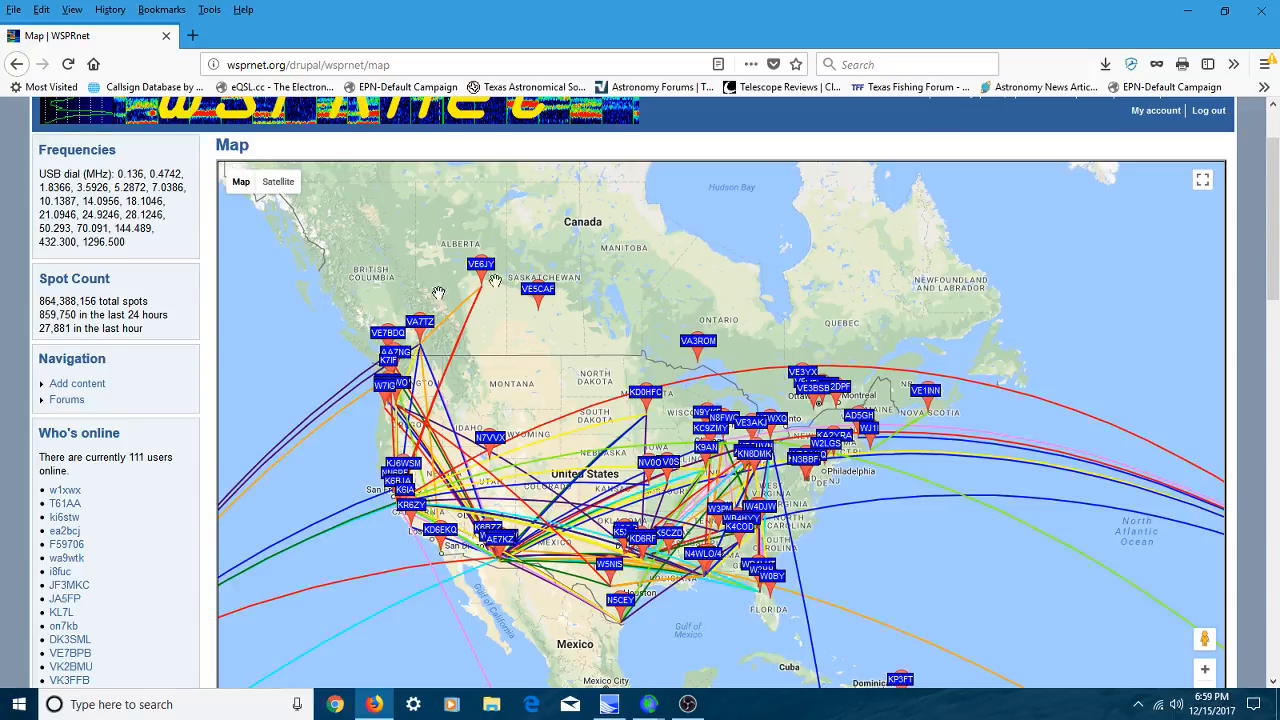
mouse_move(492, 558)
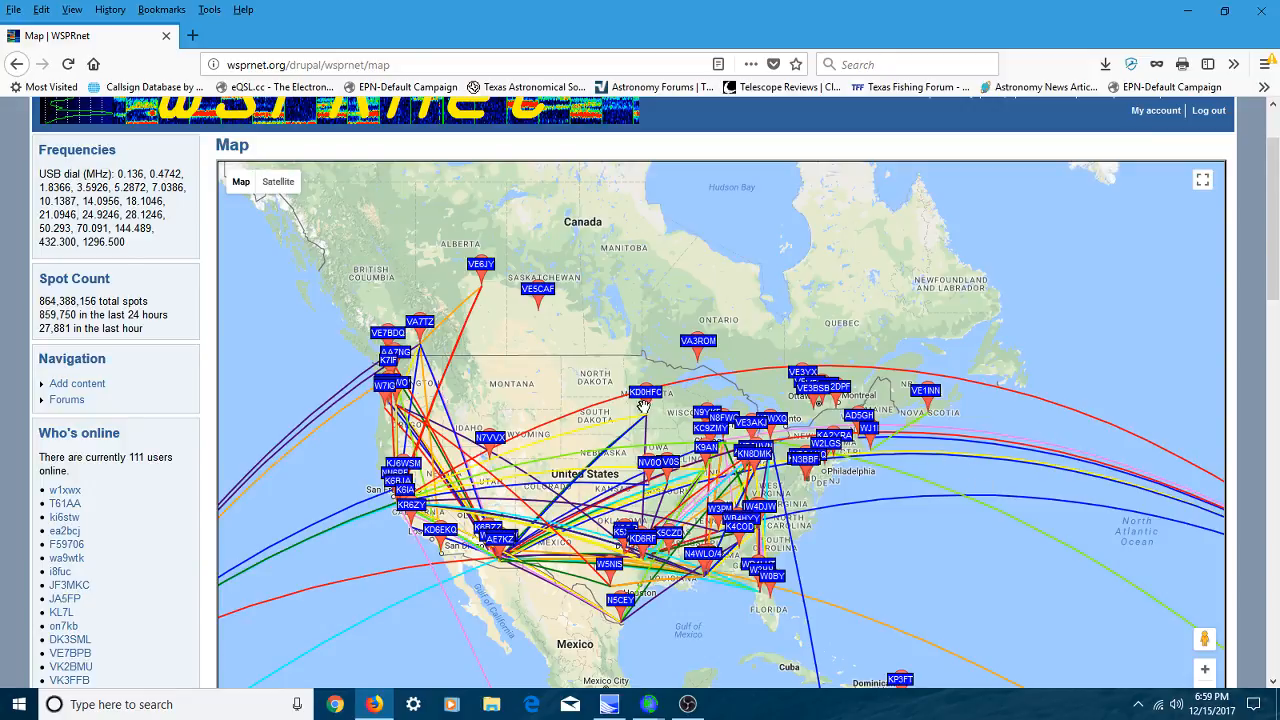
mouse_move(1028, 294)
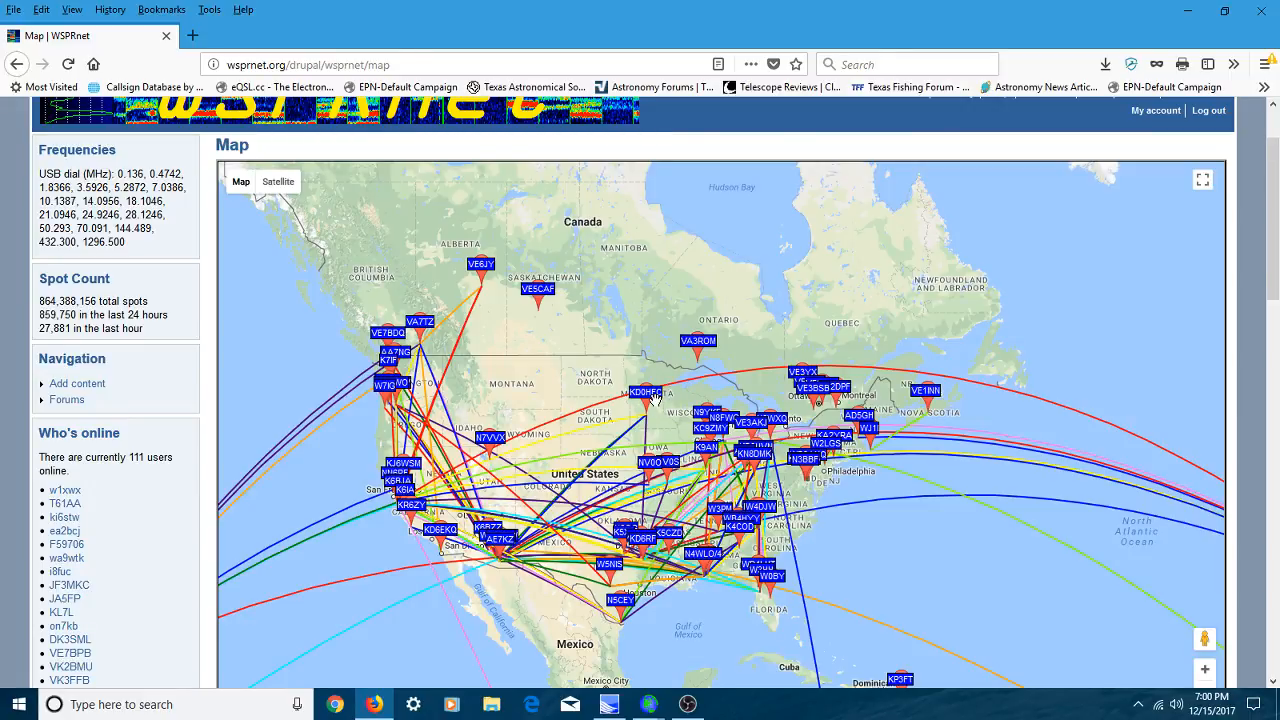
mouse_move(924, 288)
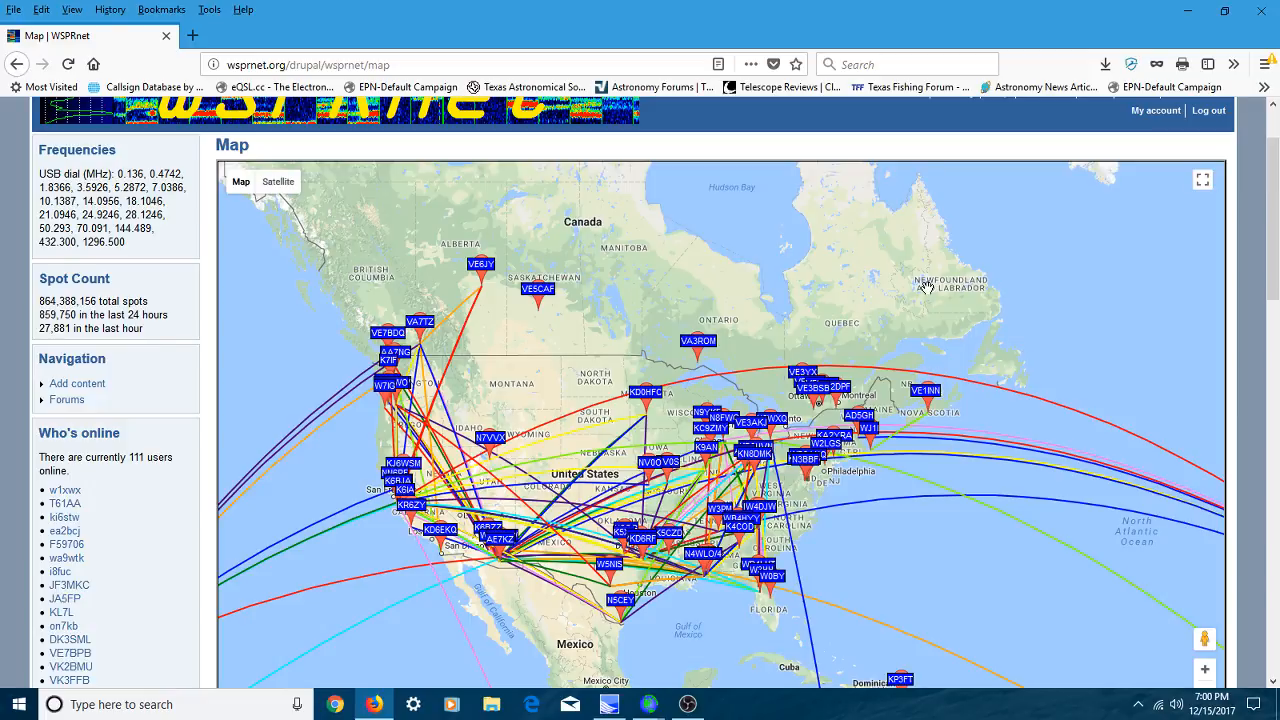
mouse_move(728, 670)
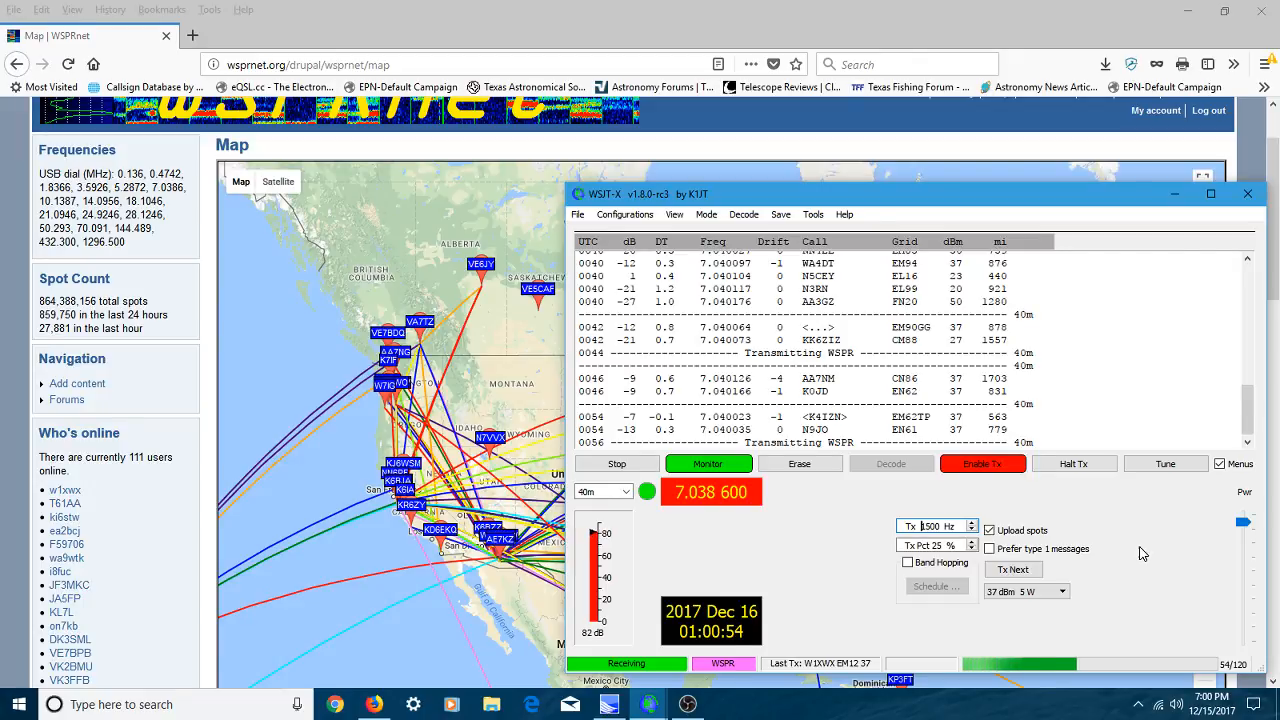
mouse_move(1138, 584)
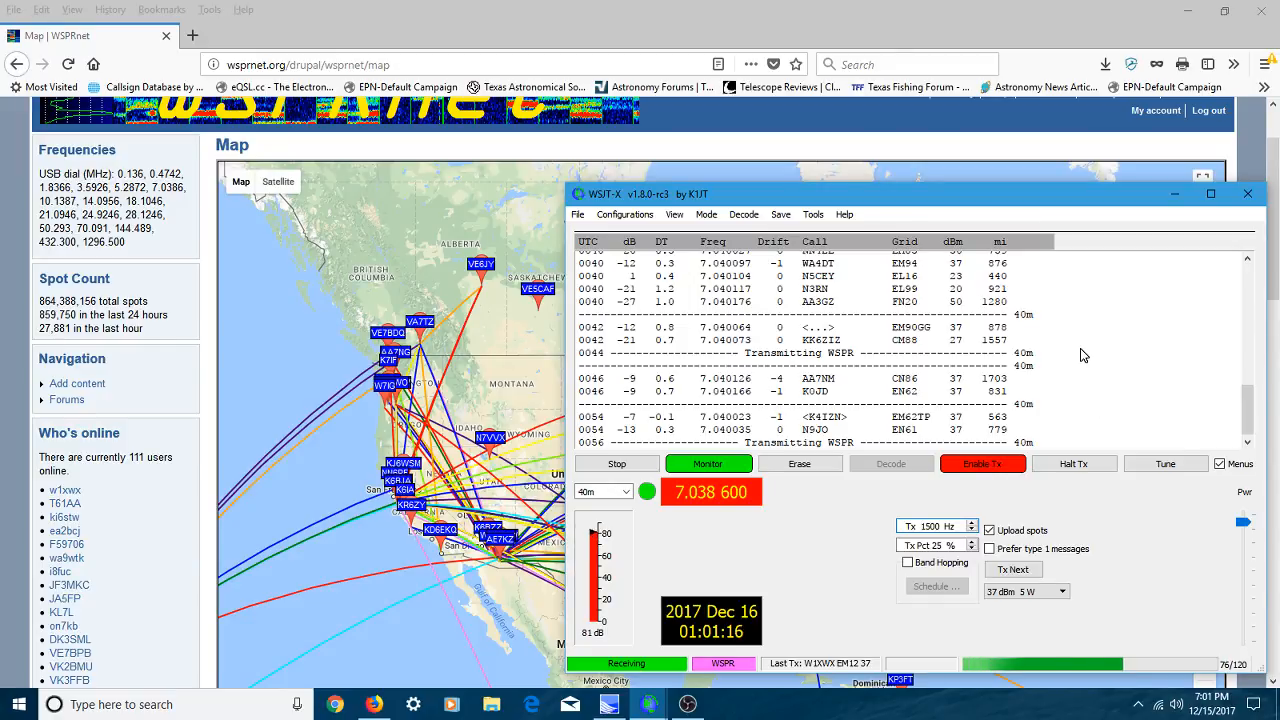
mouse_move(1056, 332)
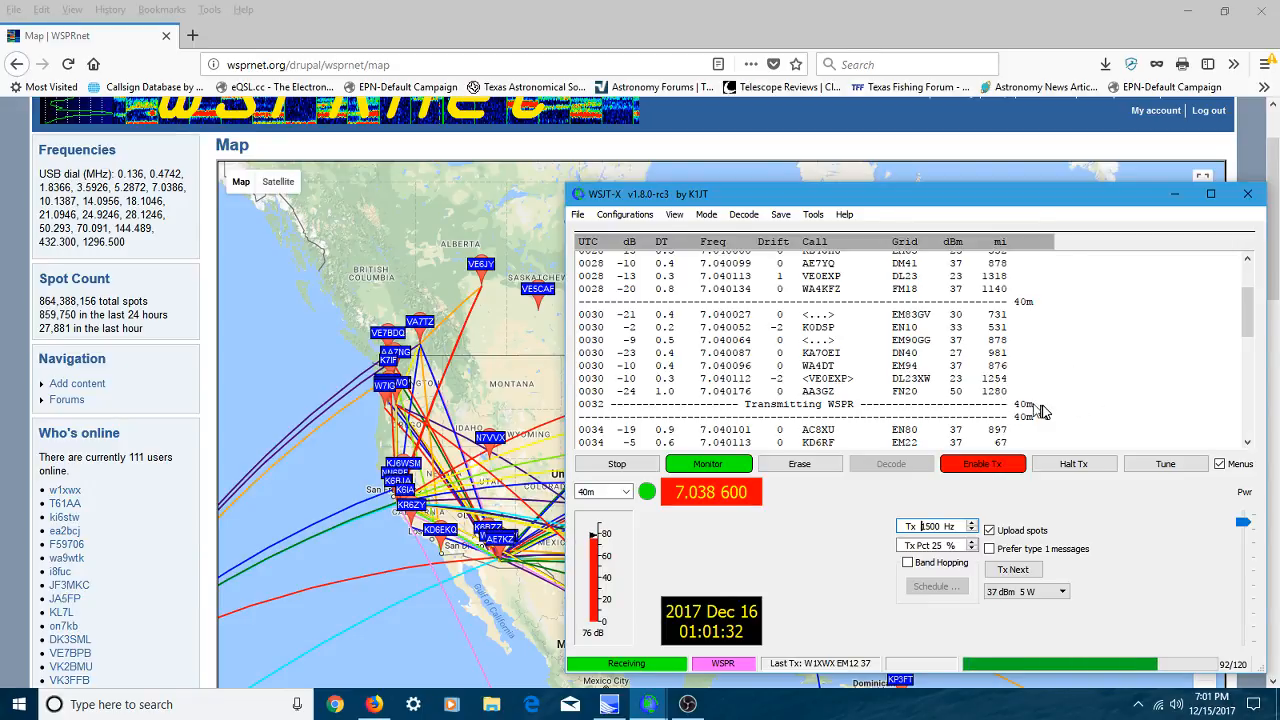
mouse_move(1104, 370)
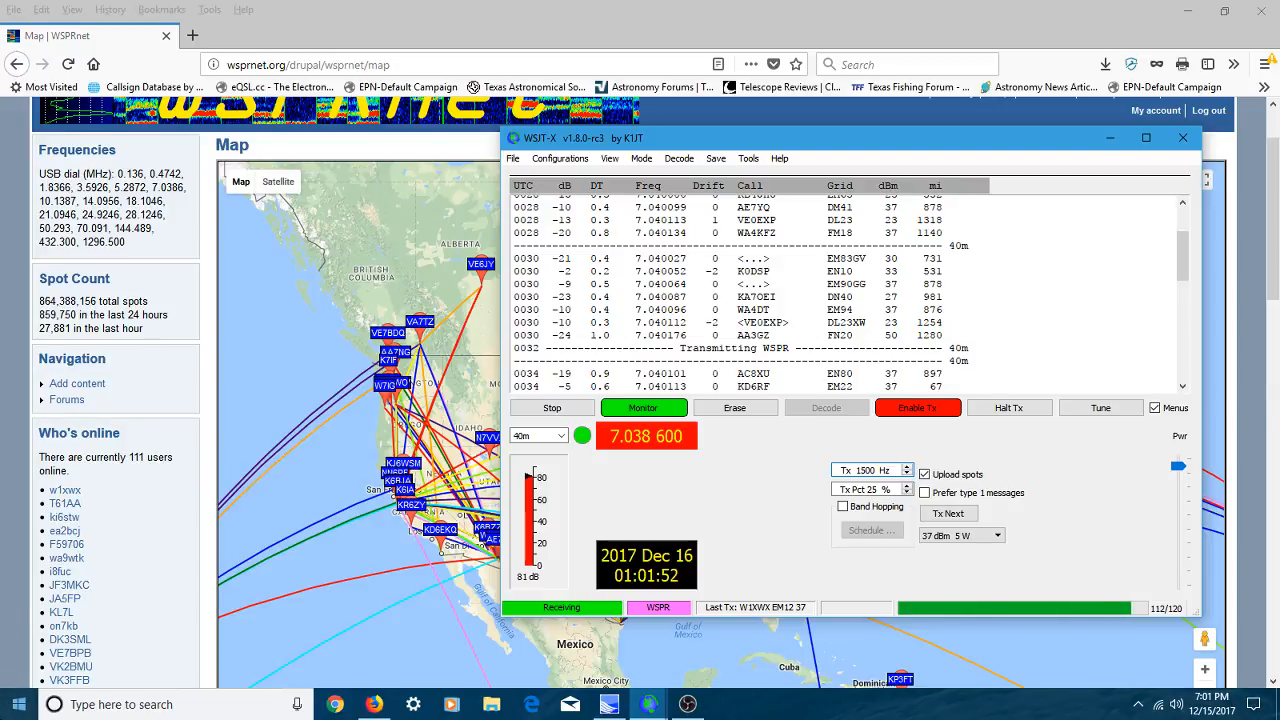
mouse_move(1248, 630)
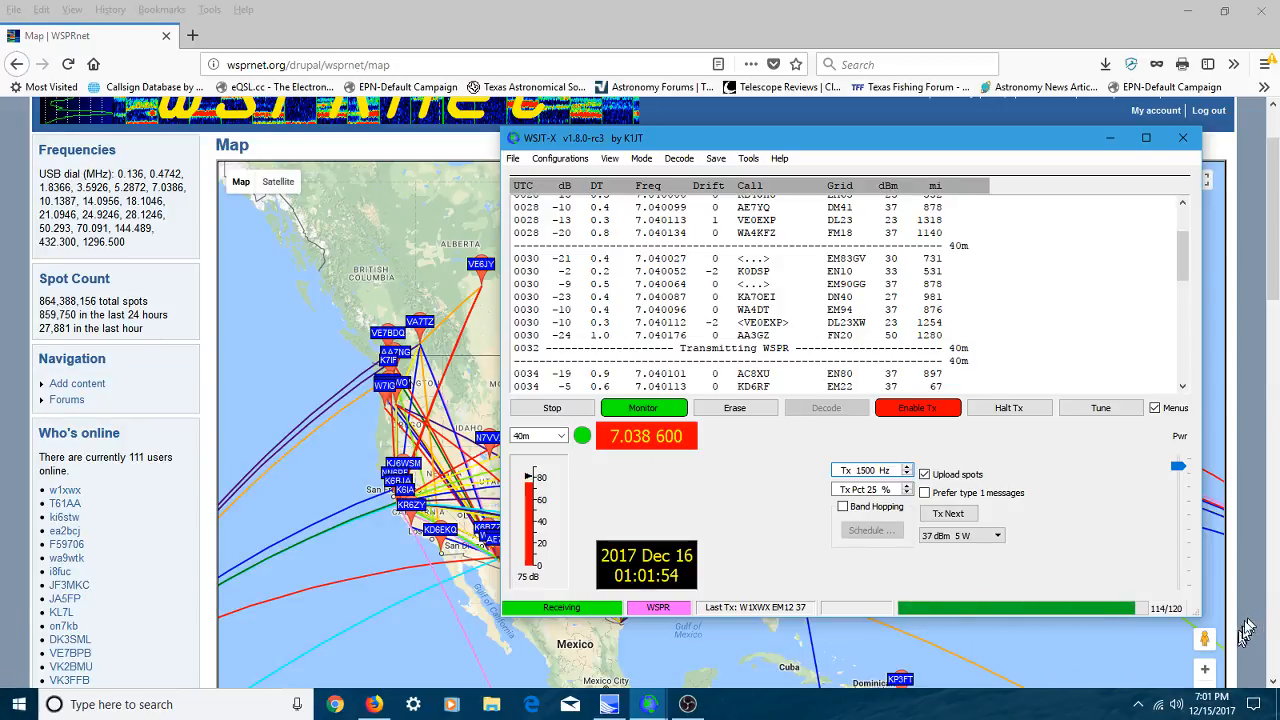